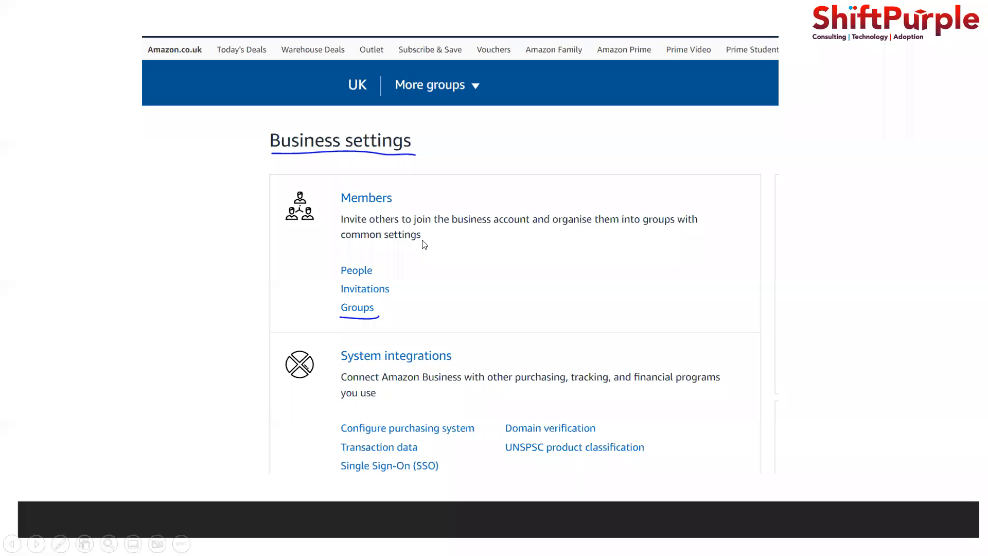
pyautogui.moveTo(422, 312)
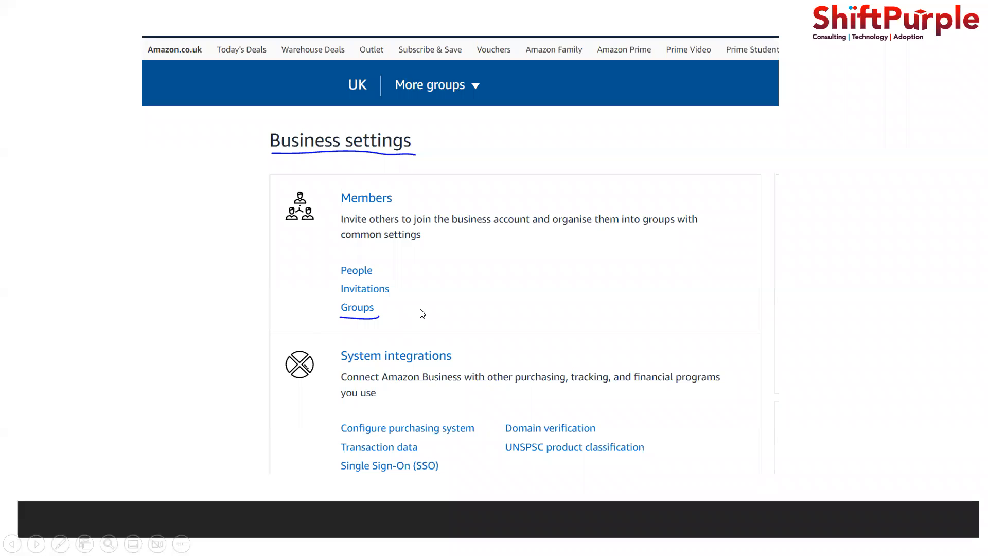
pyautogui.moveTo(337, 342)
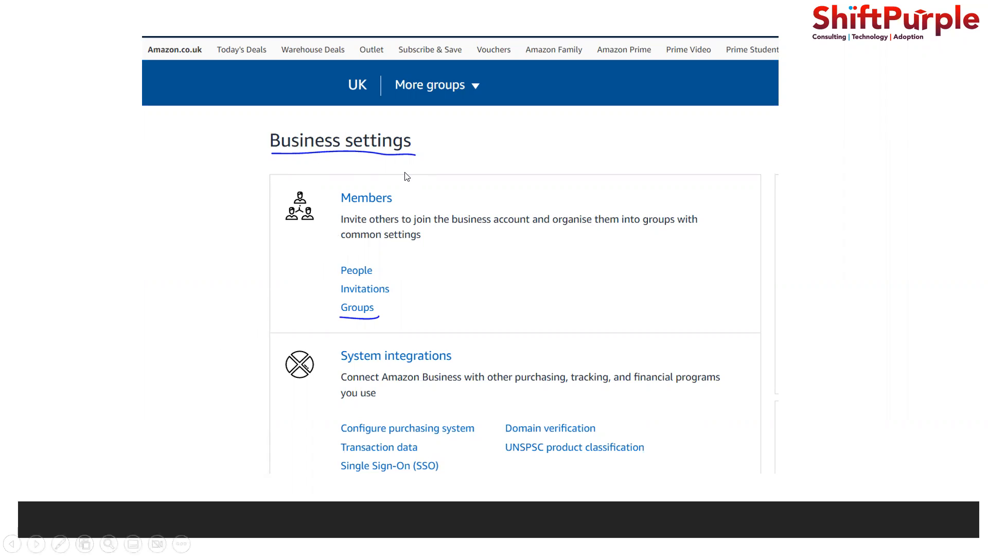
pyautogui.moveTo(356, 330)
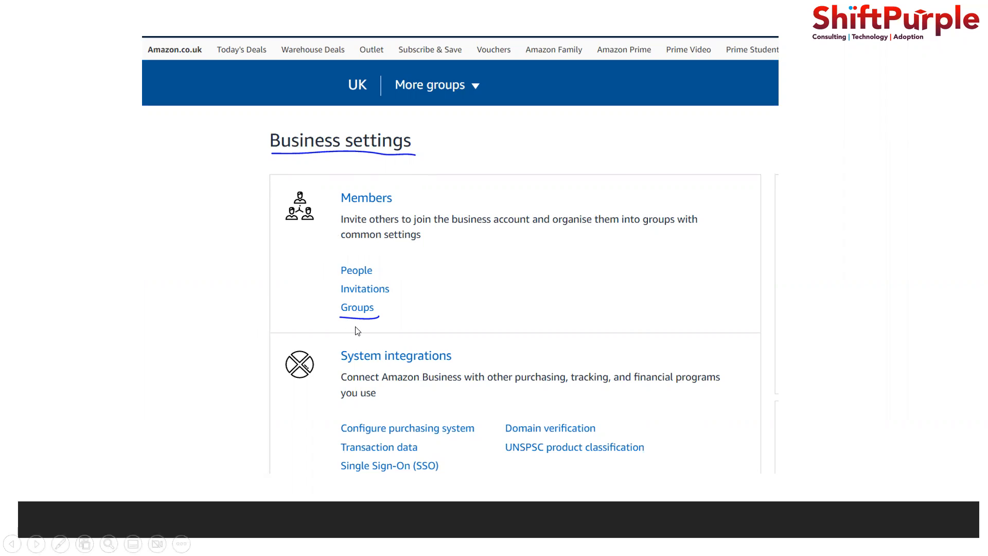
# Show the Punch Out group with its member, billing and integrations settings
pyautogui.click(357, 307)
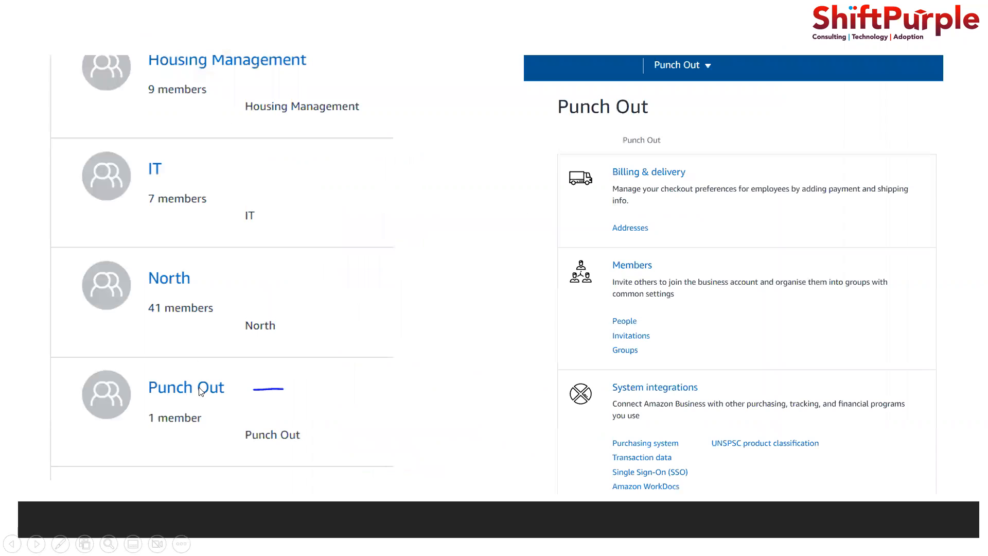
pyautogui.moveTo(211, 110)
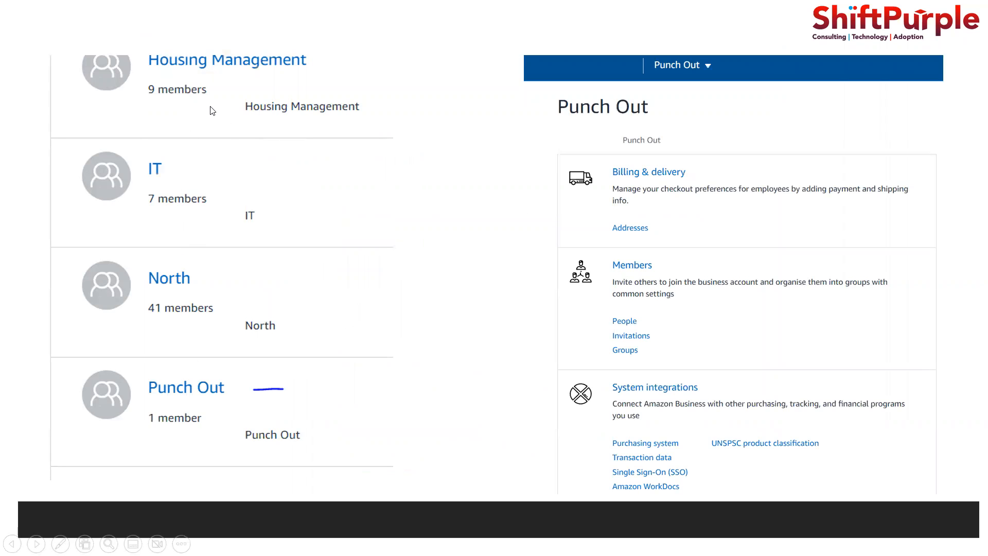
pyautogui.moveTo(246, 408)
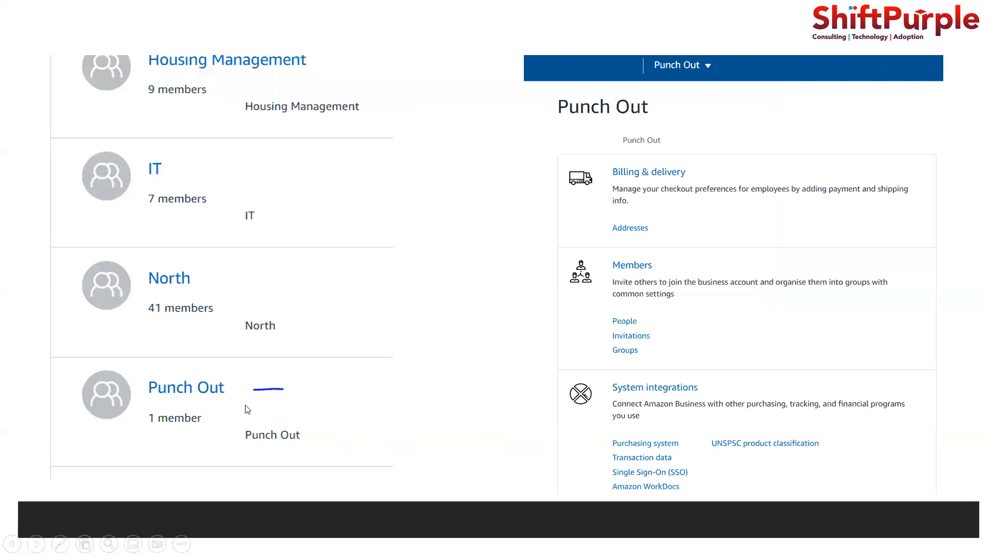
pyautogui.moveTo(205, 421)
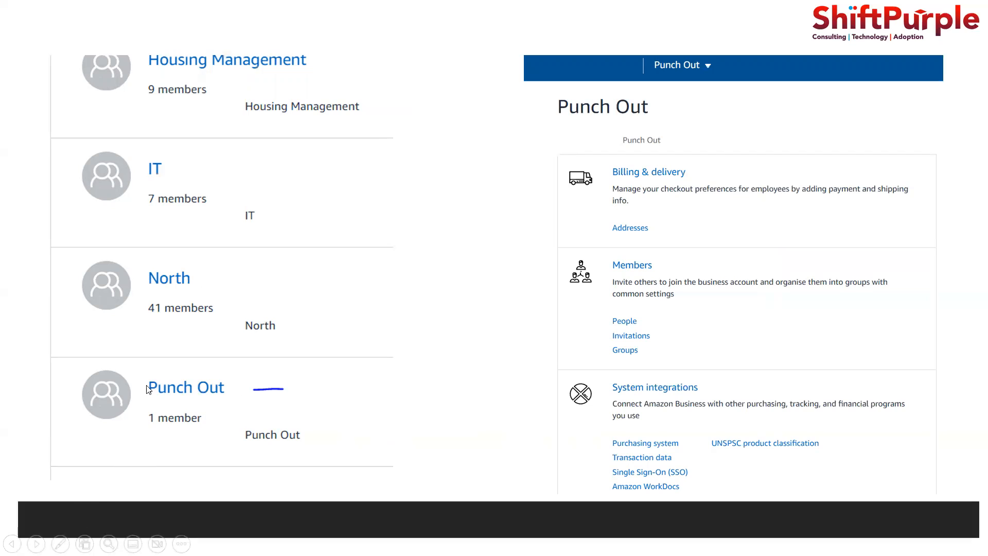
pyautogui.moveTo(245, 407)
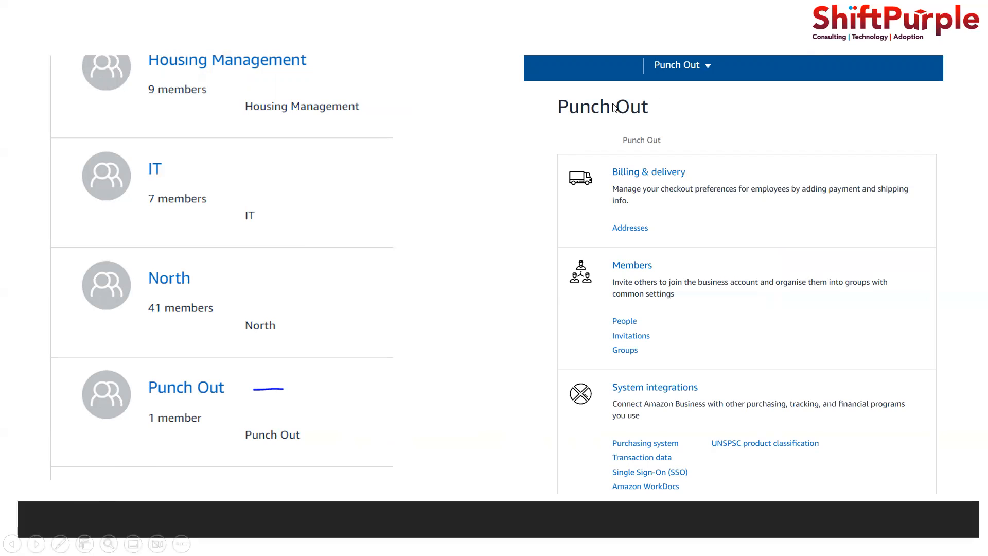
pyautogui.moveTo(633, 273)
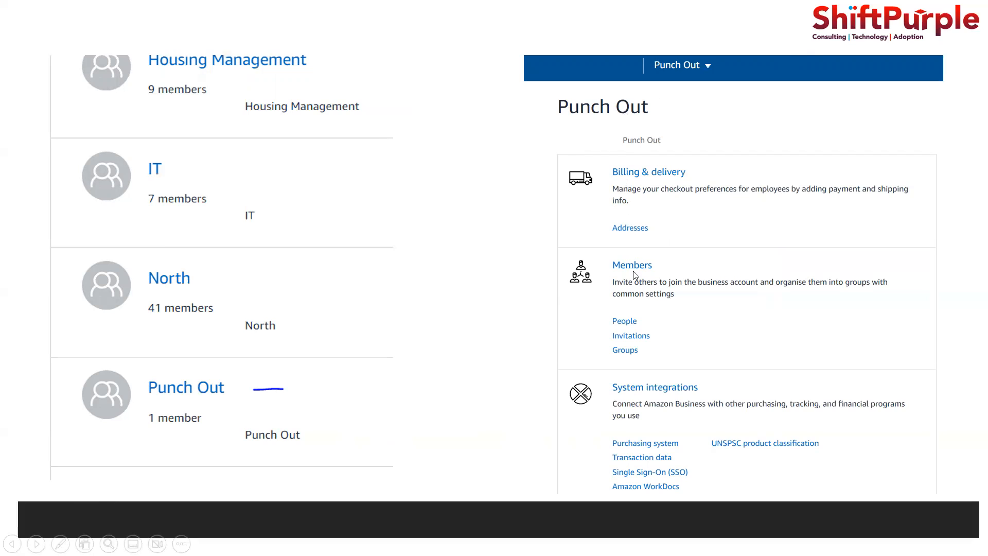
pyautogui.moveTo(645, 450)
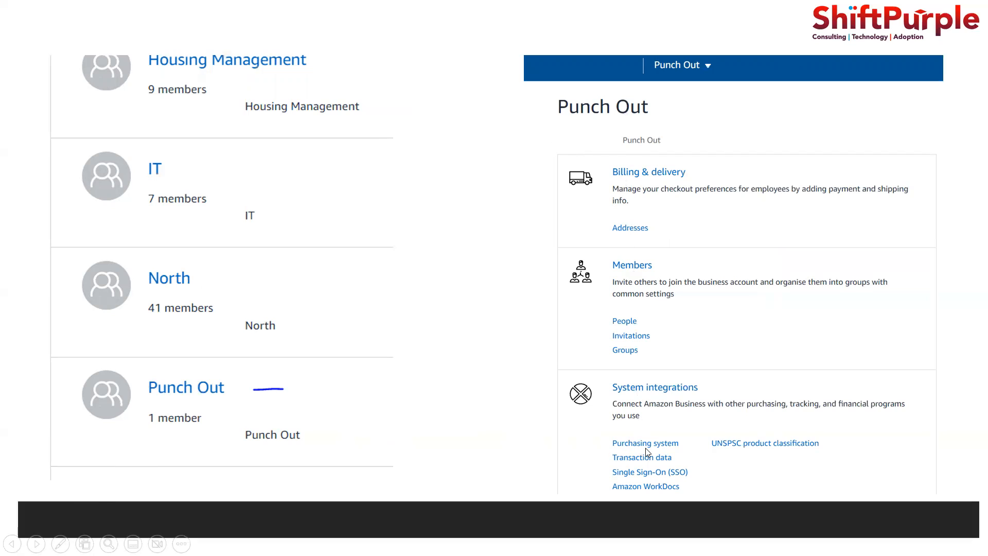
pyautogui.moveTo(619, 433)
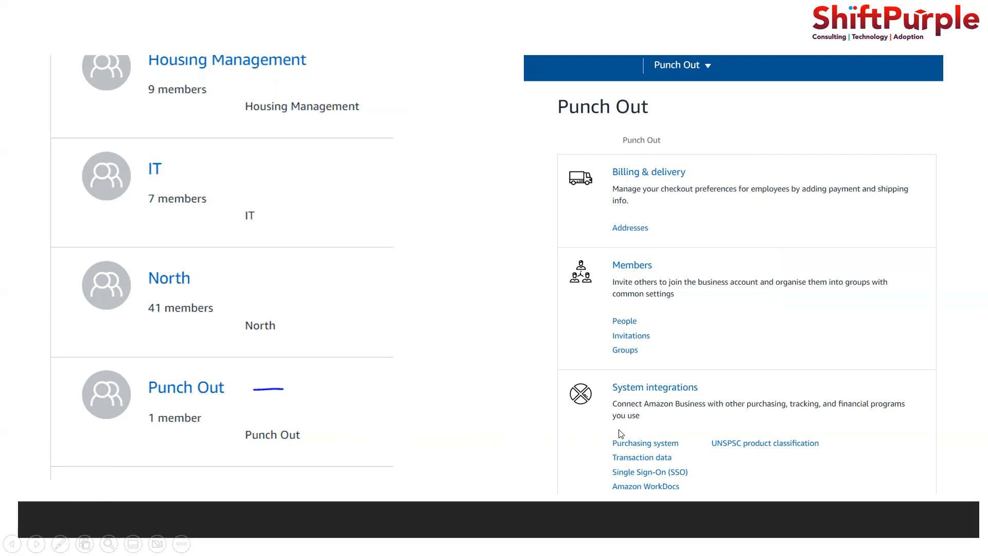
pyautogui.moveTo(649, 456)
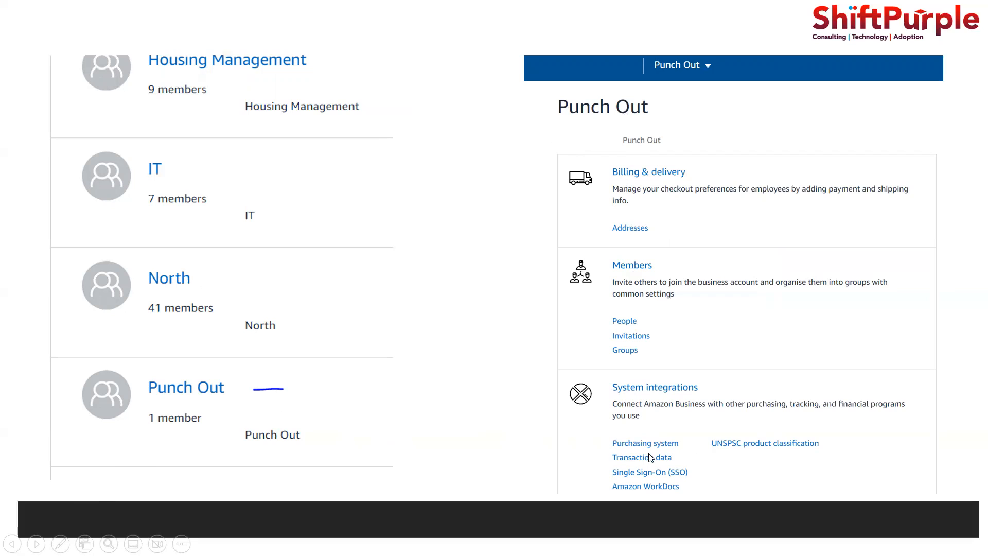
pyautogui.moveTo(650, 383)
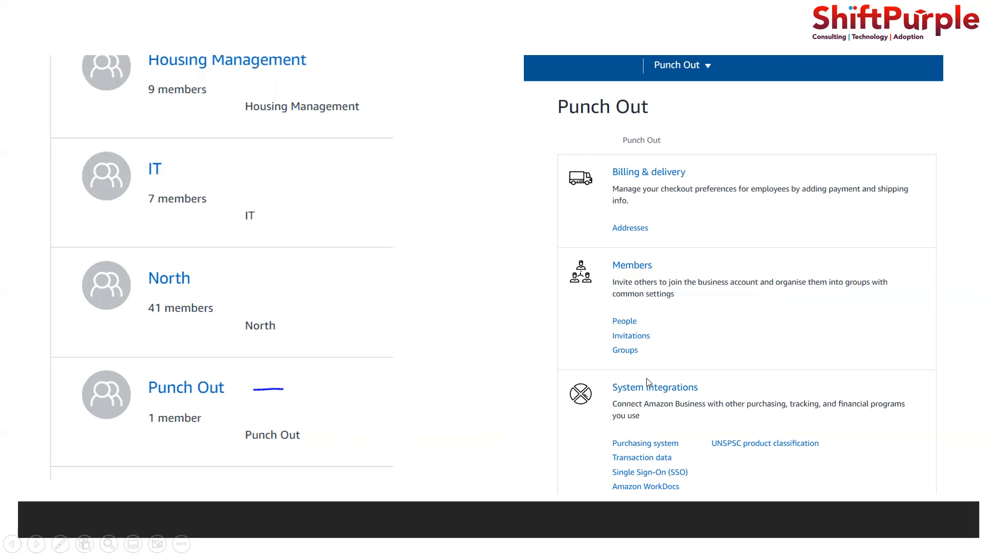
pyautogui.moveTo(708, 467)
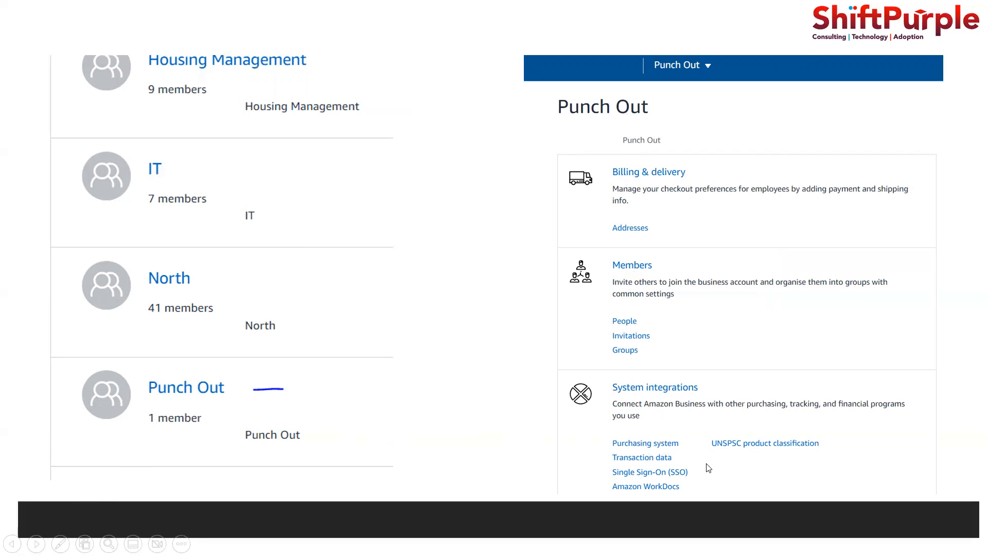
pyautogui.moveTo(715, 416)
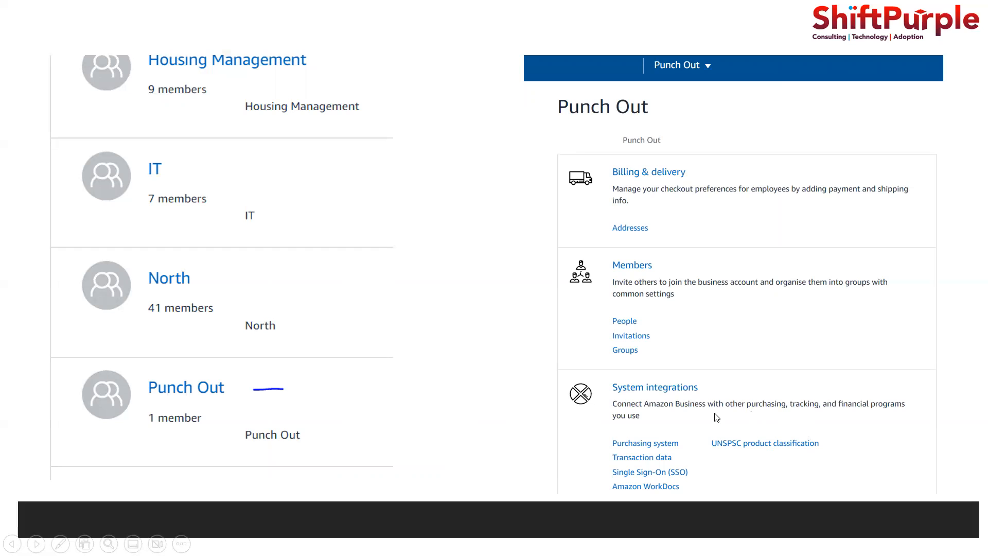
pyautogui.moveTo(545, 323)
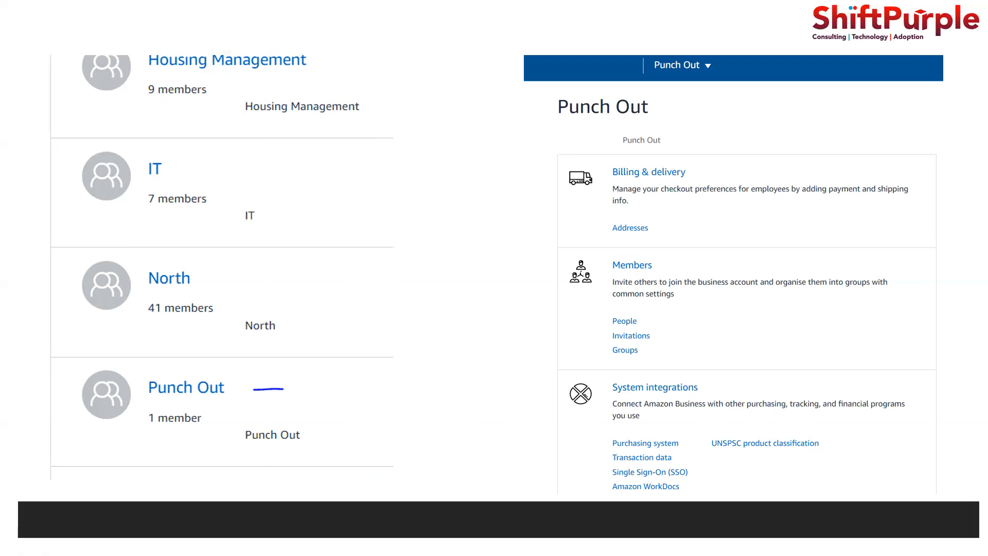
pyautogui.moveTo(638, 447)
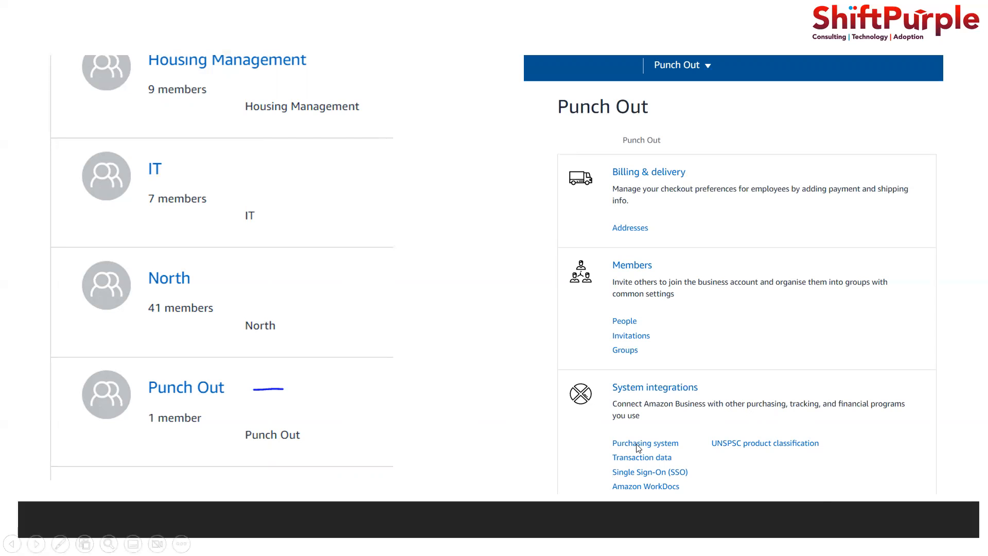
# Show the OracleSupplierNetwork punchout connection's From Identity, Shared Secret and Punchout URL
pyautogui.click(644, 443)
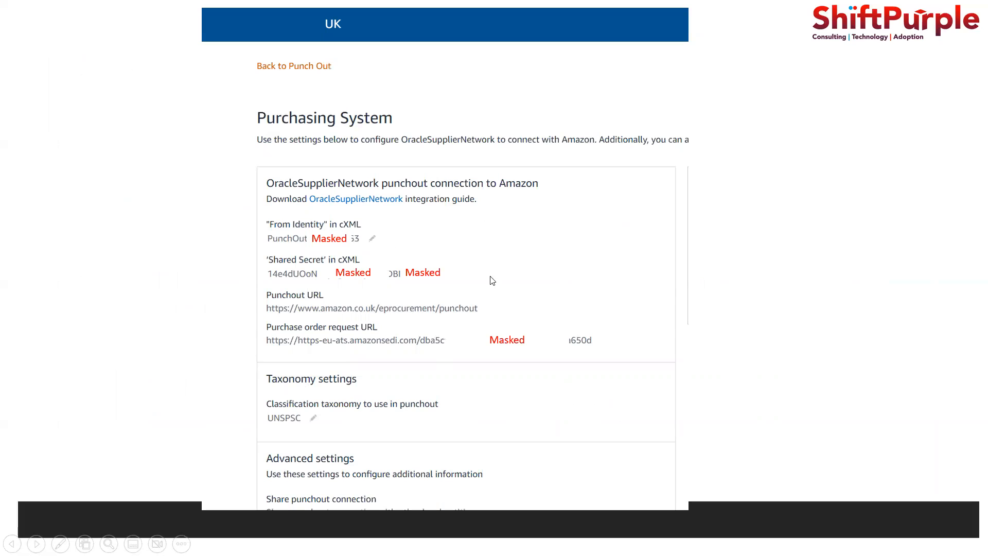
pyautogui.moveTo(268, 233)
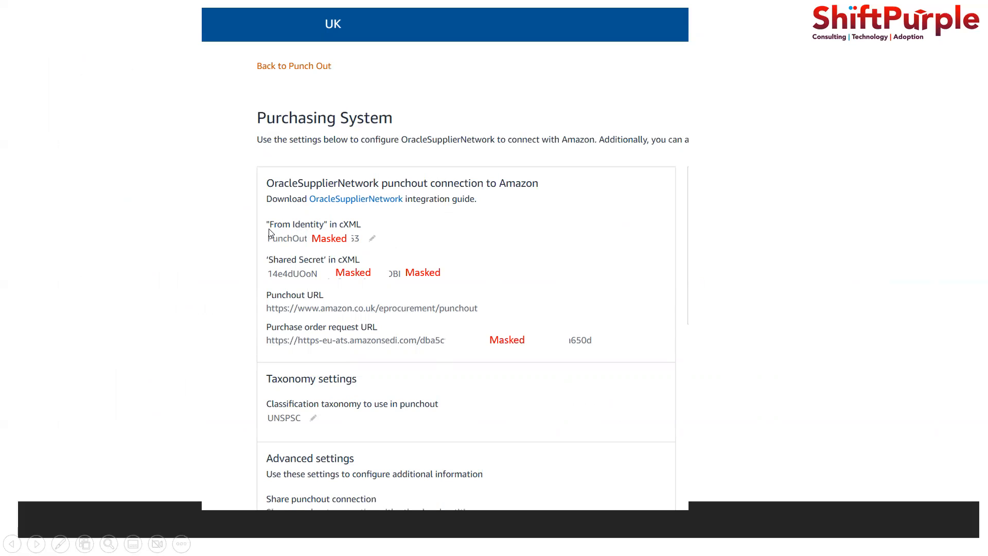
pyautogui.moveTo(291, 277)
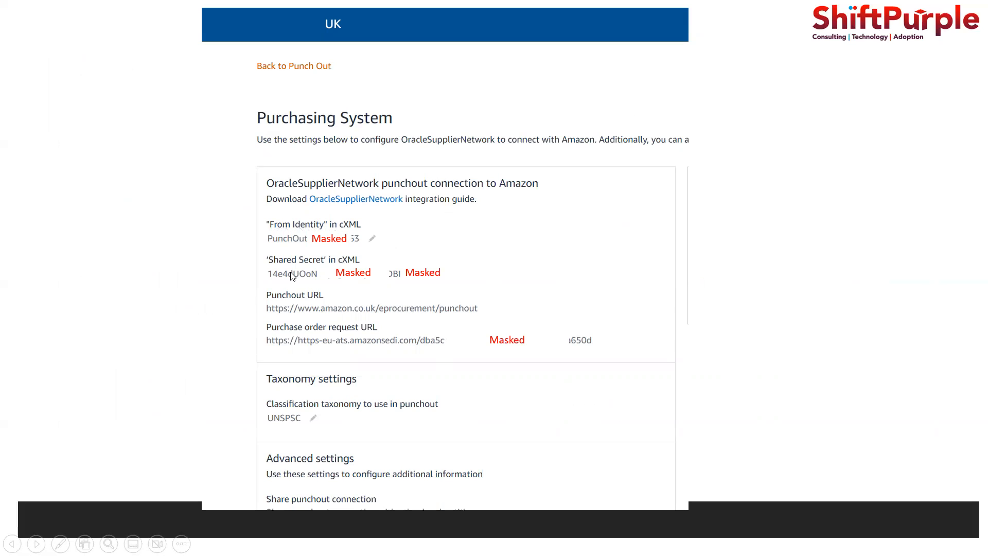
pyautogui.moveTo(310, 269)
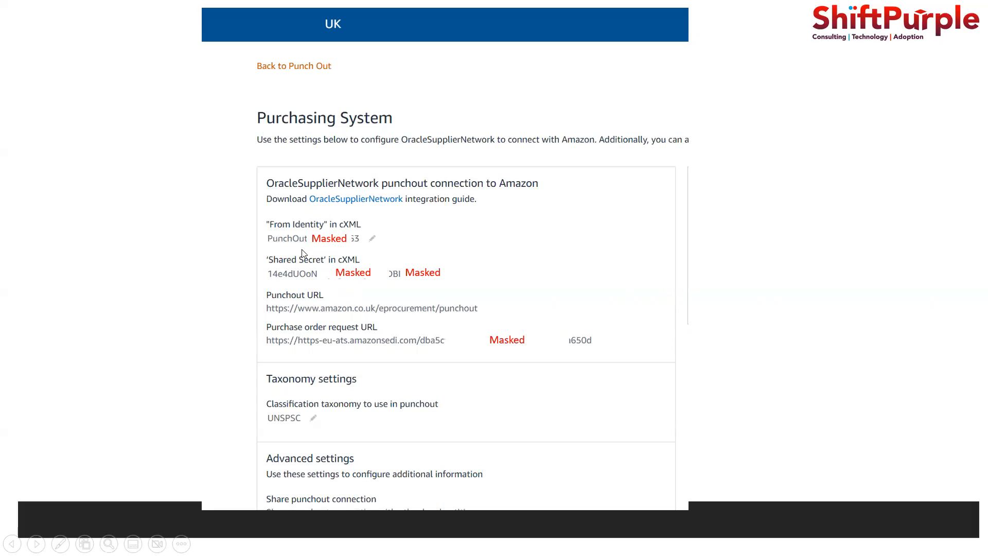
pyautogui.moveTo(277, 362)
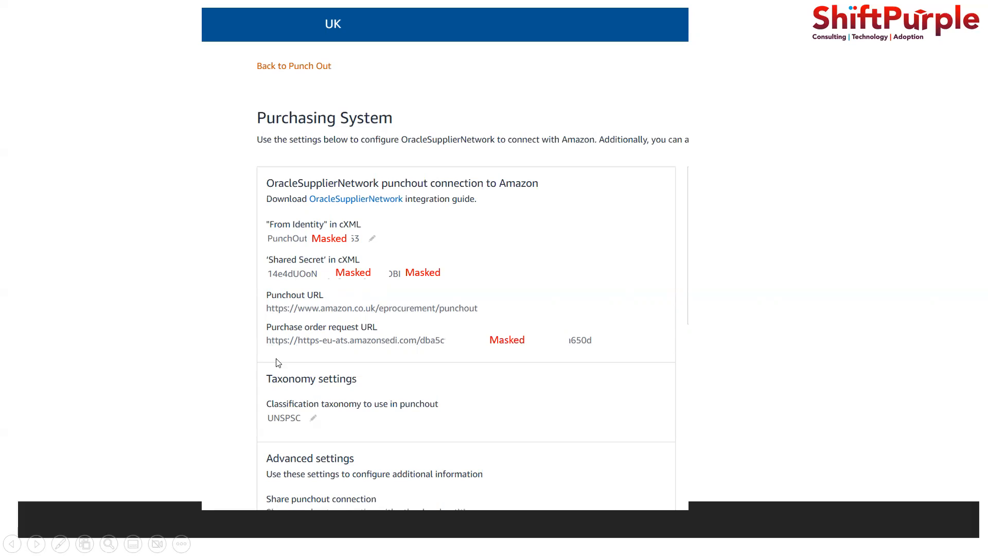
pyautogui.moveTo(327, 347)
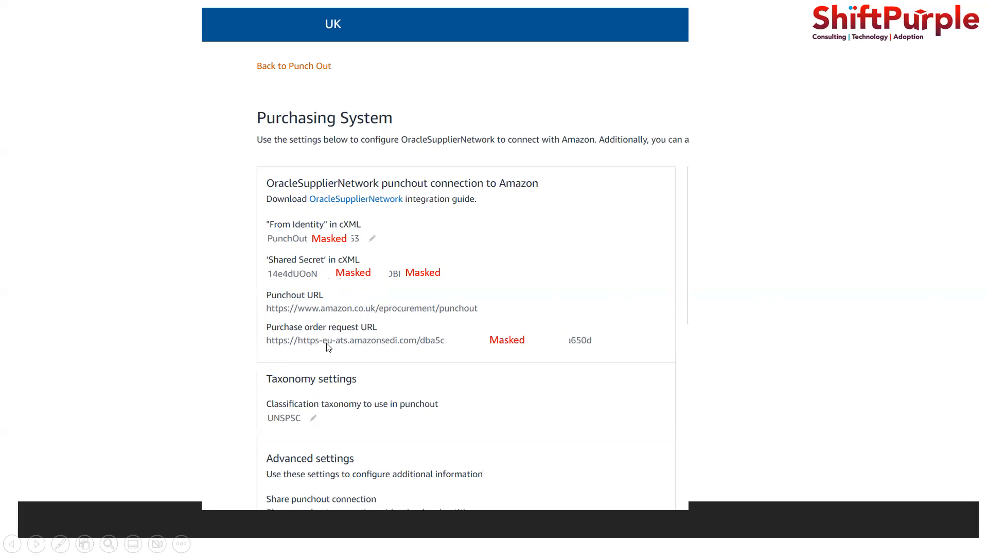
pyautogui.moveTo(278, 340)
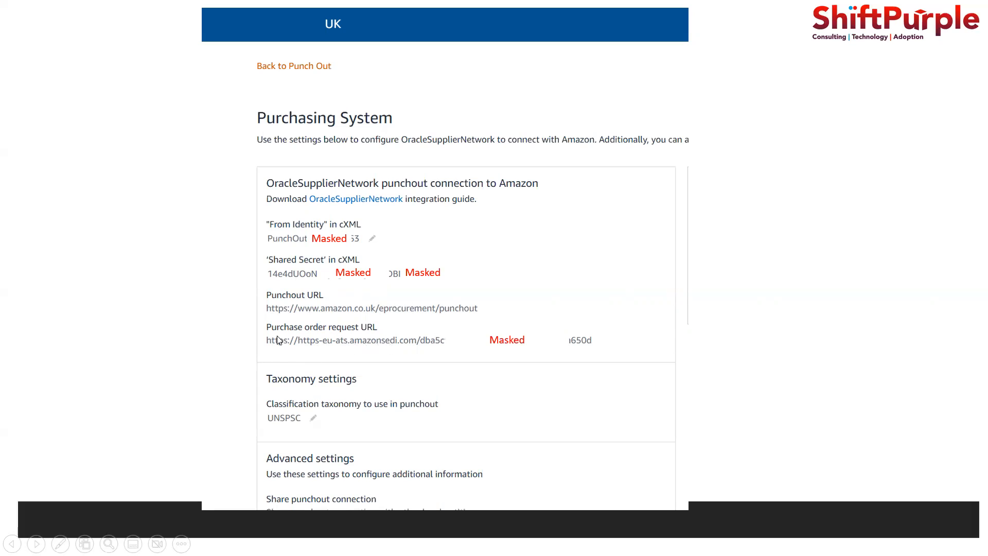
pyautogui.moveTo(250, 350)
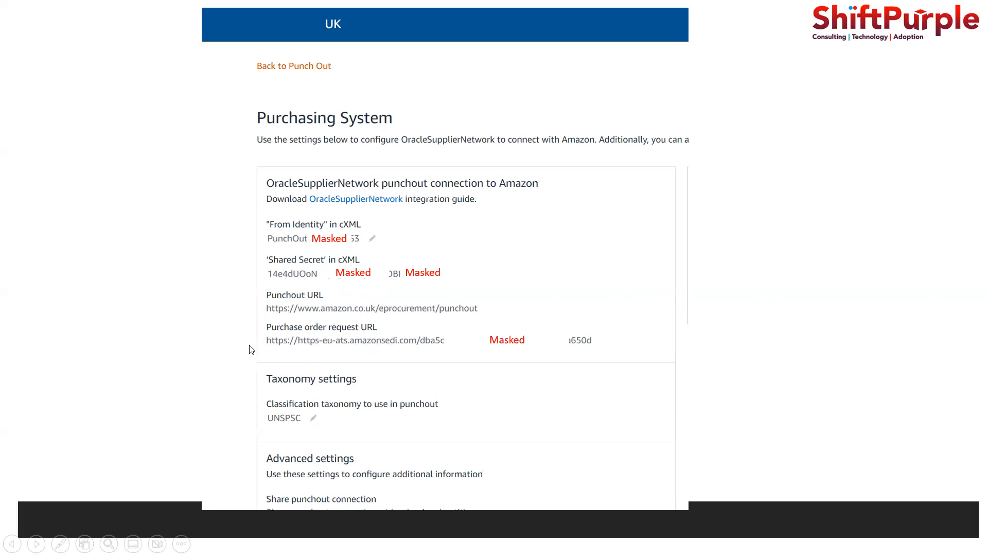
pyautogui.moveTo(381, 347)
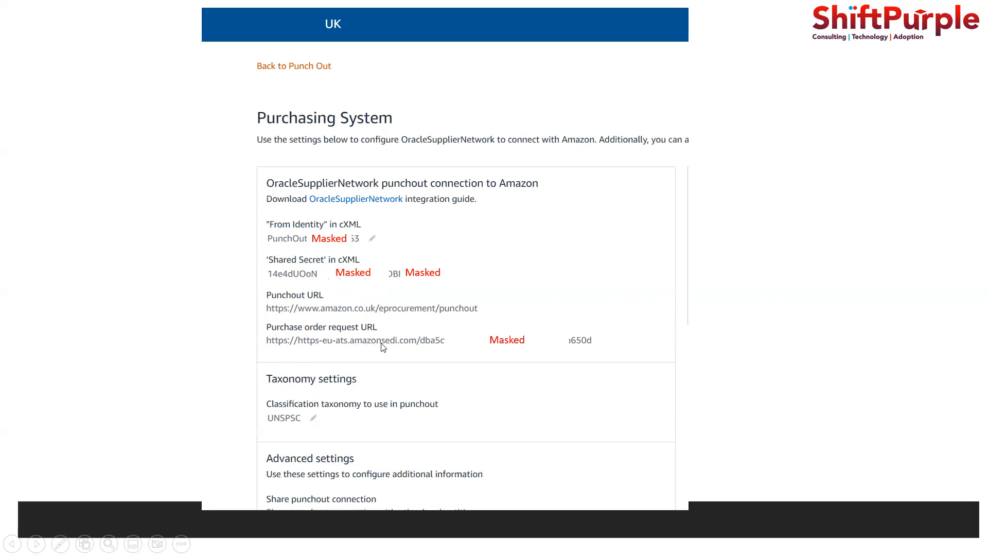
pyautogui.moveTo(234, 355)
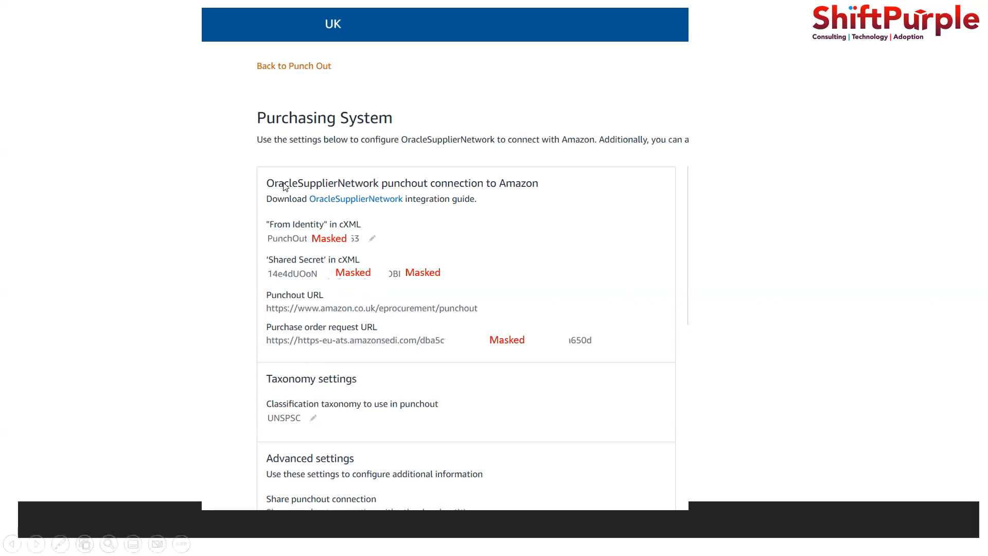
pyautogui.moveTo(304, 264)
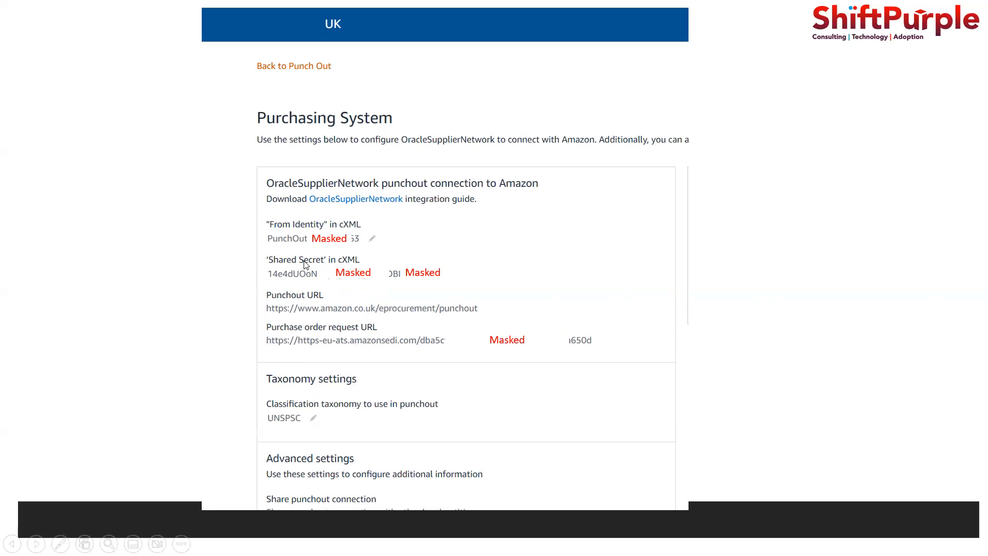
pyautogui.moveTo(264, 392)
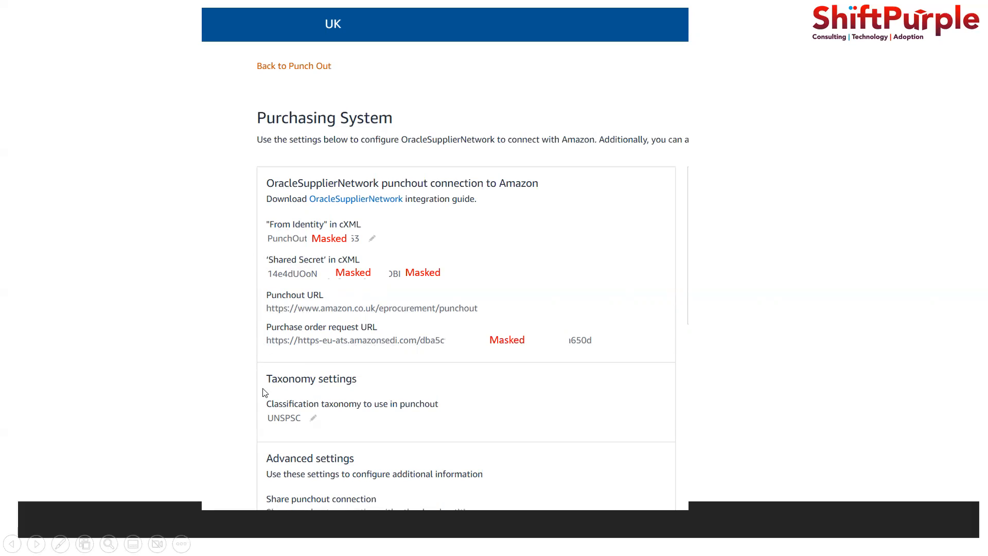
pyautogui.moveTo(287, 431)
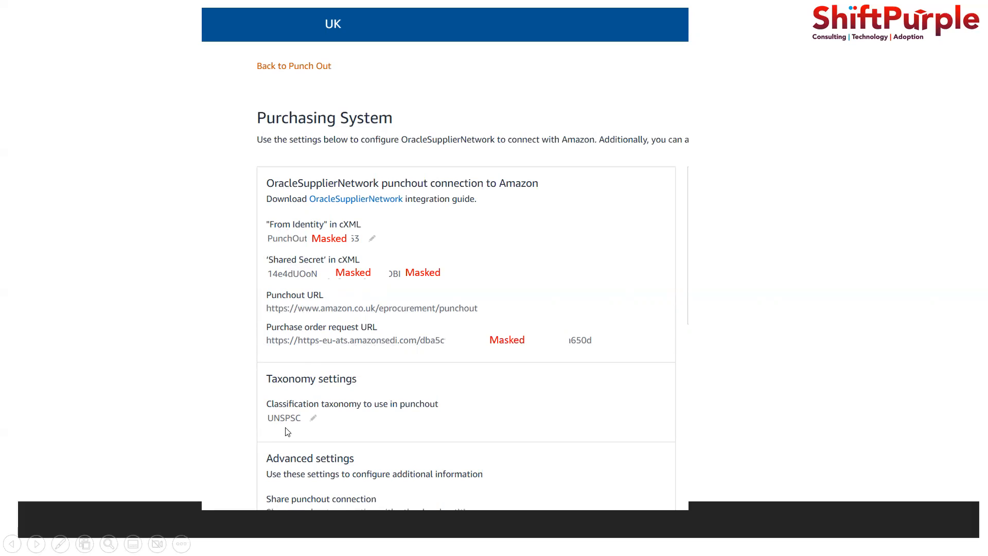
pyautogui.moveTo(228, 426)
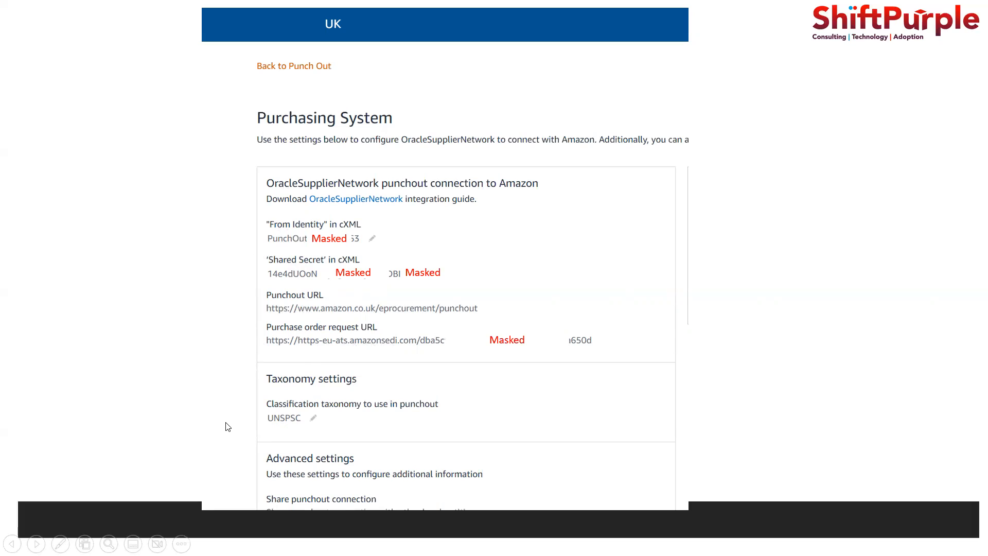
pyautogui.moveTo(240, 244)
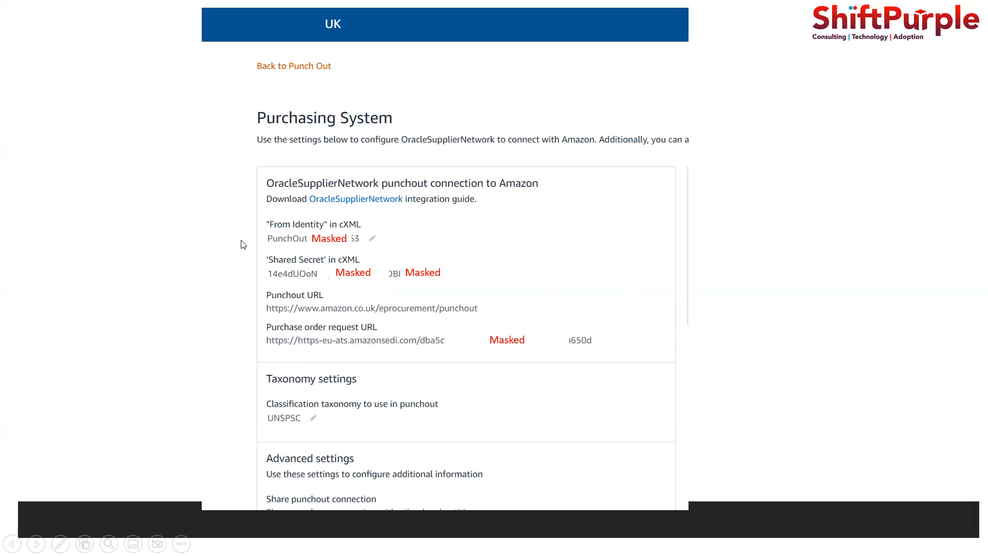
pyautogui.moveTo(250, 235)
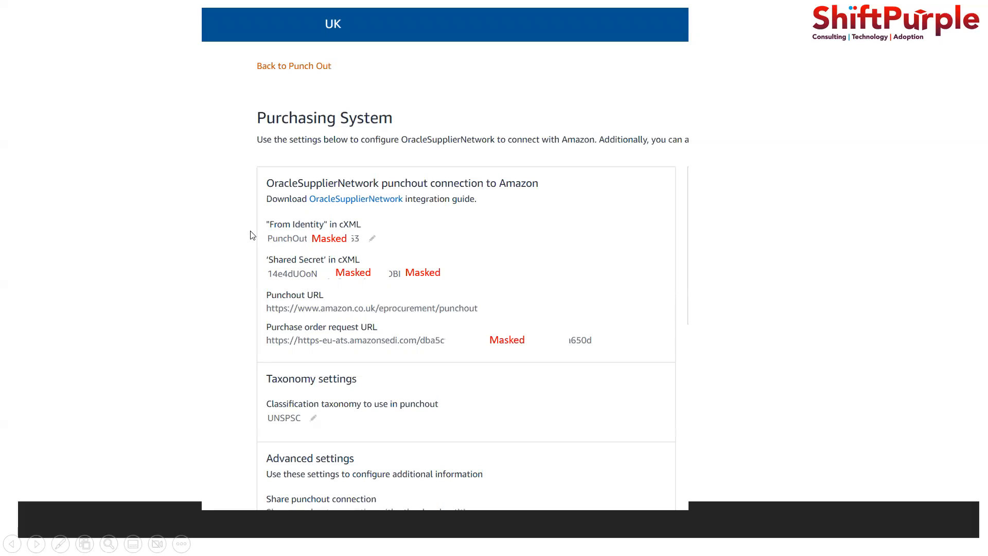
pyautogui.moveTo(257, 297)
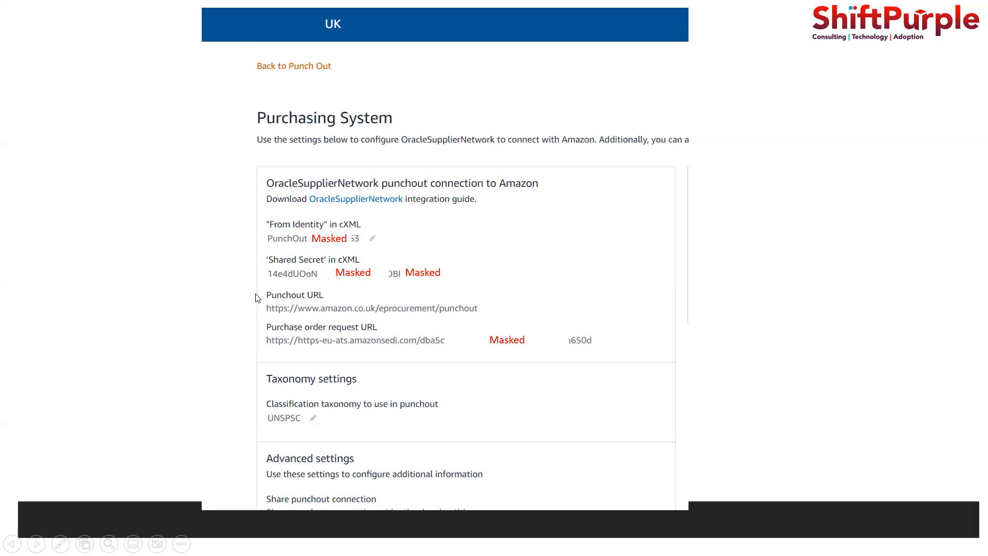
pyautogui.moveTo(206, 325)
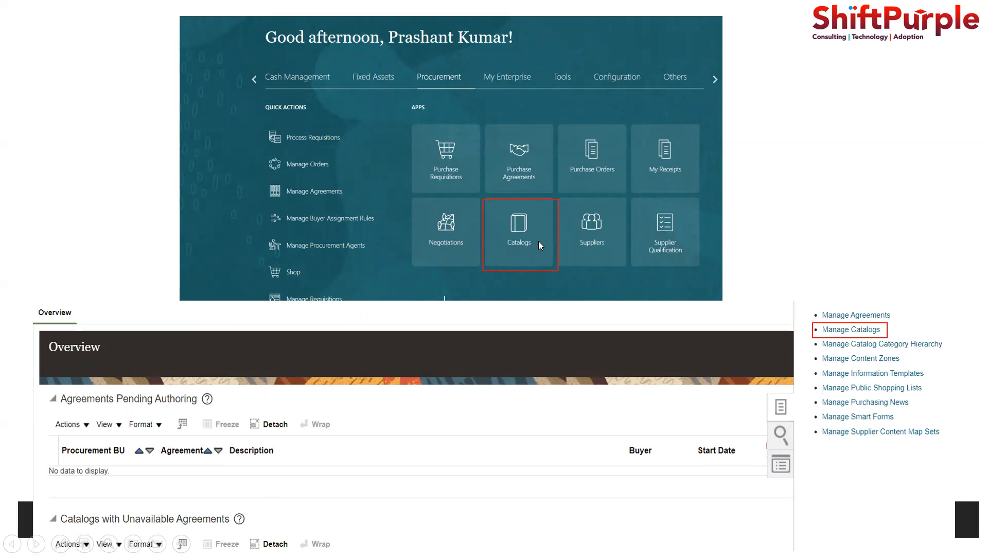
pyautogui.moveTo(712, 410)
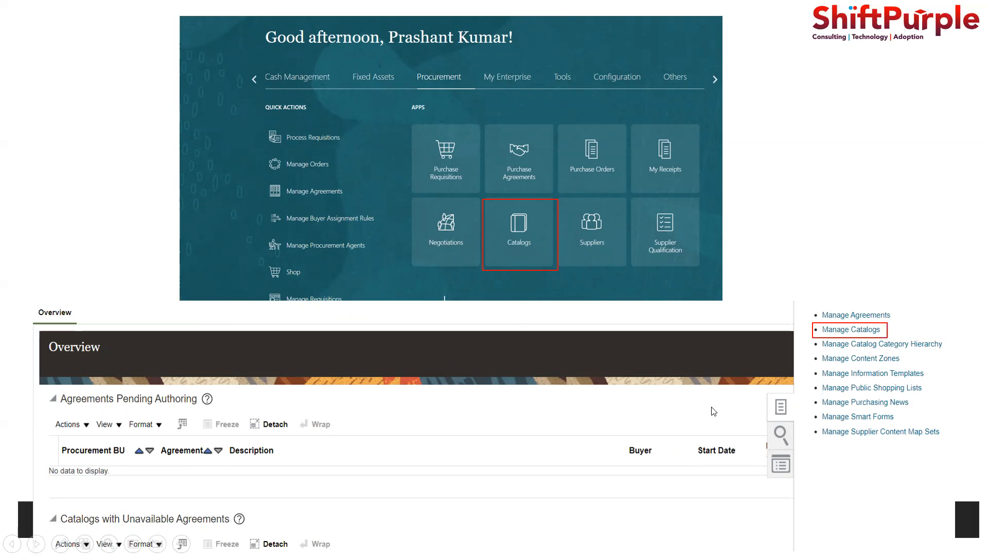
# From Manage Catalogs, bring up the Amazon punchout catalog for editing
pyautogui.click(849, 330)
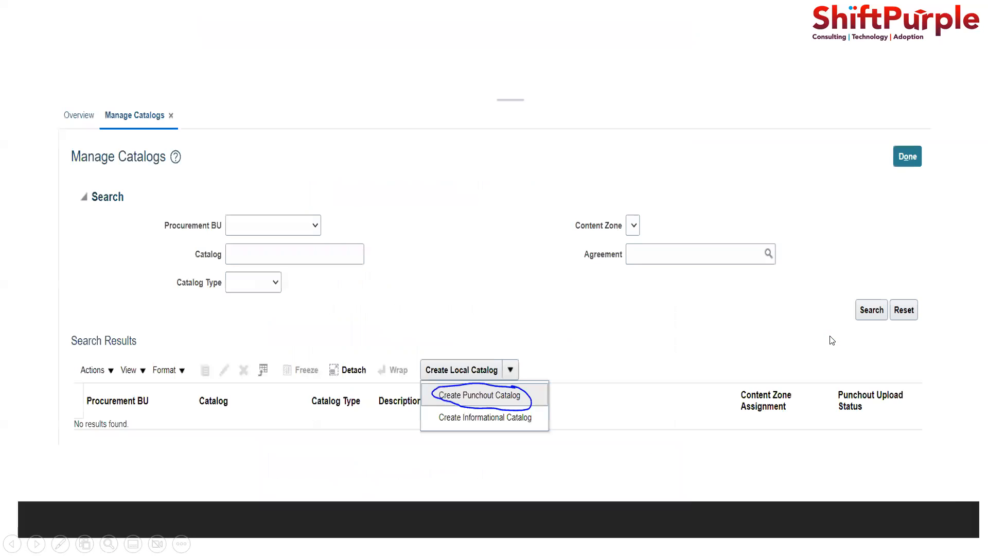
pyautogui.moveTo(509, 397)
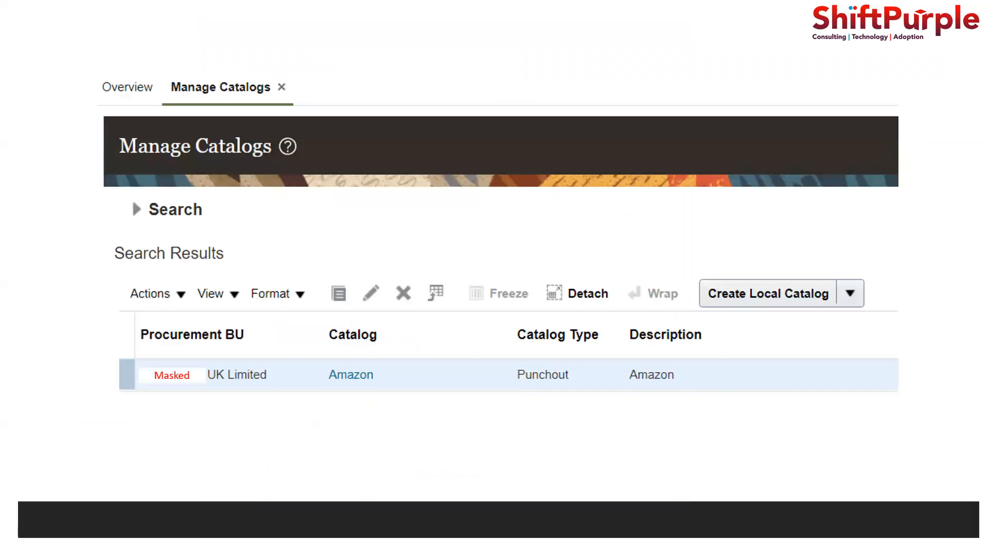
pyautogui.click(351, 375)
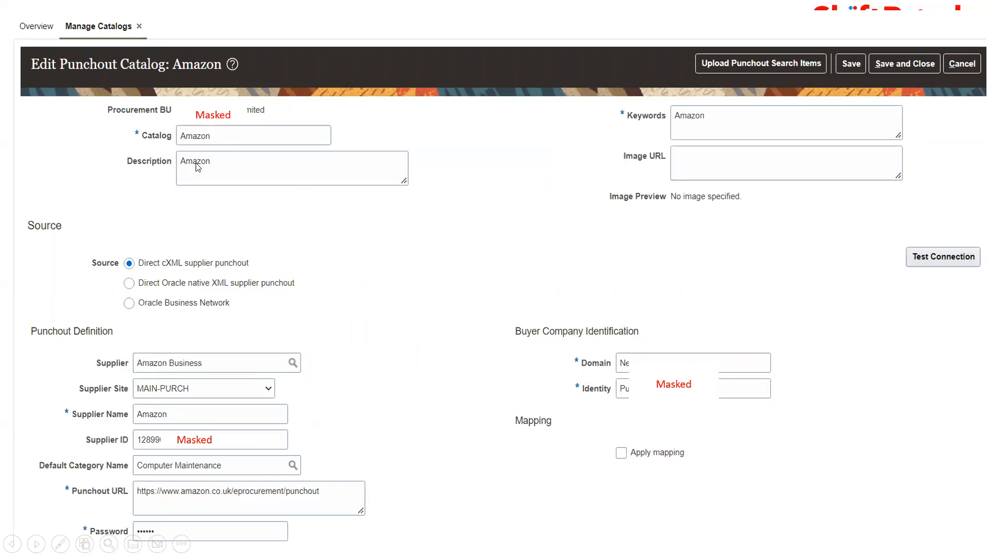
pyautogui.moveTo(139, 315)
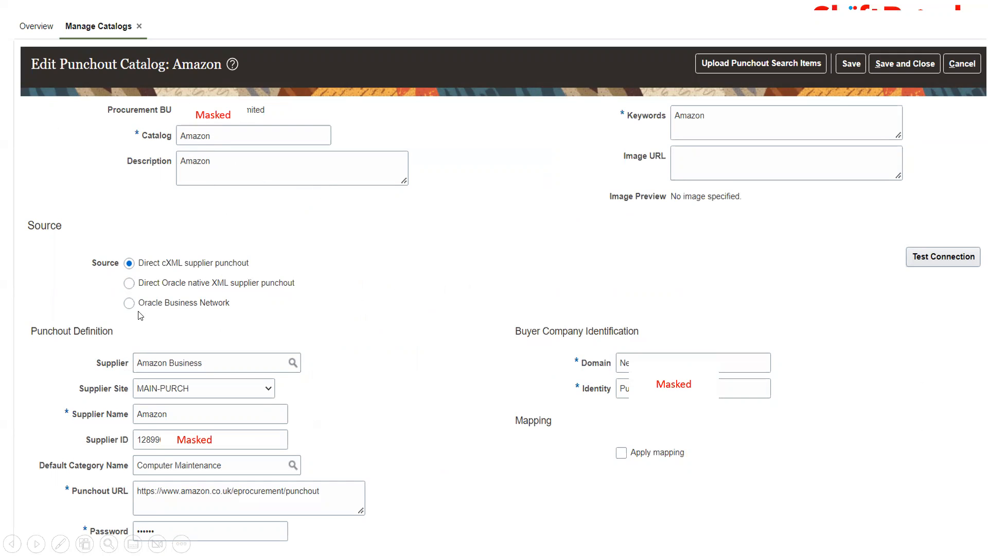
pyautogui.moveTo(151, 373)
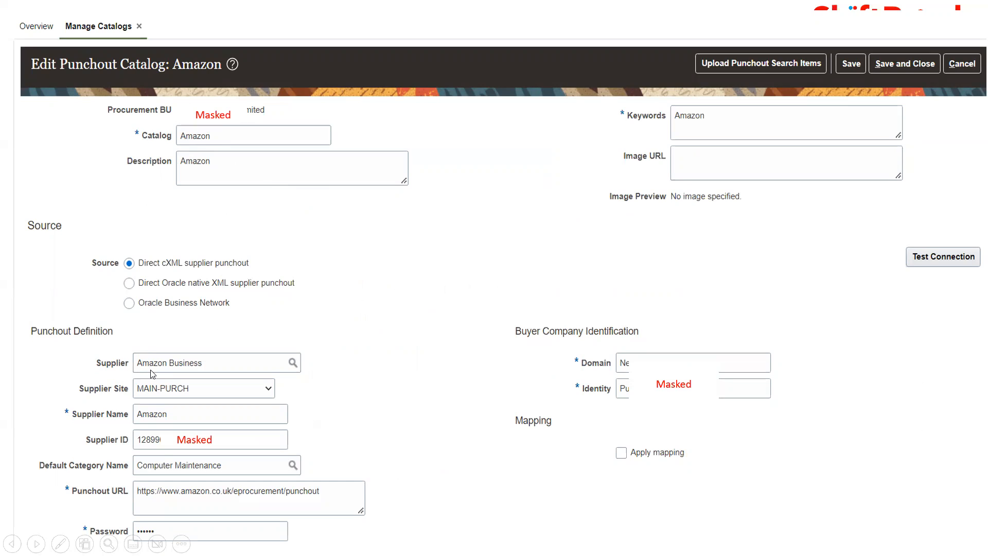
pyautogui.moveTo(189, 371)
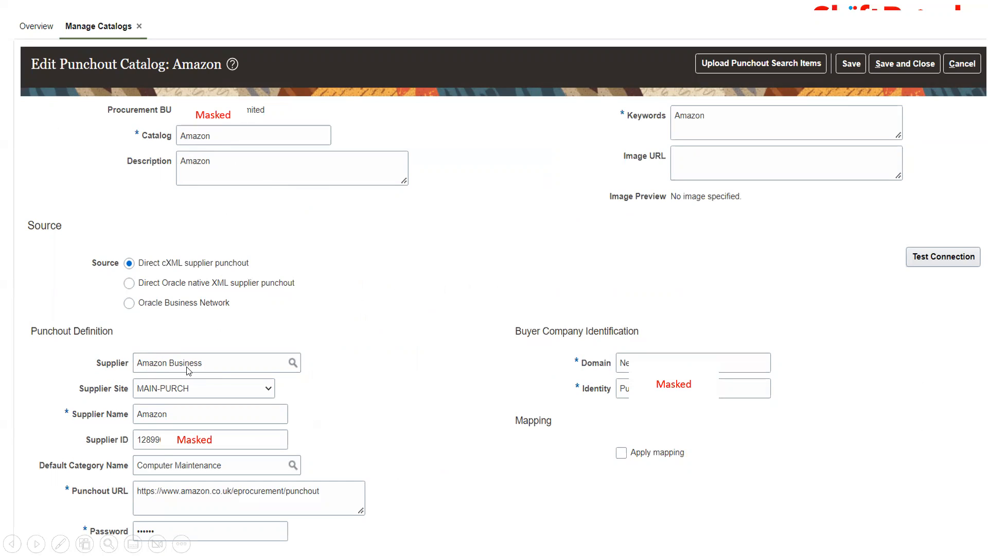
pyautogui.moveTo(144, 403)
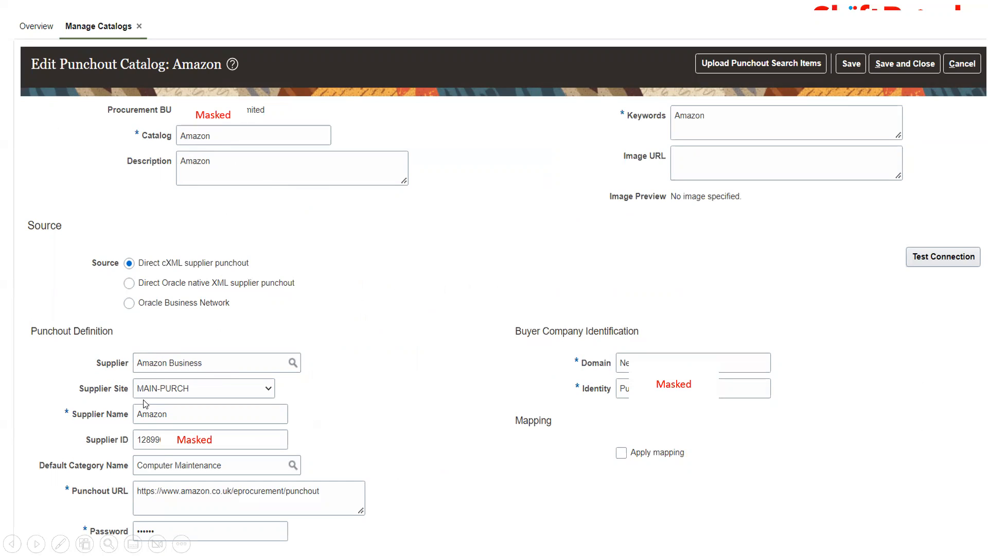
pyautogui.moveTo(115, 428)
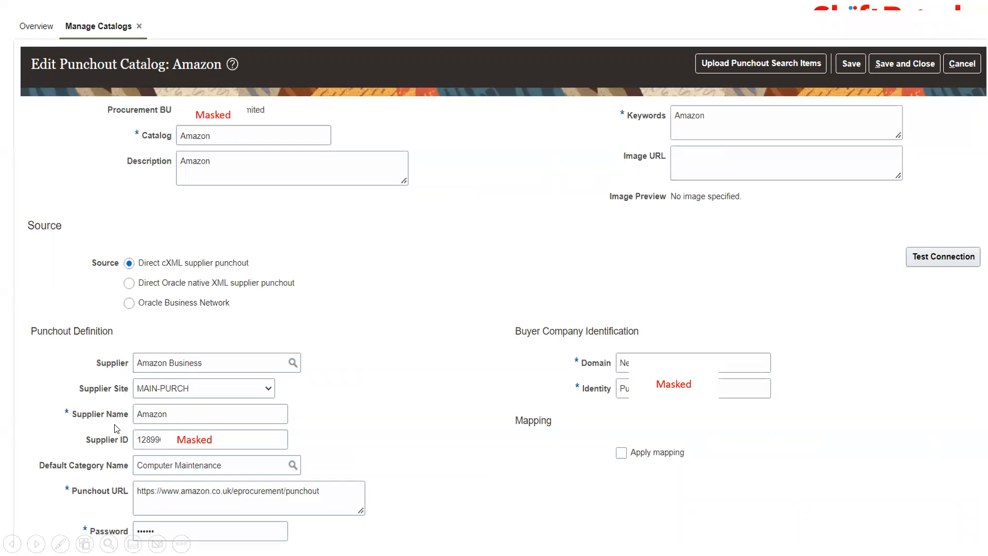
pyautogui.moveTo(126, 447)
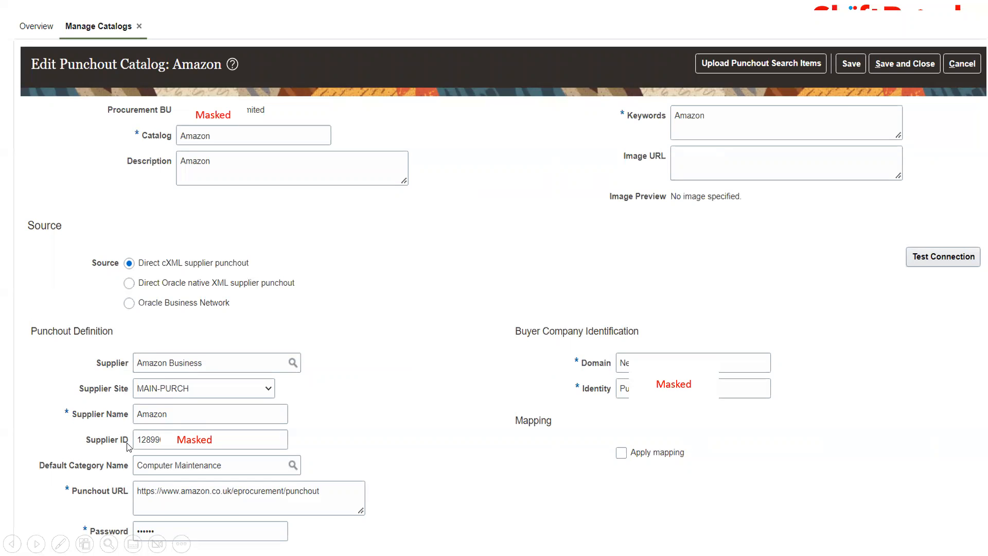
pyautogui.moveTo(82, 488)
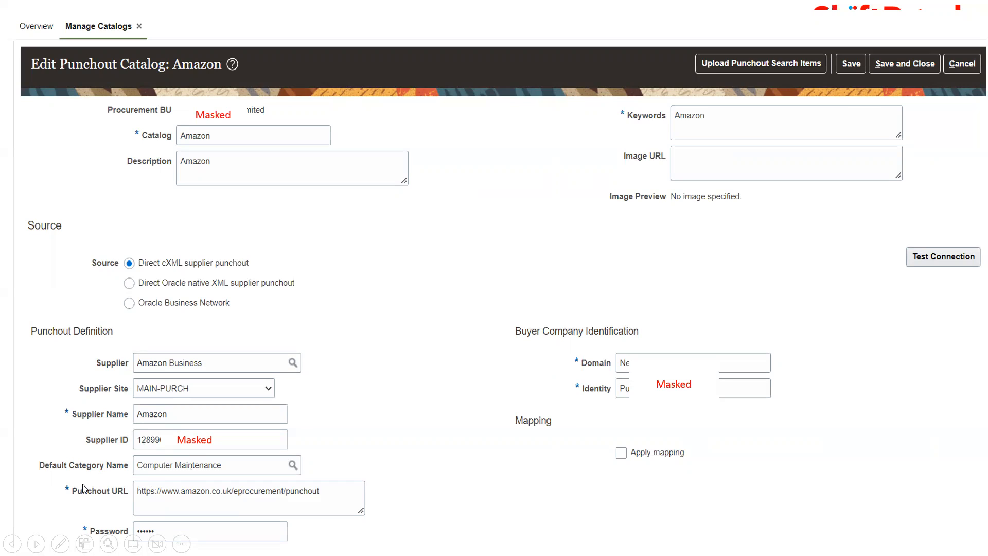
pyautogui.moveTo(121, 500)
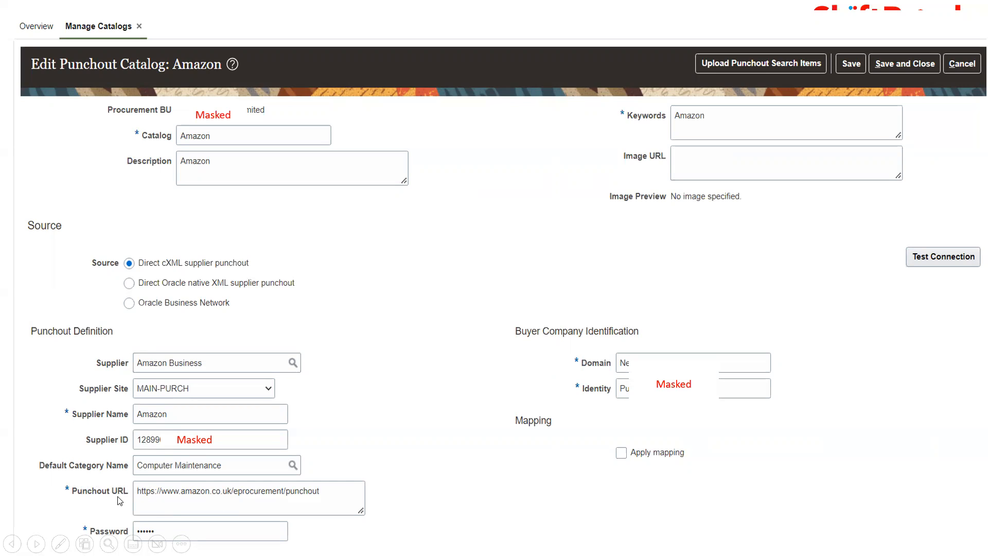
pyautogui.moveTo(262, 506)
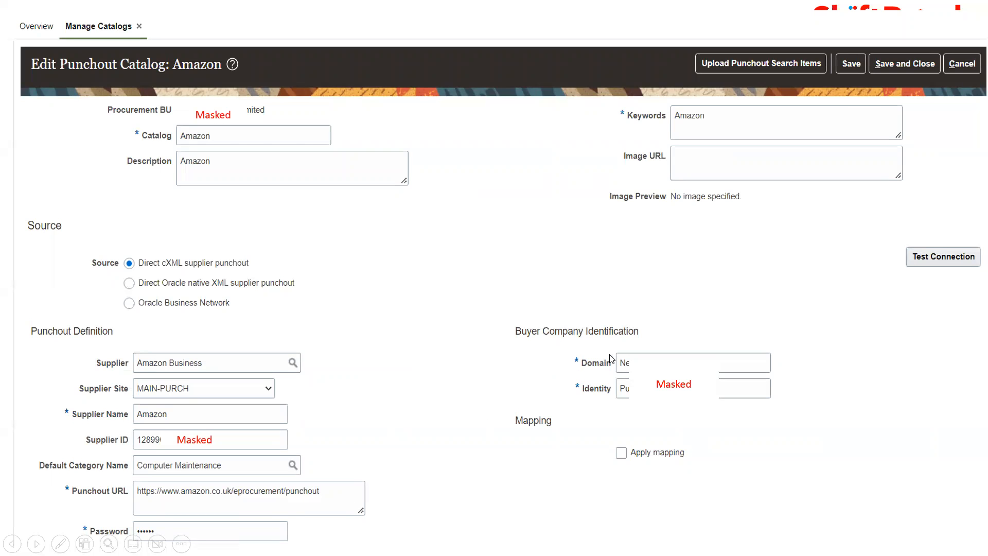
pyautogui.moveTo(599, 395)
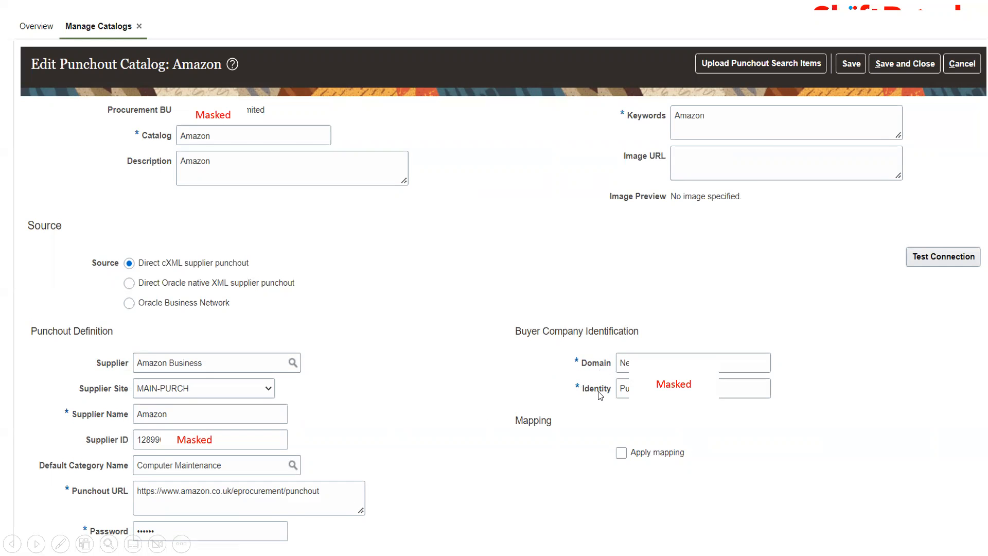
# Compare the catalog's cXML identity and URL against the Amazon Business Purchasing System page
pyautogui.click(942, 256)
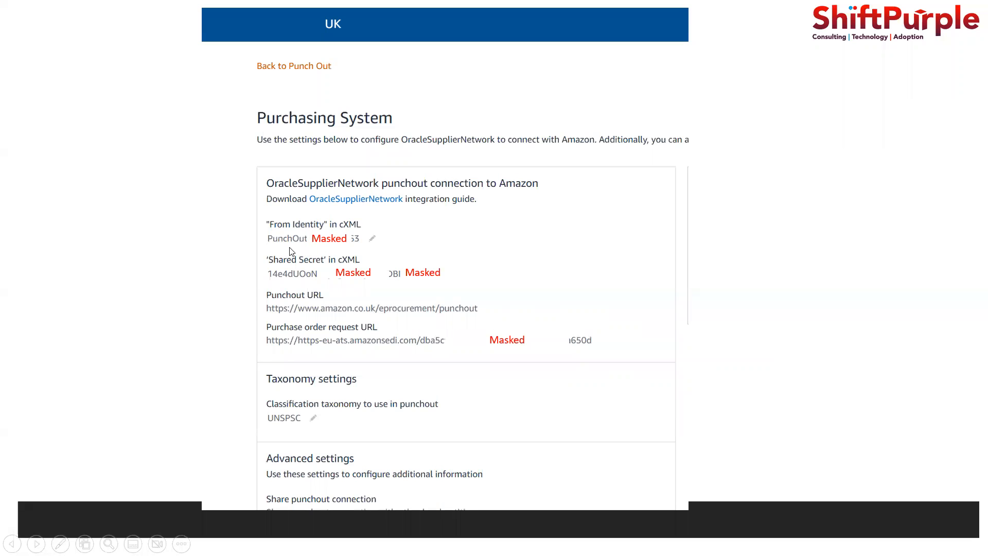
pyautogui.moveTo(276, 308)
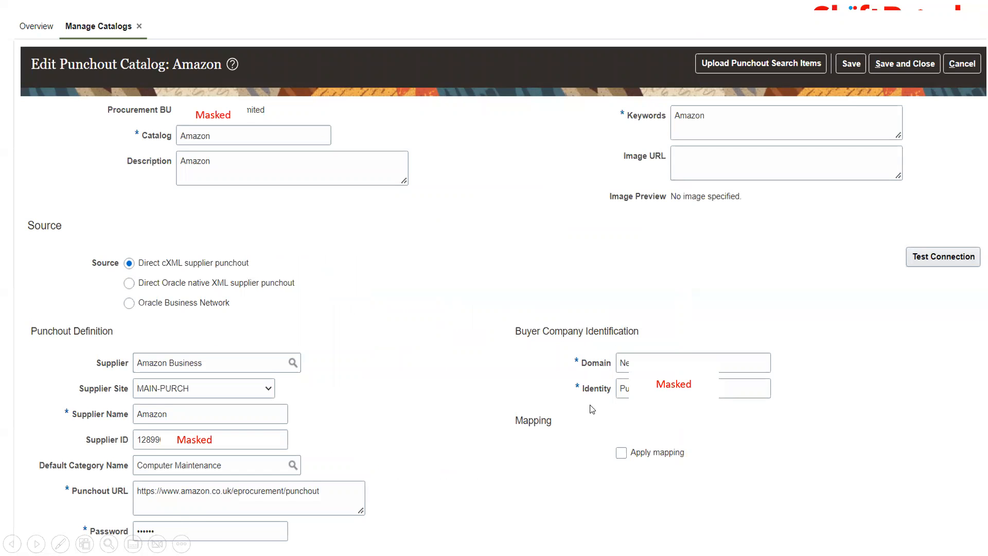
pyautogui.moveTo(858, 324)
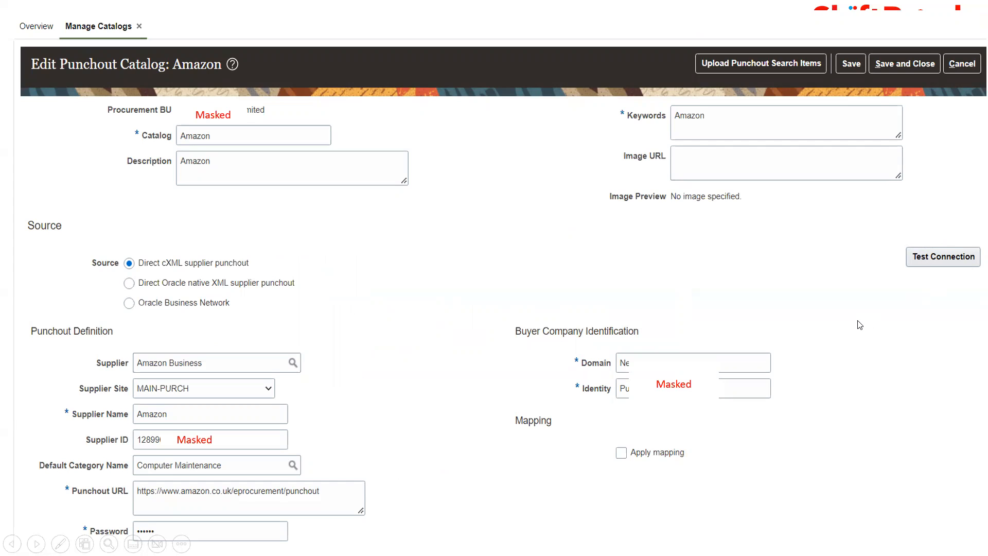
pyautogui.moveTo(386, 446)
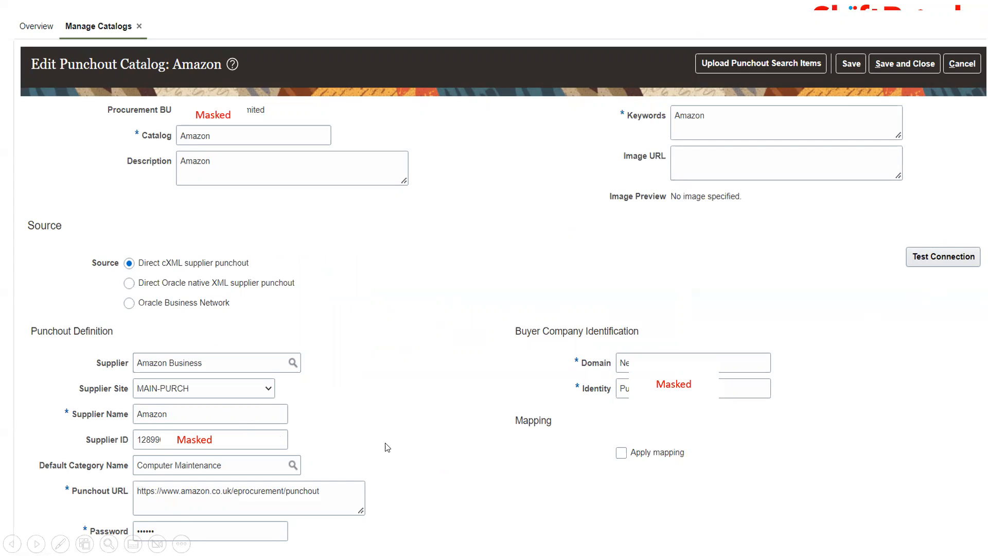
pyautogui.moveTo(155, 487)
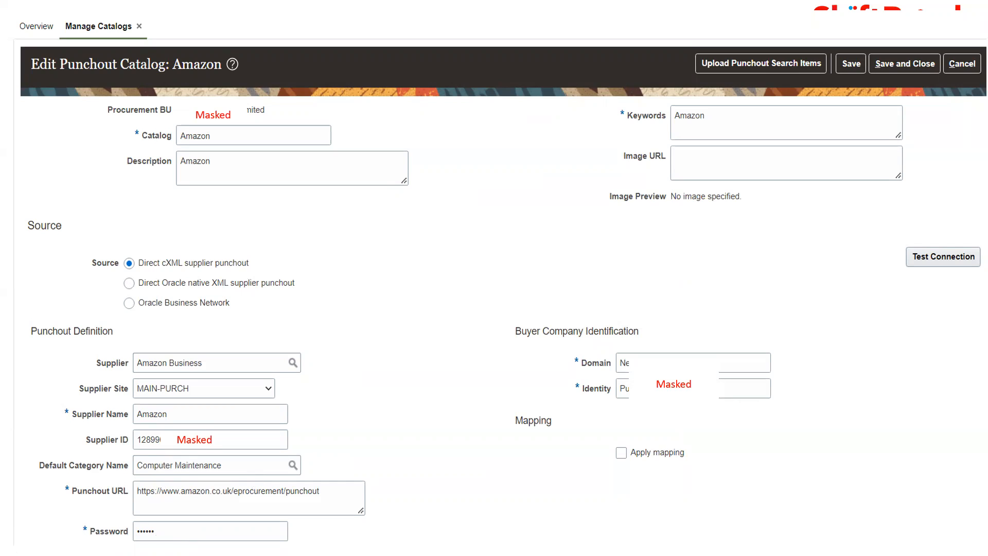
pyautogui.click(943, 256)
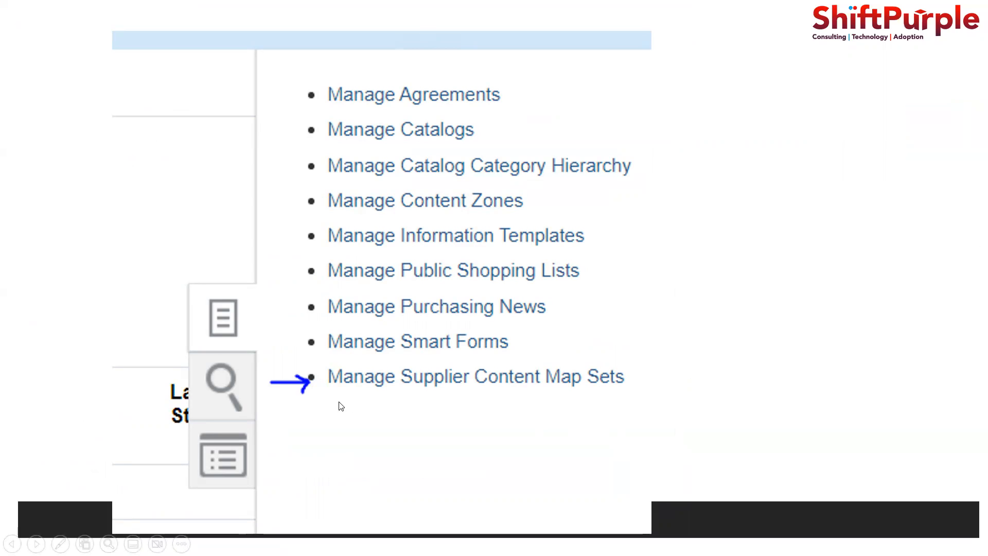
pyautogui.moveTo(605, 382)
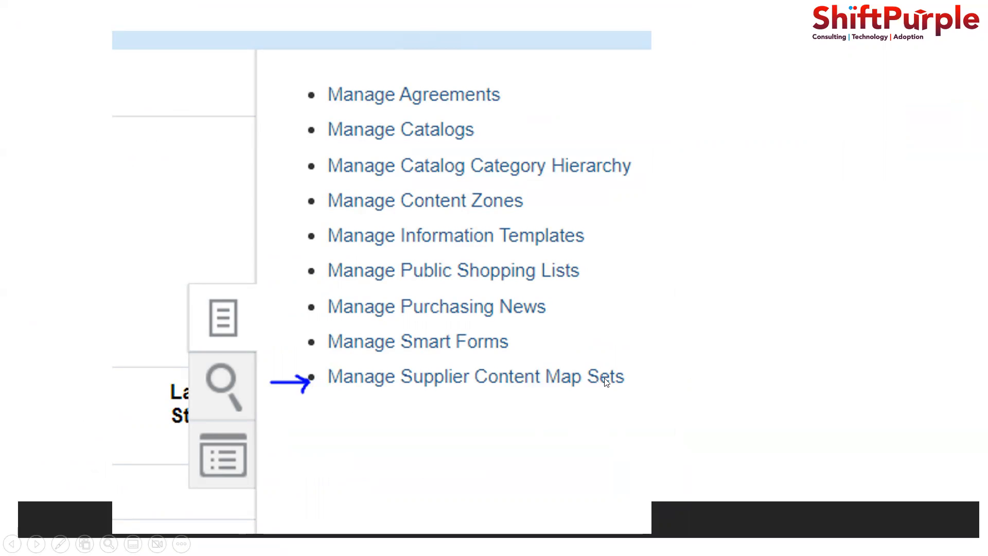
# Create and save a supplier content map set named Amazon
pyautogui.click(476, 377)
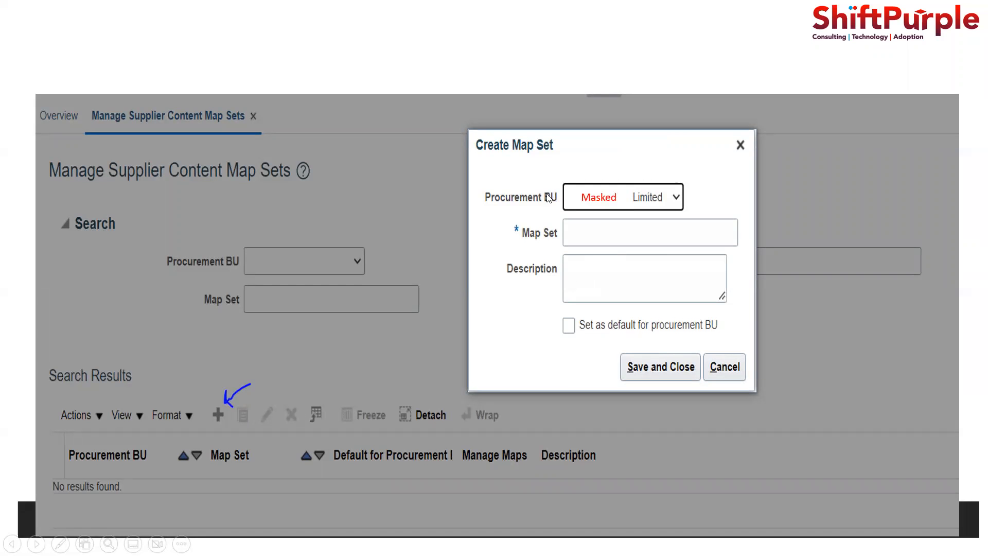
pyautogui.moveTo(652, 184)
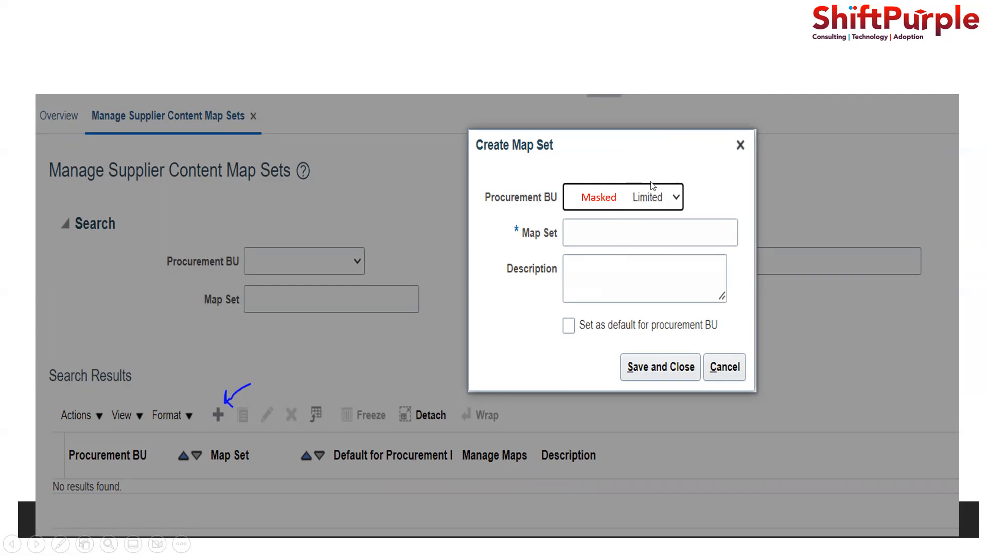
pyautogui.click(658, 366)
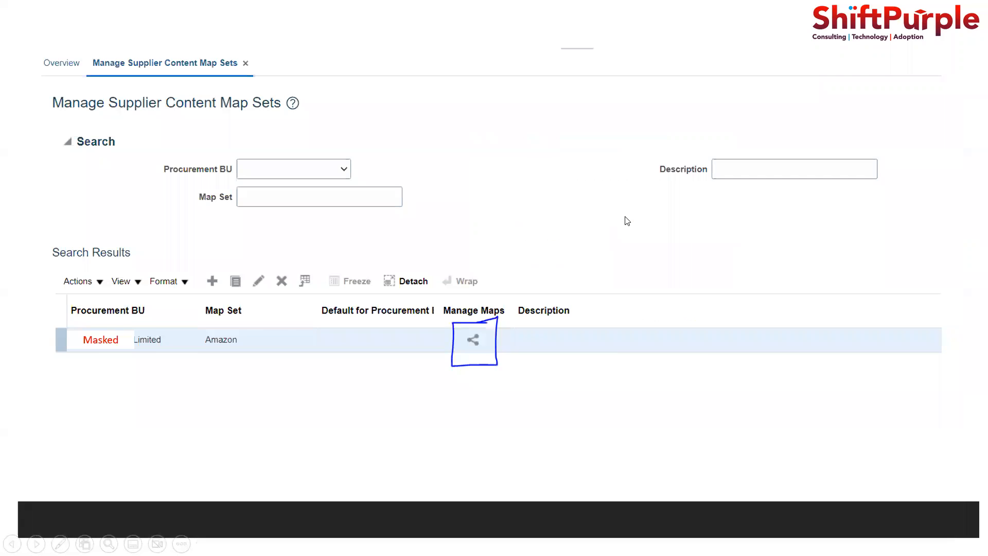
pyautogui.moveTo(225, 115)
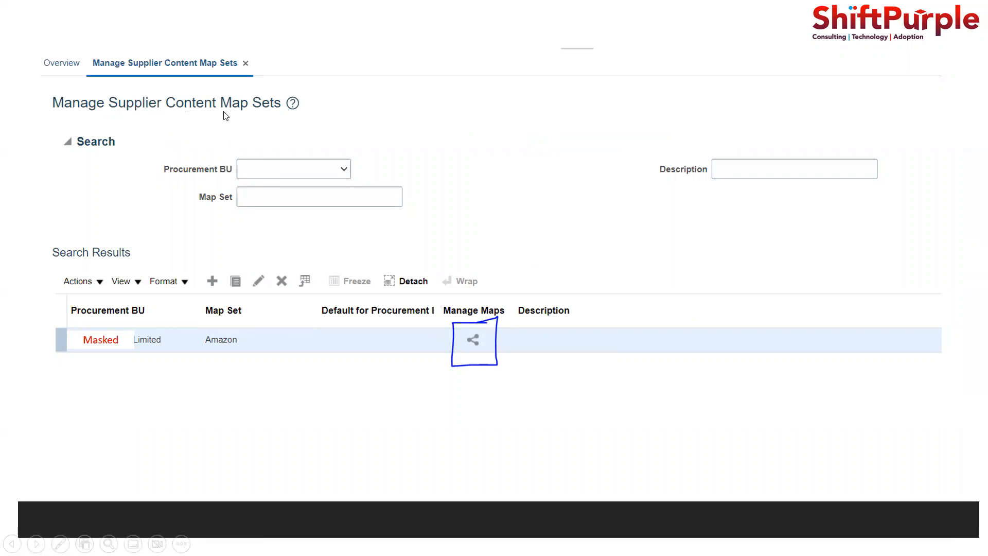
pyautogui.moveTo(503, 321)
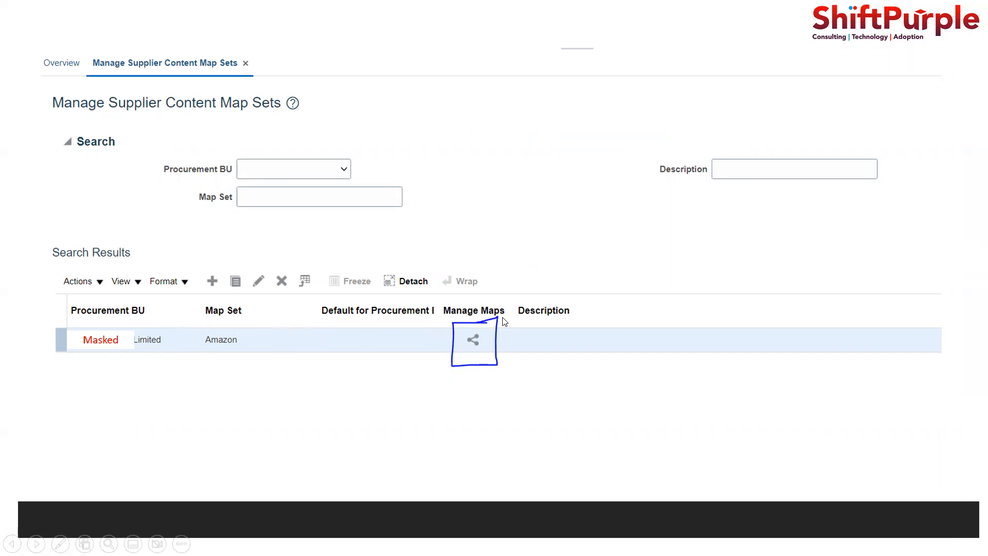
pyautogui.moveTo(461, 352)
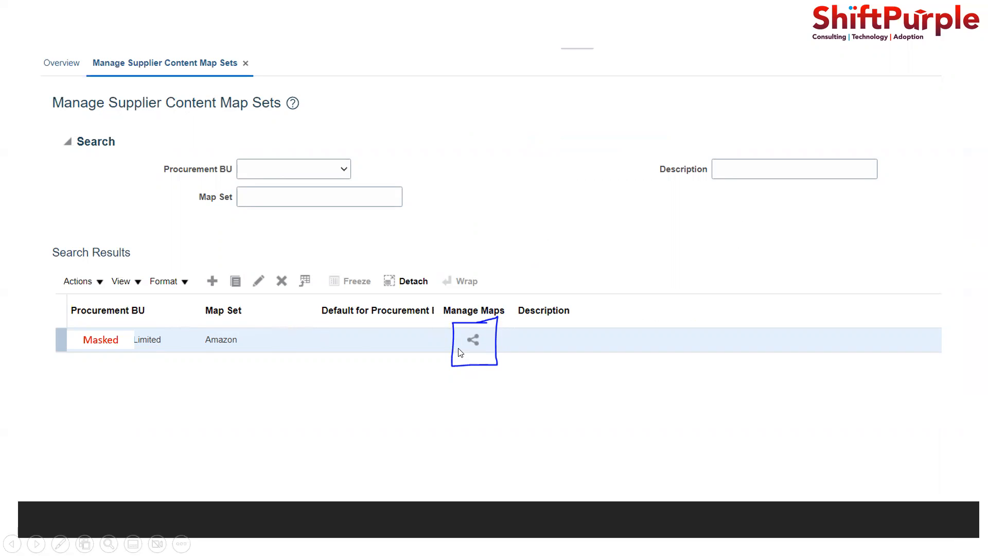
# Bring up the Manage Maps list for the Amazon map set and its category map
pyautogui.click(473, 339)
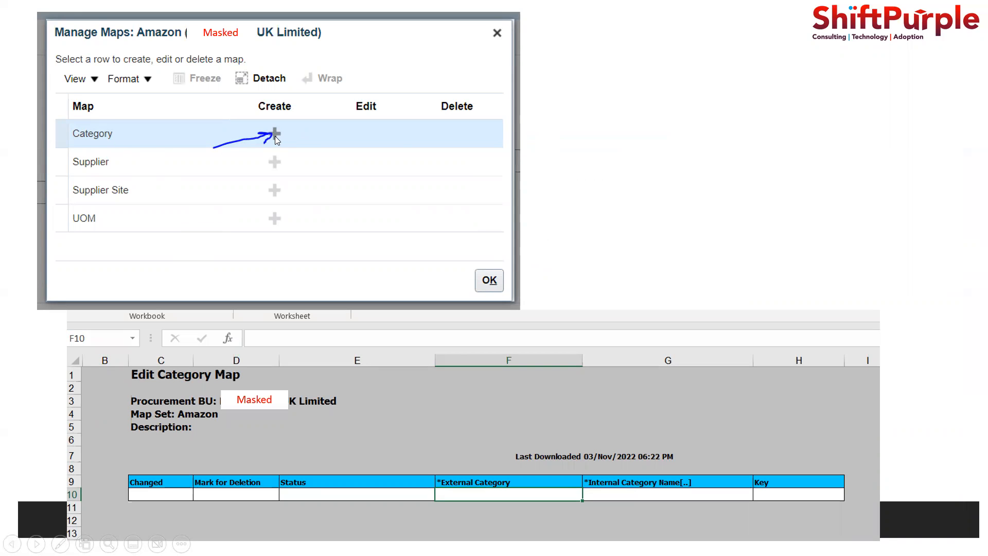
pyautogui.moveTo(654, 310)
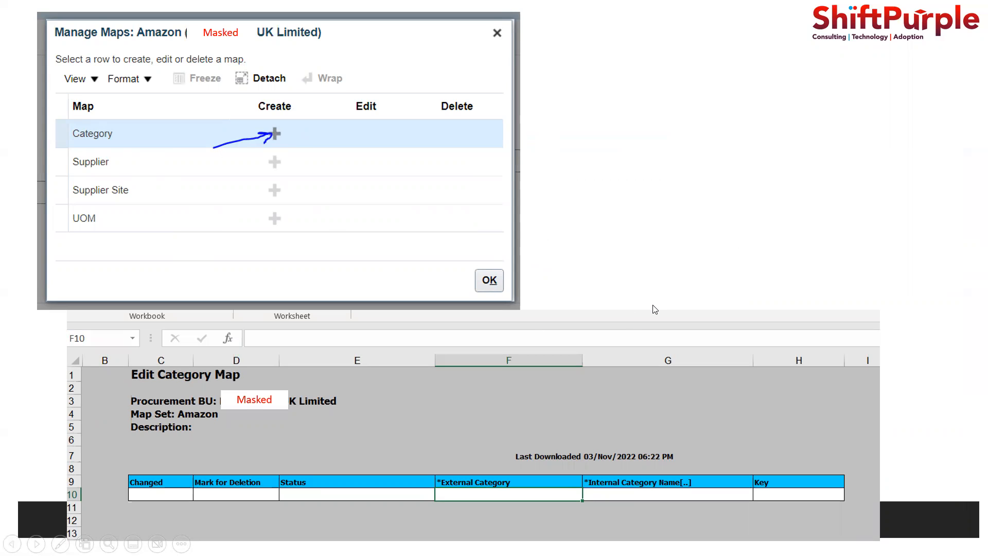
pyautogui.moveTo(245, 460)
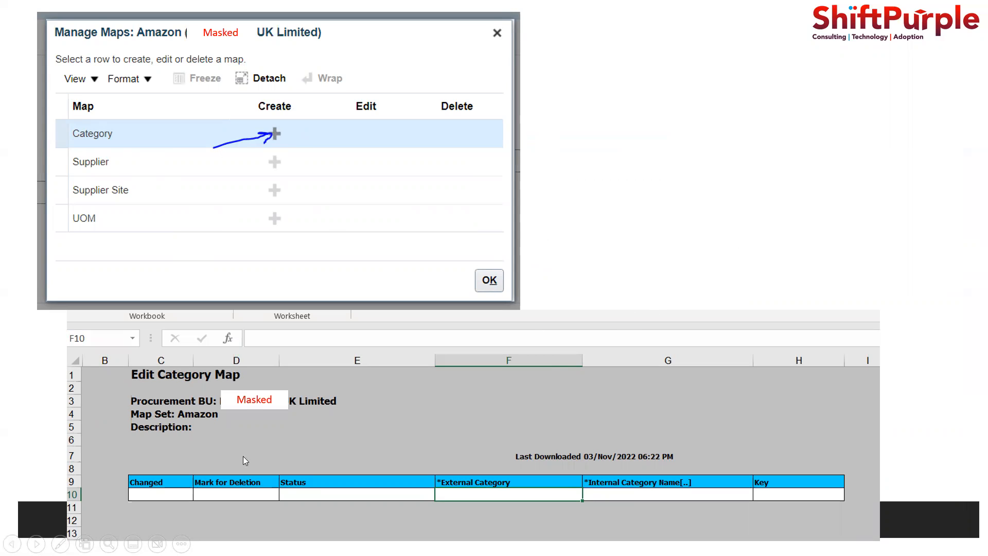
pyautogui.moveTo(260, 434)
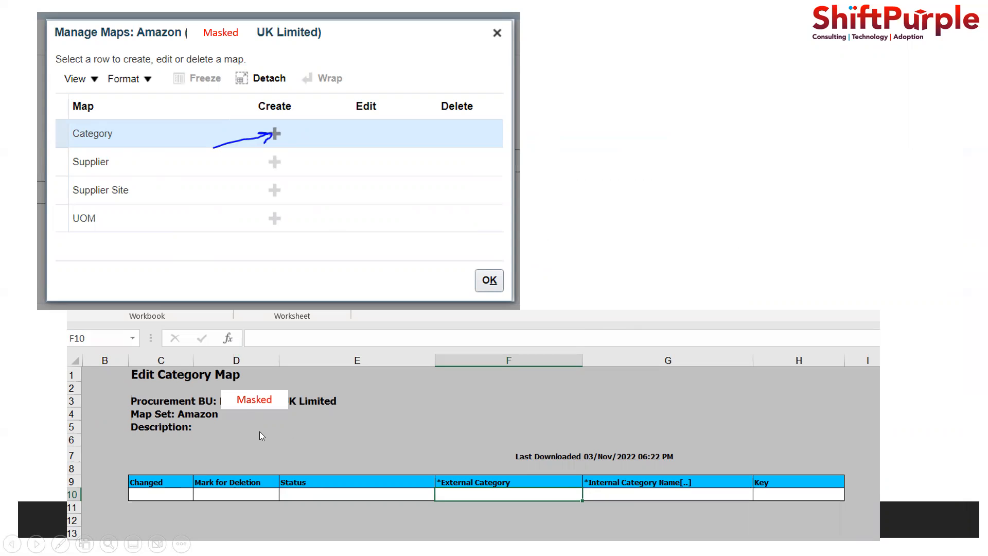
pyautogui.moveTo(469, 501)
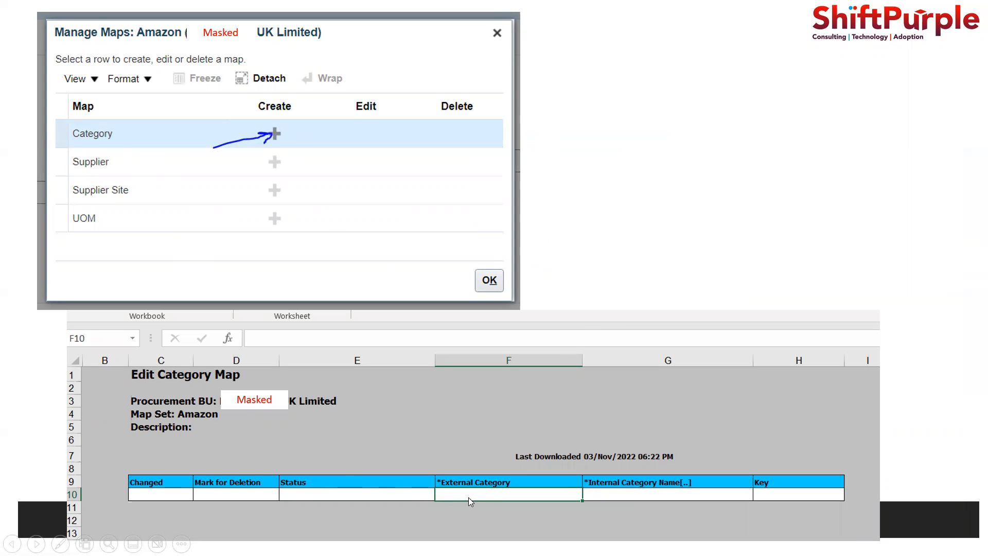
pyautogui.moveTo(461, 464)
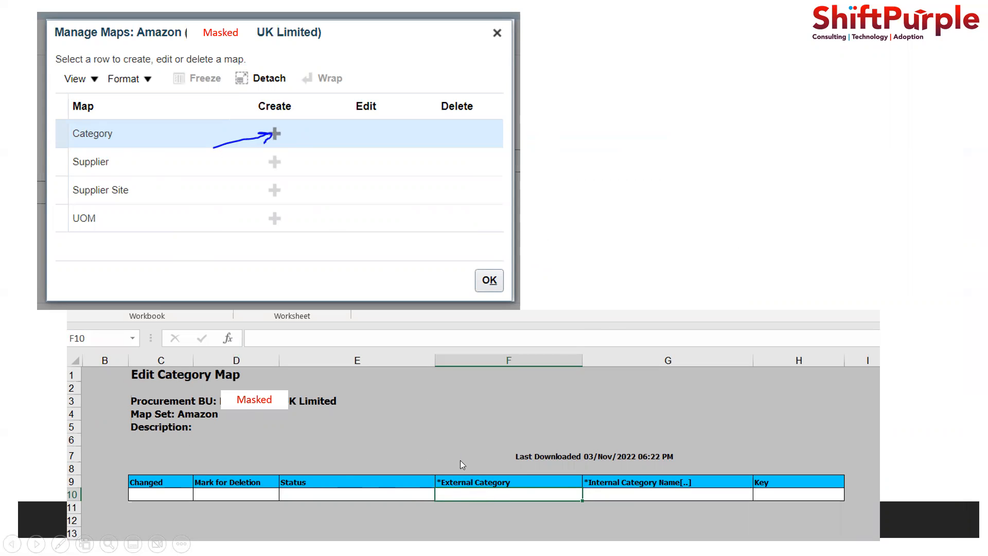
pyautogui.moveTo(502, 515)
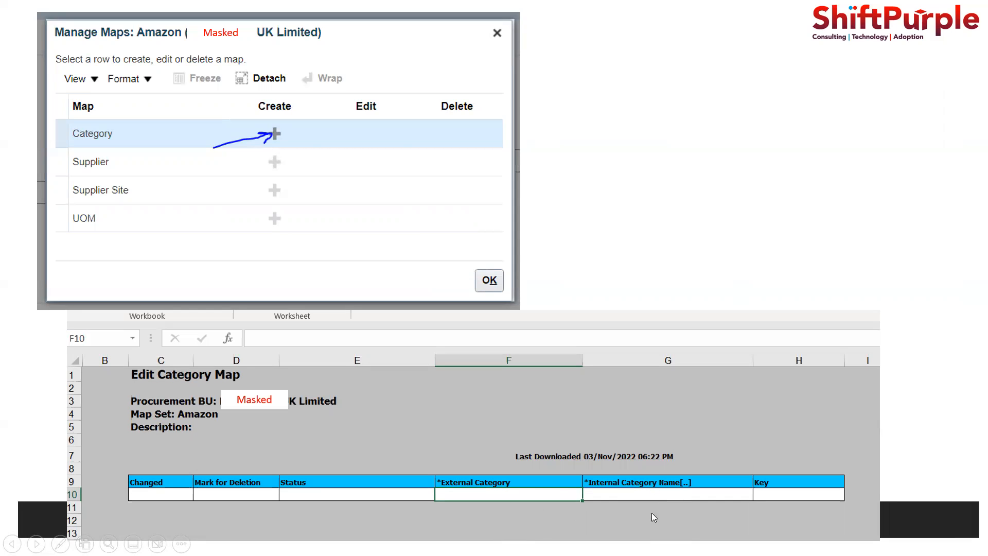
pyautogui.moveTo(529, 524)
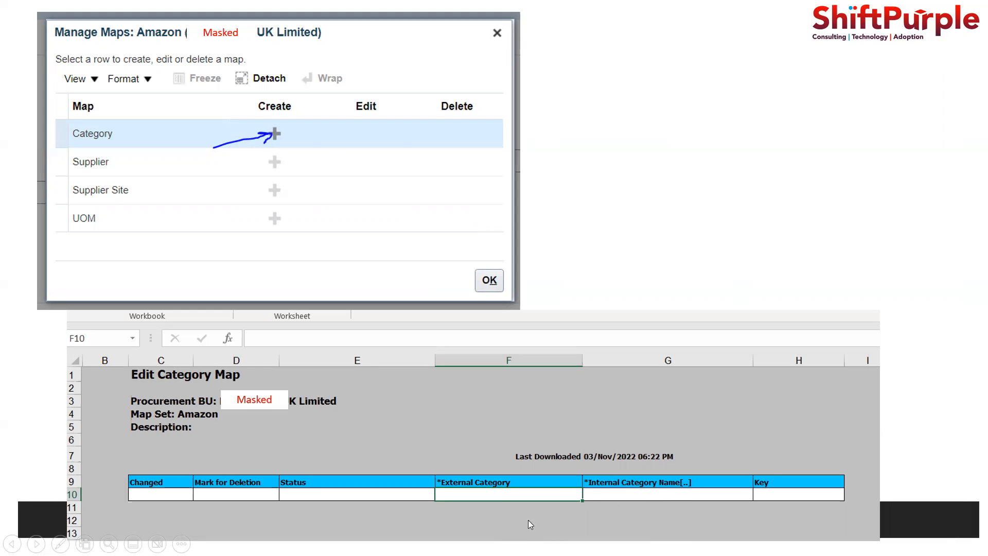
pyautogui.moveTo(623, 507)
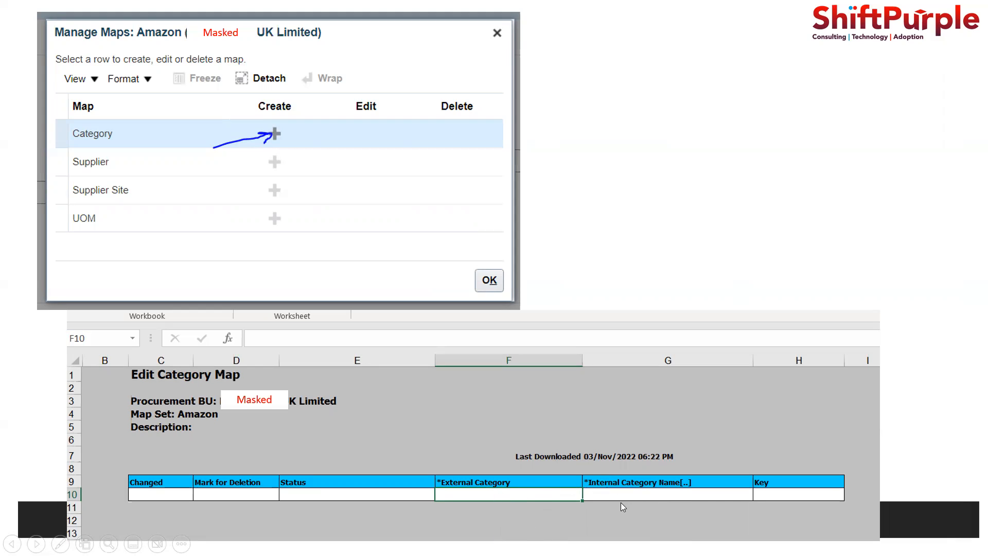
pyautogui.moveTo(579, 442)
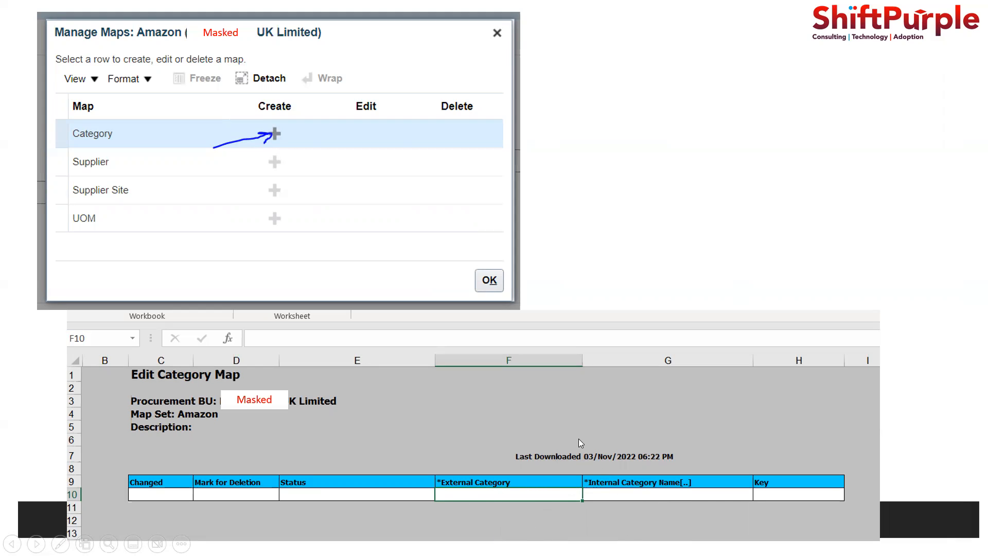
pyautogui.moveTo(305, 353)
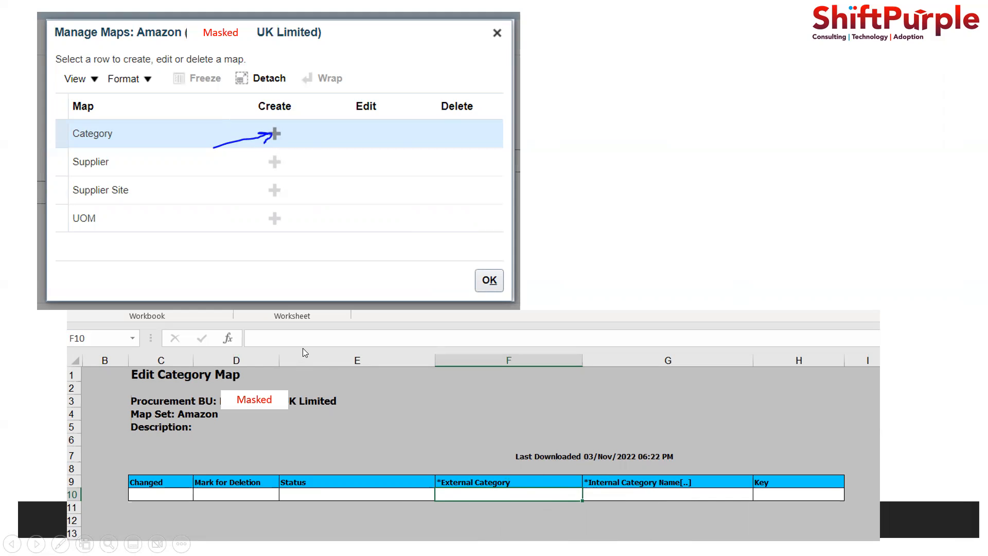
pyautogui.moveTo(222, 134)
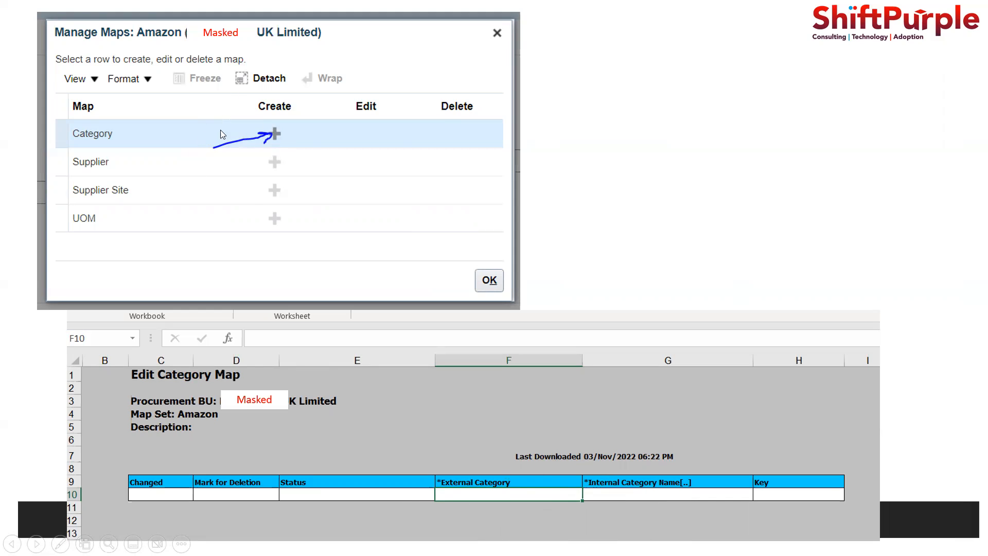
pyautogui.moveTo(253, 194)
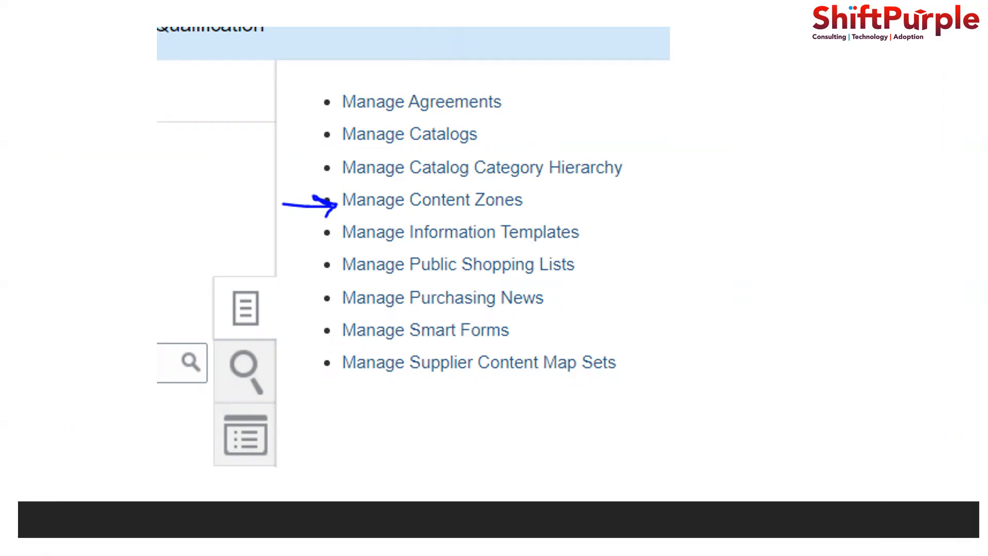
# Move to the Create Content Zone page with the Amazon punchout catalog in the picker
pyautogui.click(302, 347)
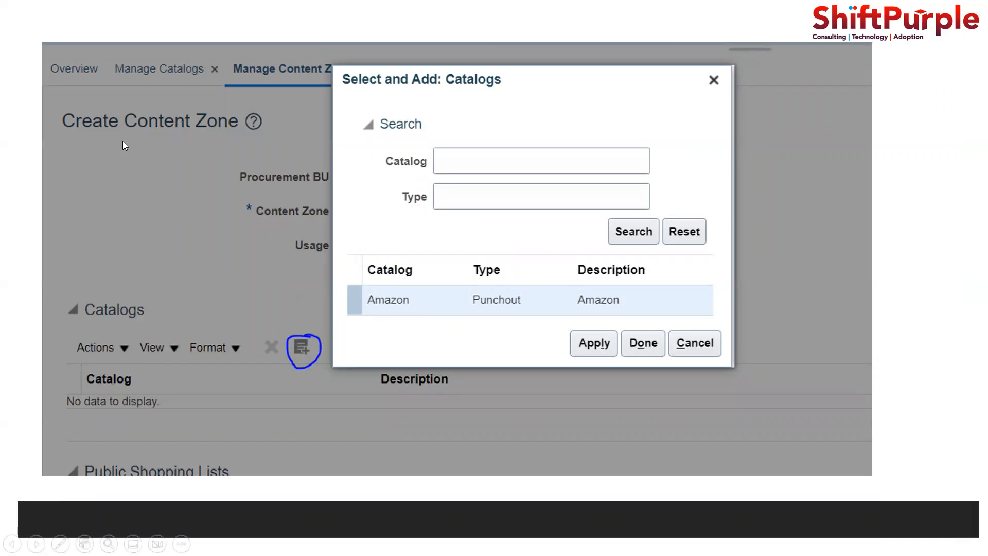
pyautogui.moveTo(303, 348)
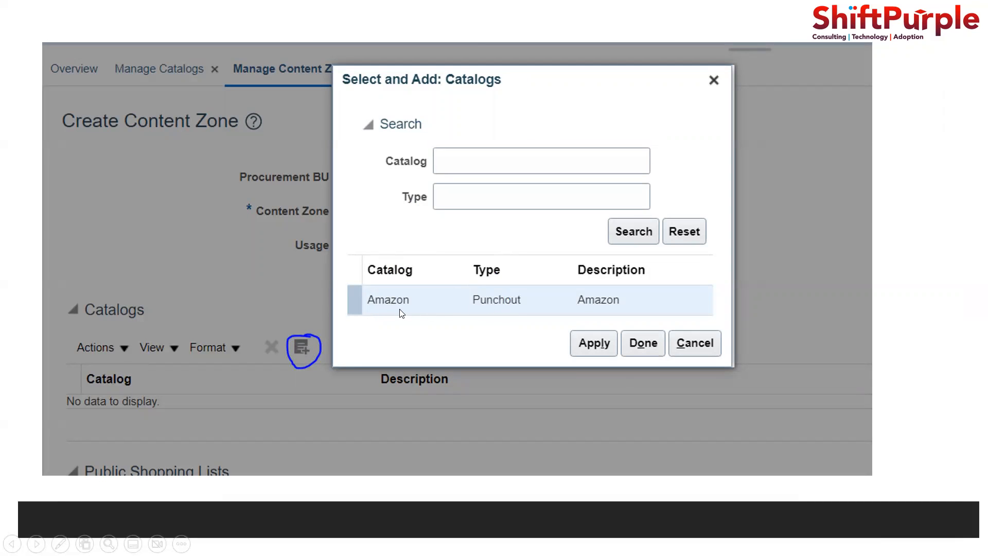
pyautogui.moveTo(543, 359)
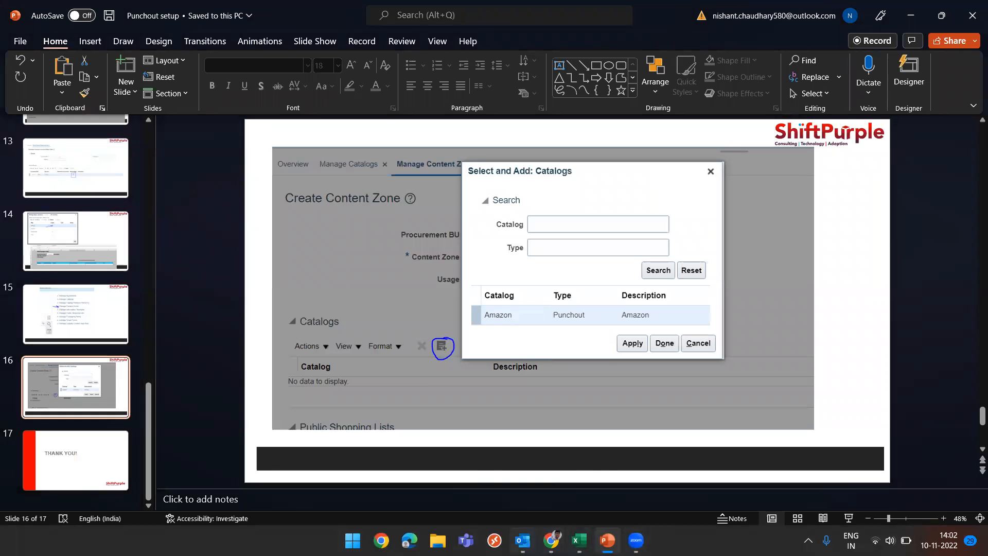
pyautogui.moveTo(550, 540)
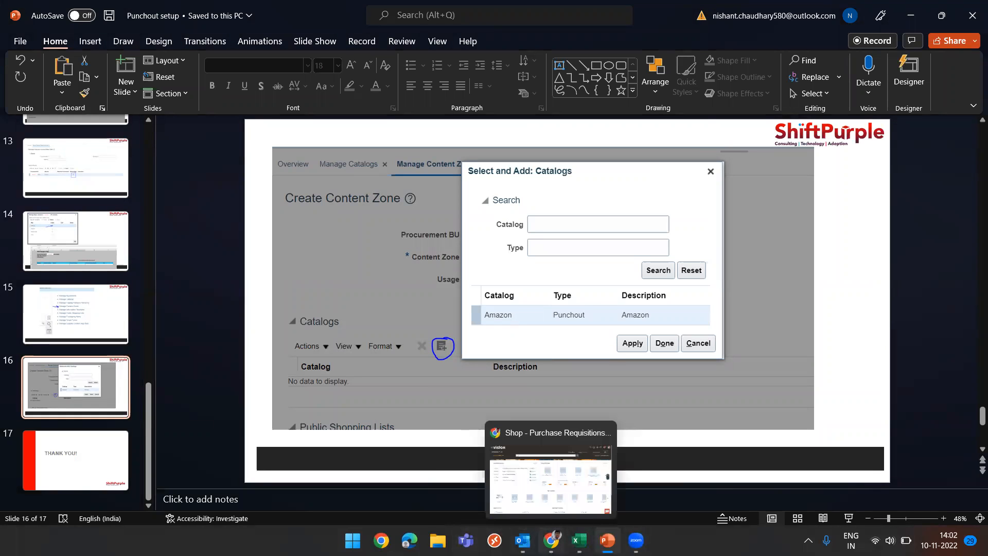
# Return to the Requisitions shopping page showing Amazon among top categories
pyautogui.click(548, 473)
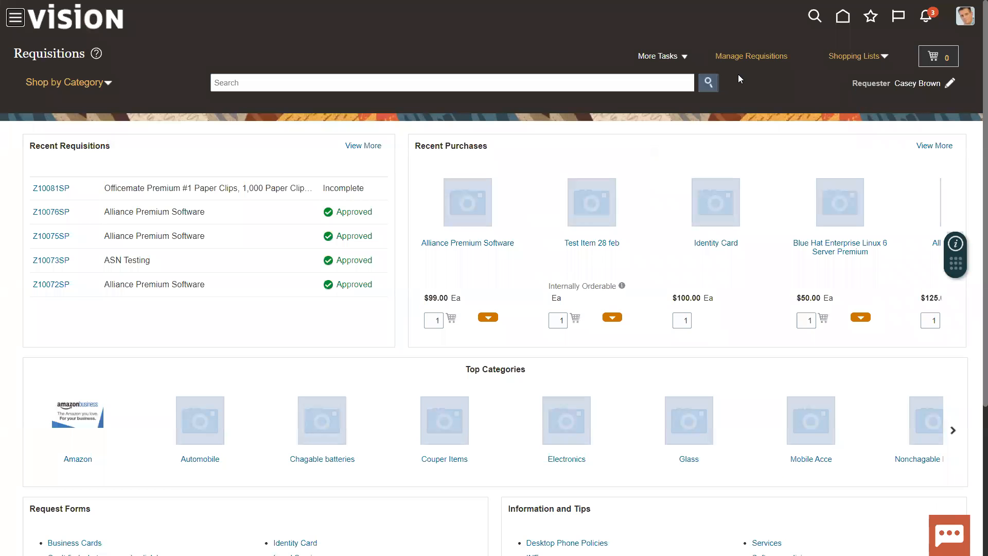
pyautogui.moveTo(843, 16)
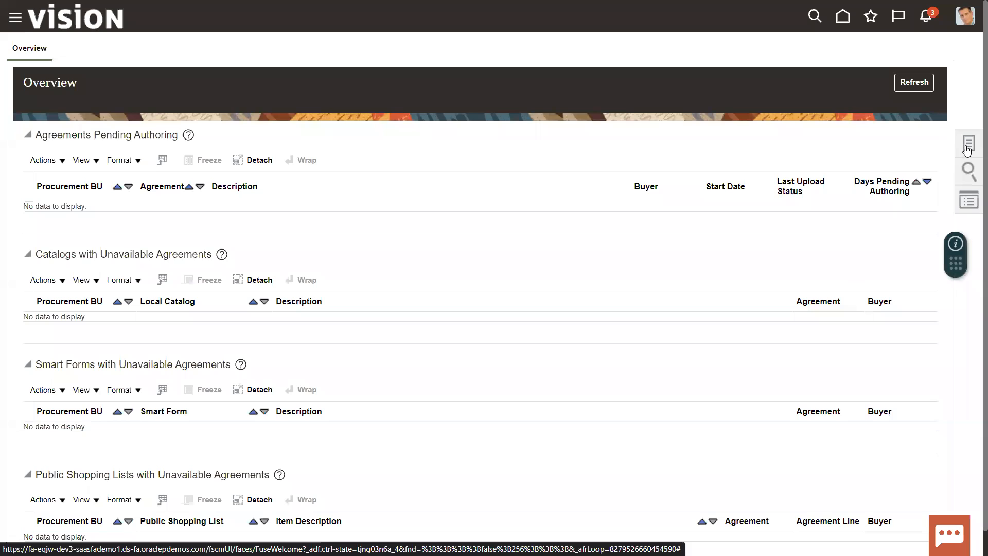
# List all catalogs via Manage Catalogs and select the Amazon punchout catalog for US1 Business Unit
pyautogui.click(969, 143)
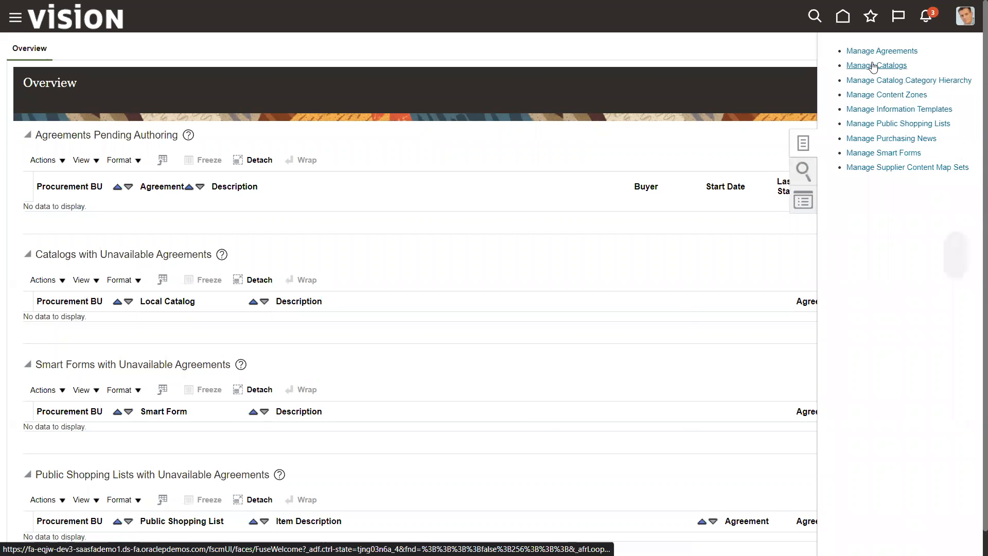
pyautogui.click(876, 64)
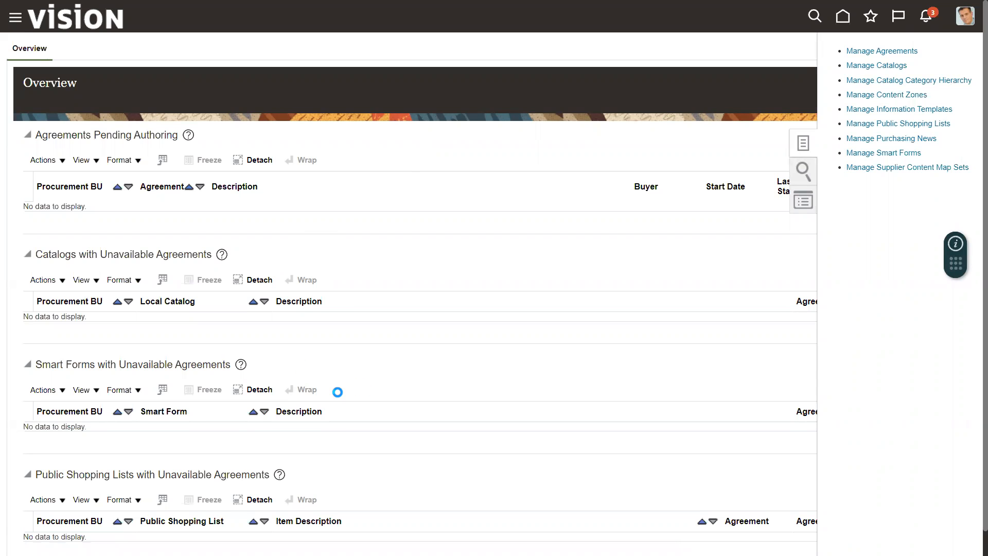
pyautogui.click(875, 65)
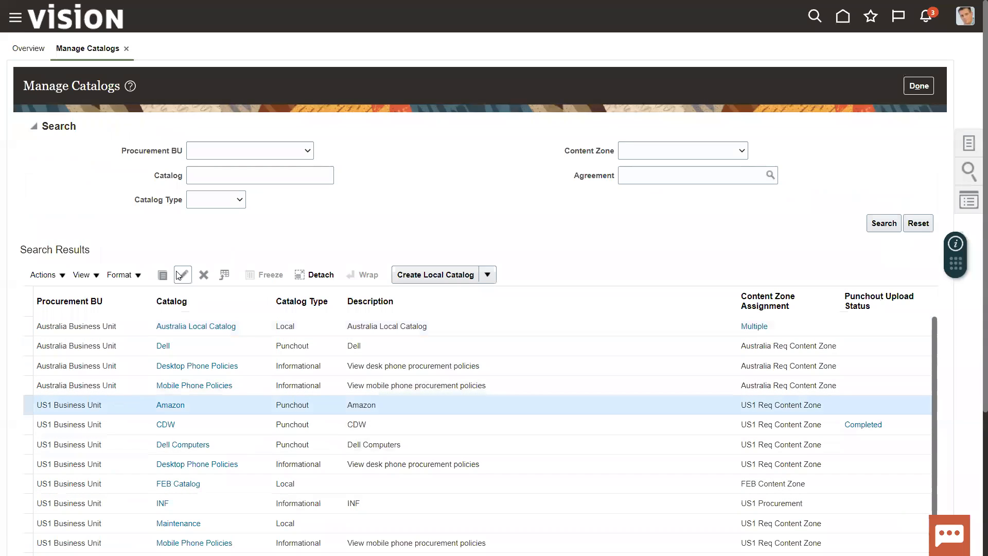
pyautogui.click(184, 273)
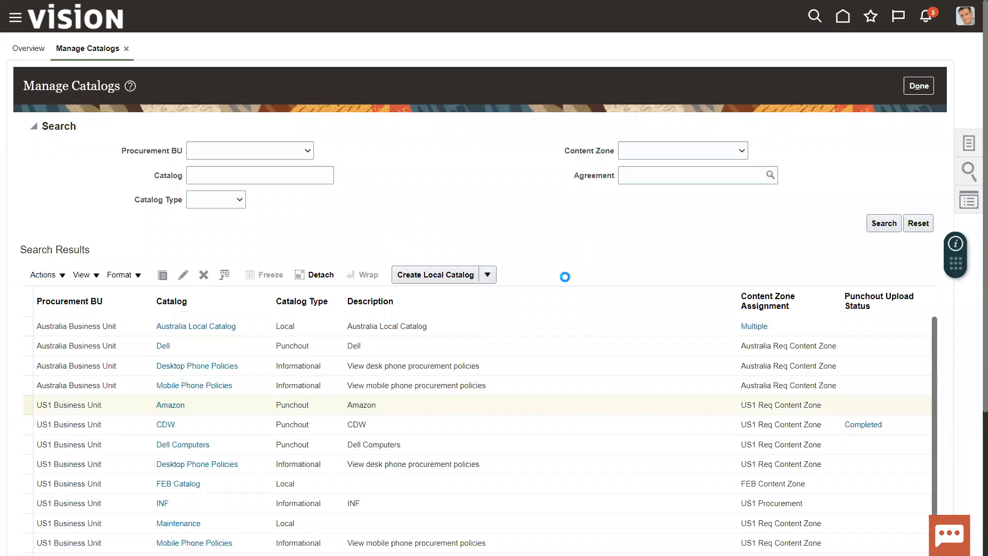
# Review the Amazon catalog's punchout definition and mapping settings, then cancel back to Manage Catalogs
pyautogui.click(170, 404)
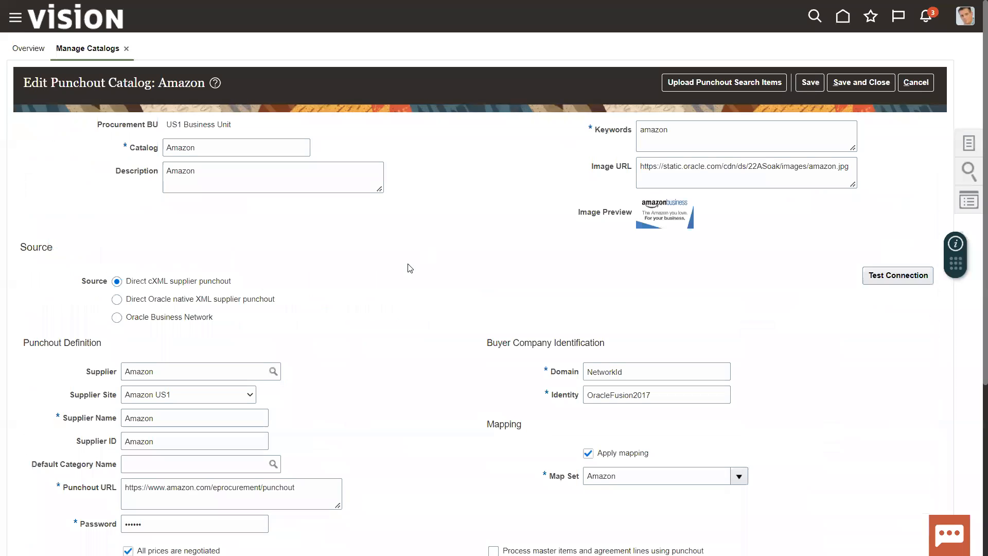
pyautogui.scroll(-3)
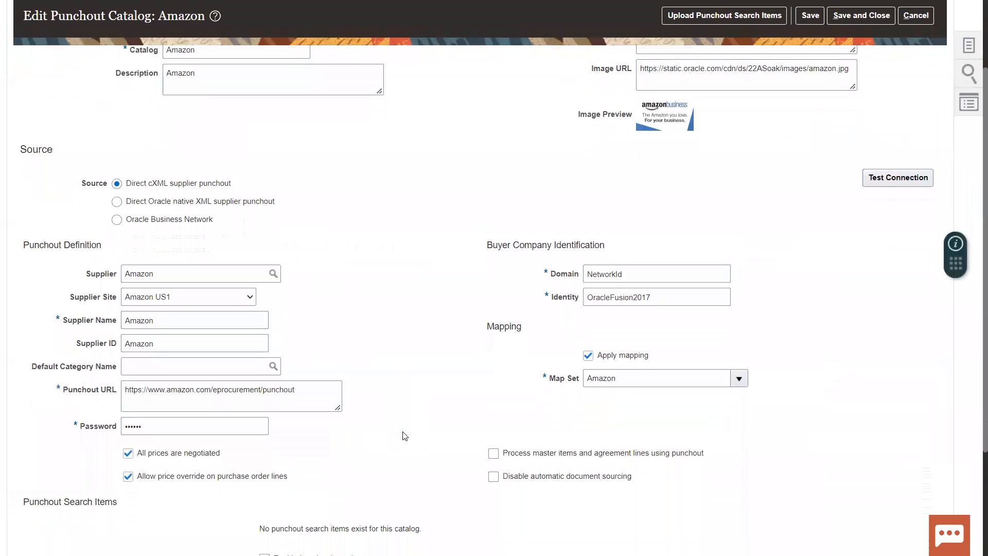
pyautogui.scroll(3)
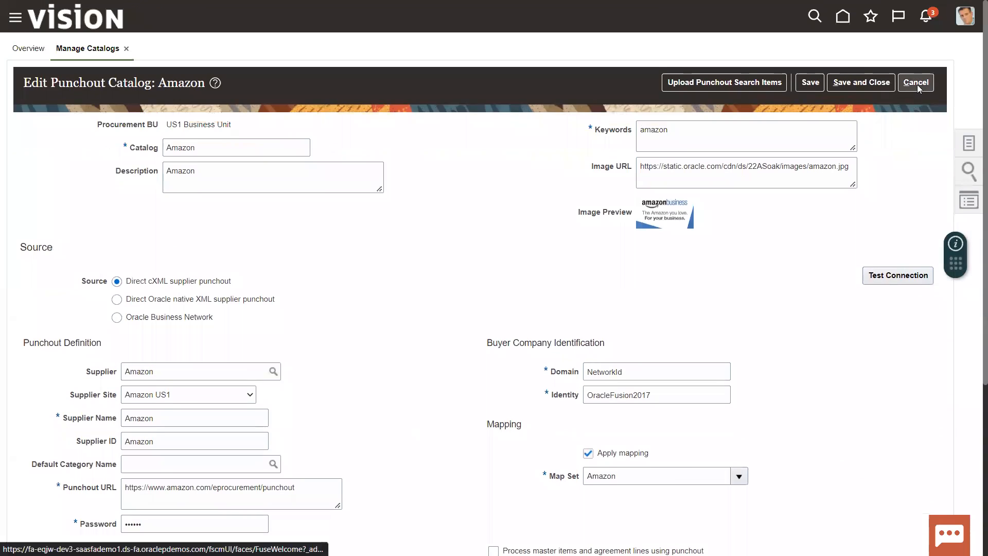
pyautogui.click(913, 82)
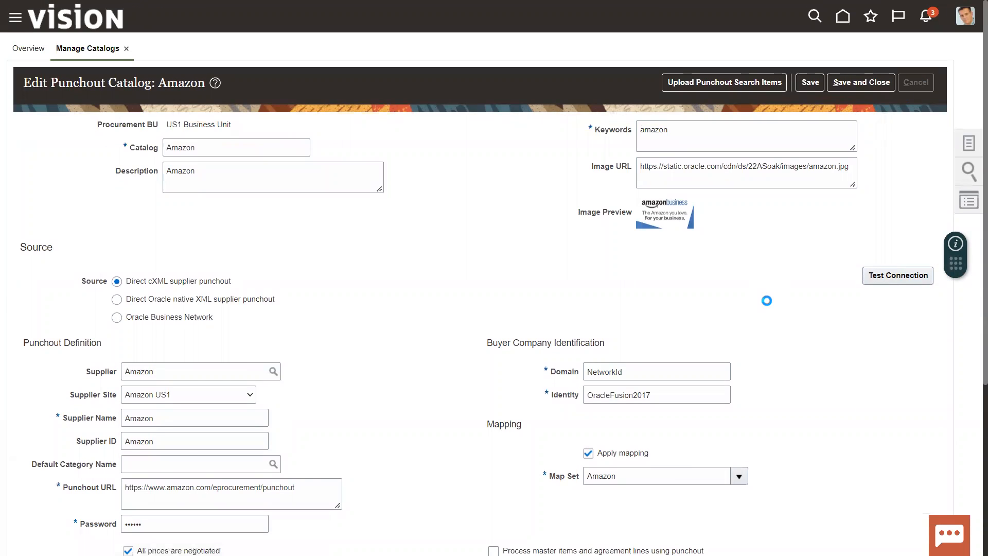
pyautogui.click(913, 82)
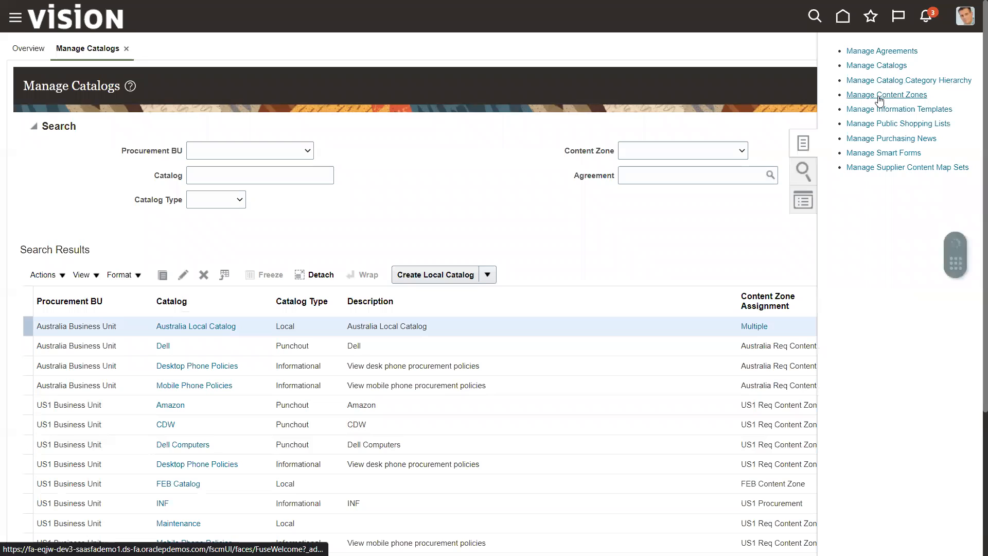
# Within the FEB Content Zone, select the Amazon catalog in the picker but close it without adding
pyautogui.click(886, 95)
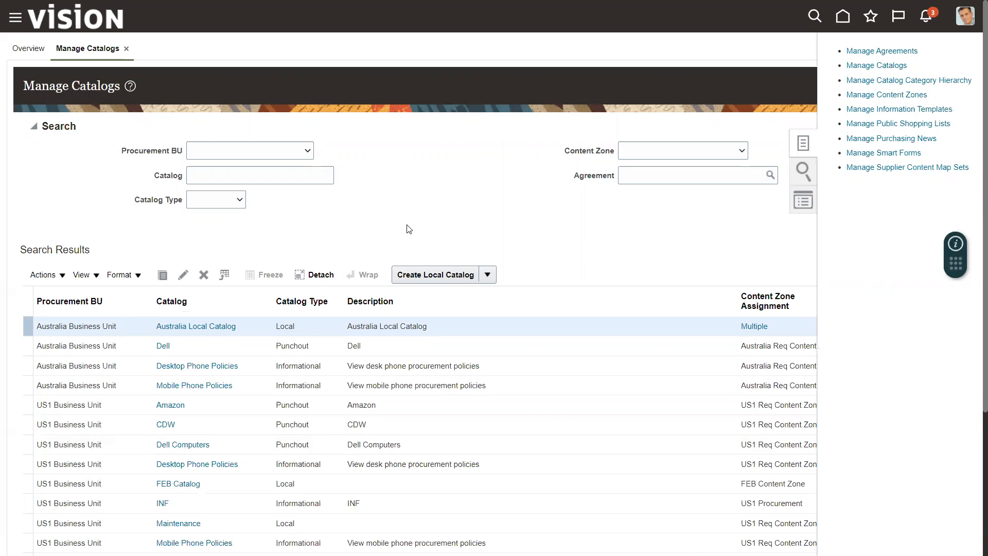
pyautogui.click(885, 95)
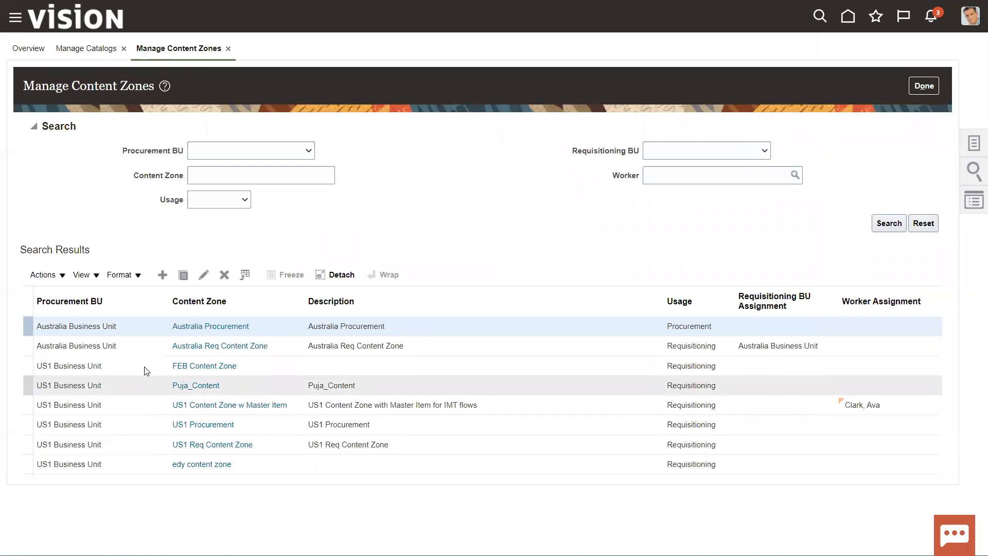
pyautogui.moveTo(209, 326)
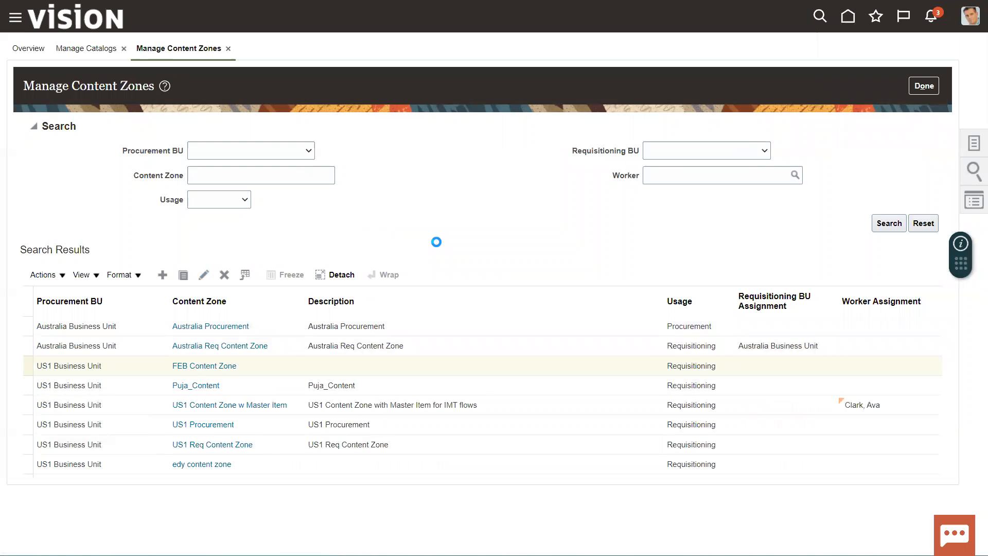
pyautogui.click(203, 365)
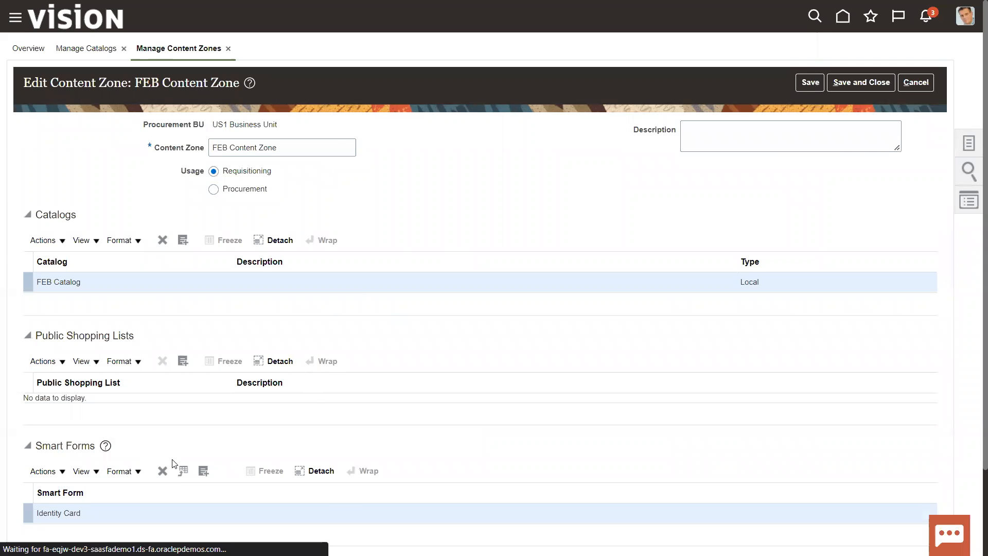
pyautogui.scroll(-3)
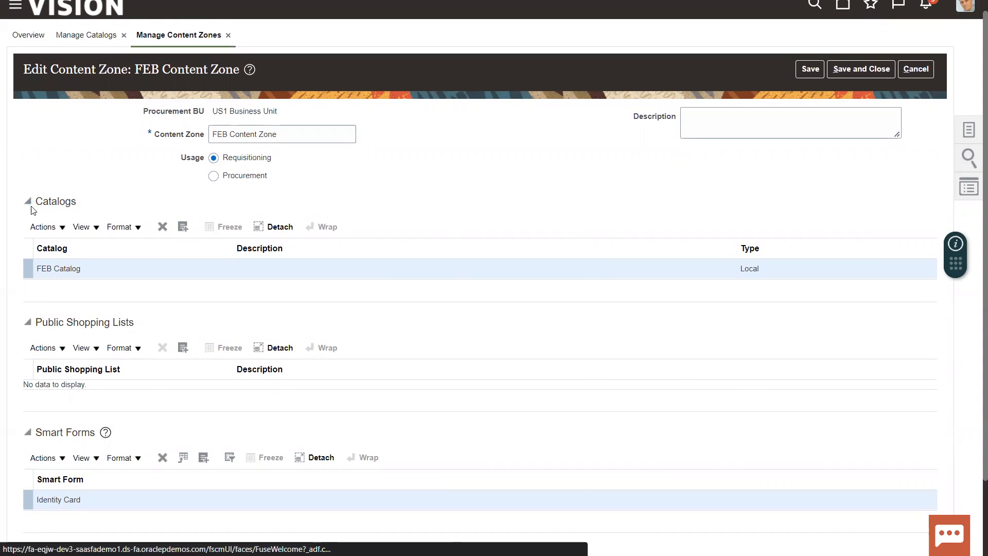
pyautogui.click(183, 226)
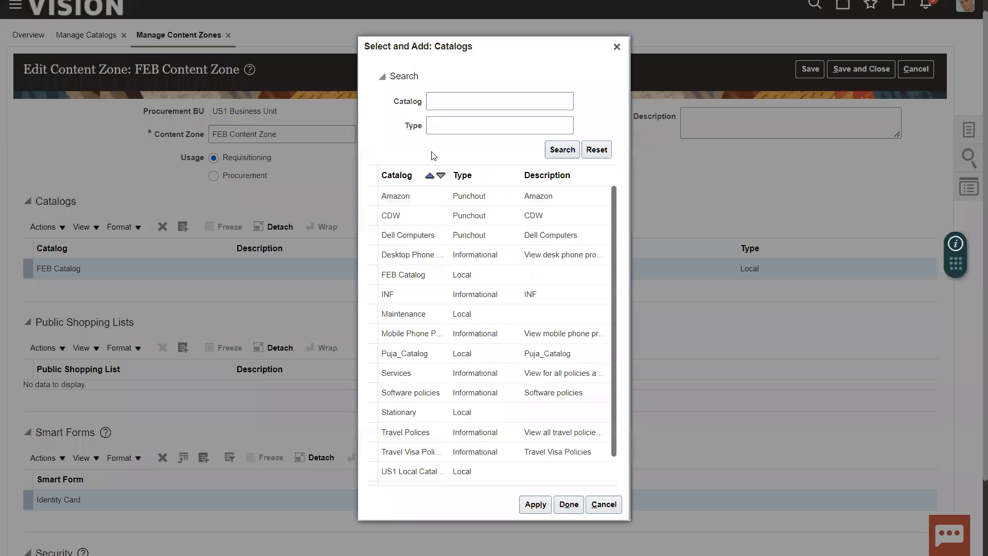
pyautogui.click(395, 195)
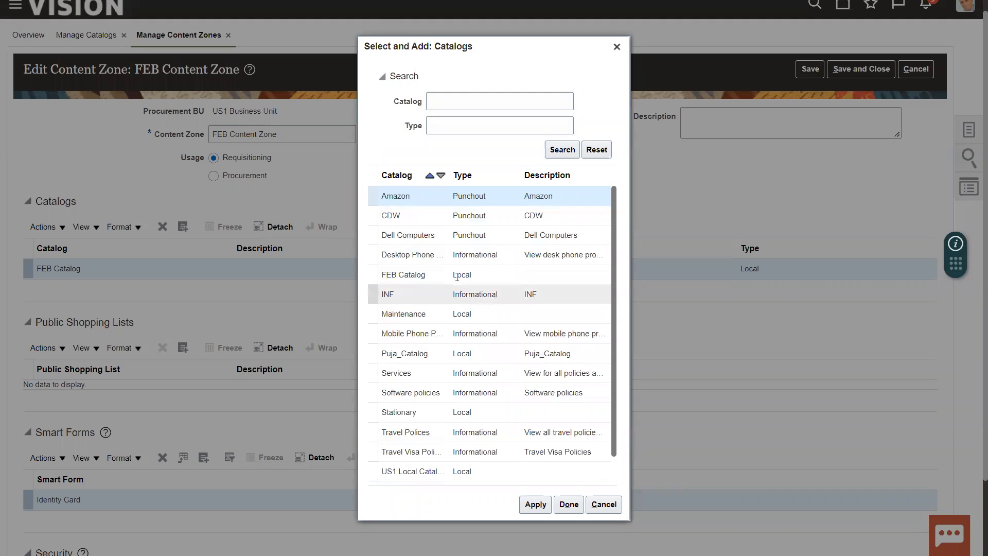
pyautogui.moveTo(477, 359)
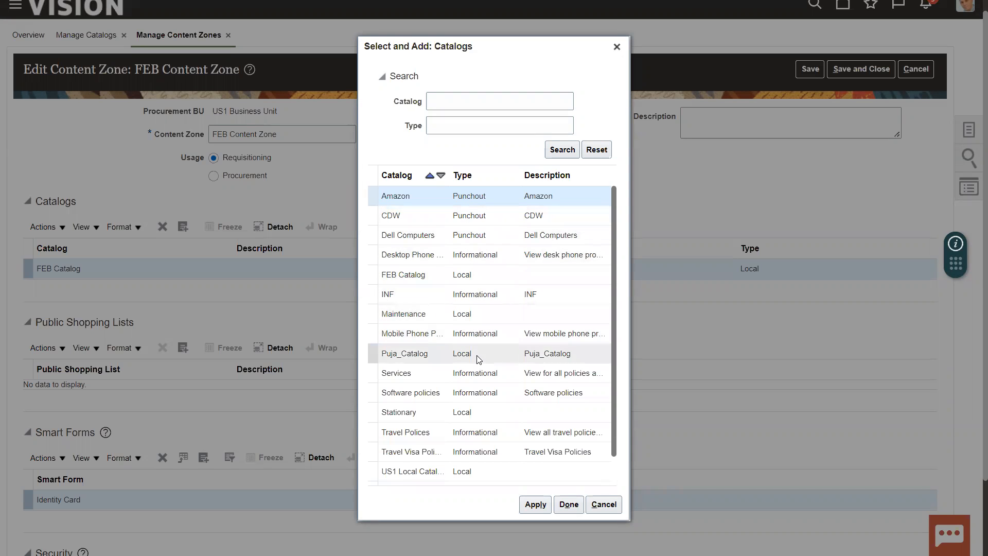
pyautogui.moveTo(328, 376)
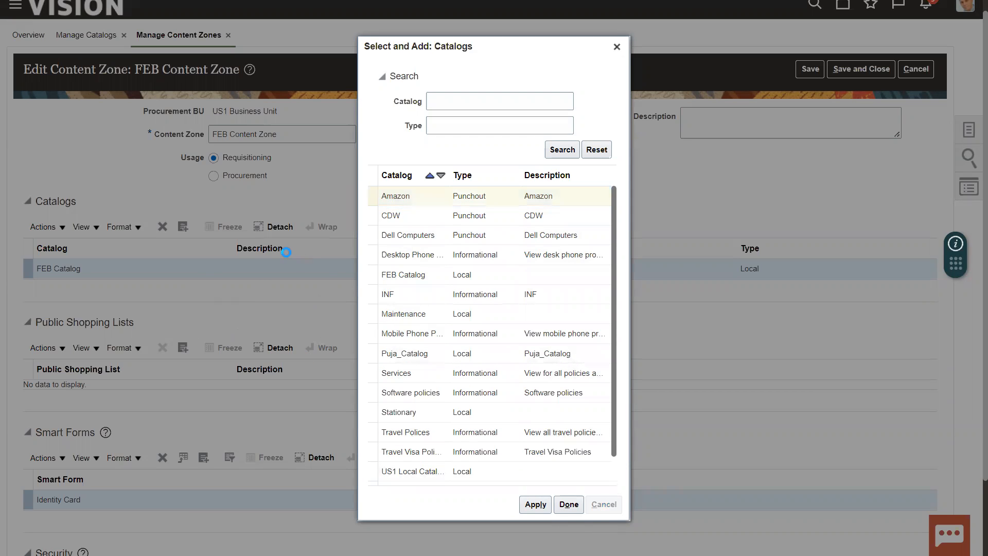
pyautogui.click(566, 504)
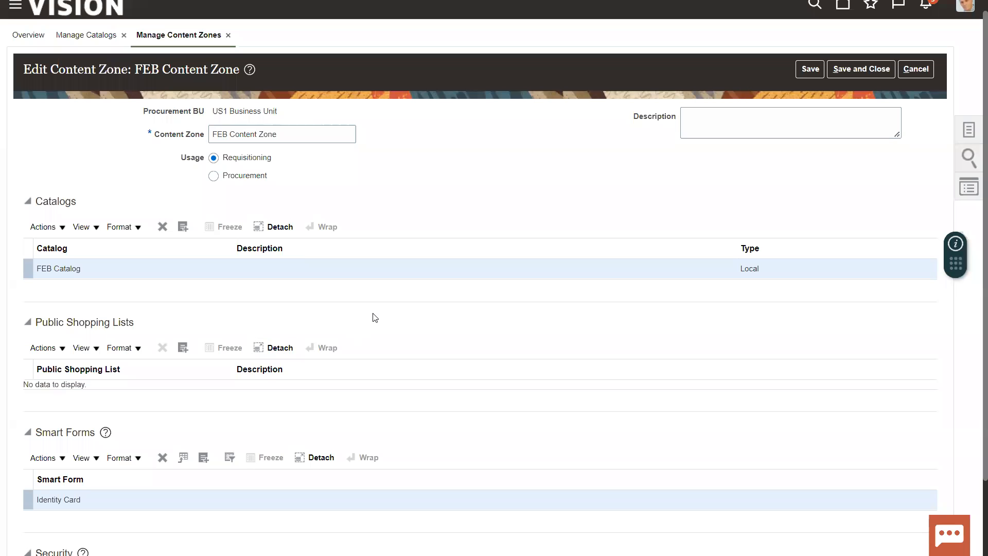
# Cancel the FEB Content Zone edit and return to Manage Catalogs
pyautogui.scroll(-3)
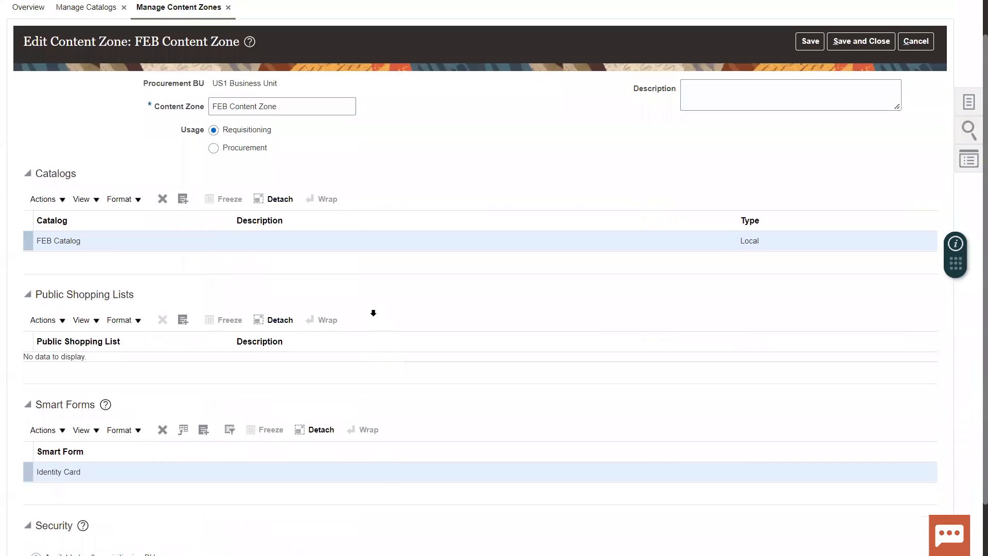
pyautogui.scroll(-3)
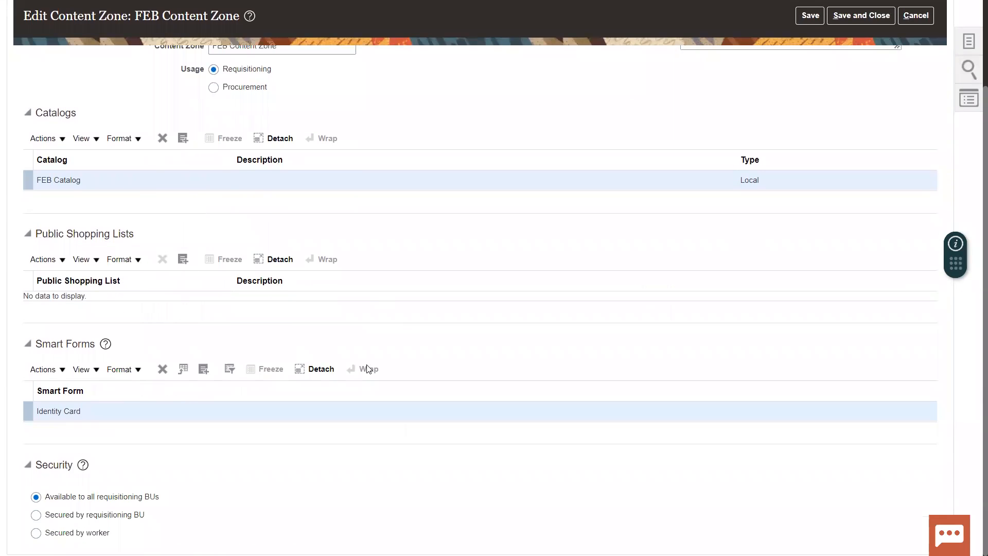
pyautogui.scroll(3)
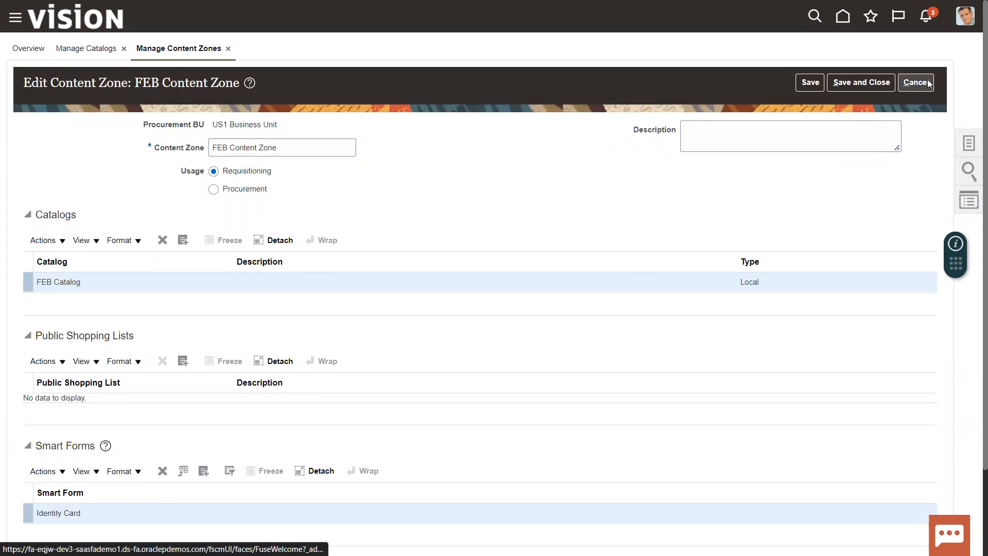
pyautogui.click(915, 82)
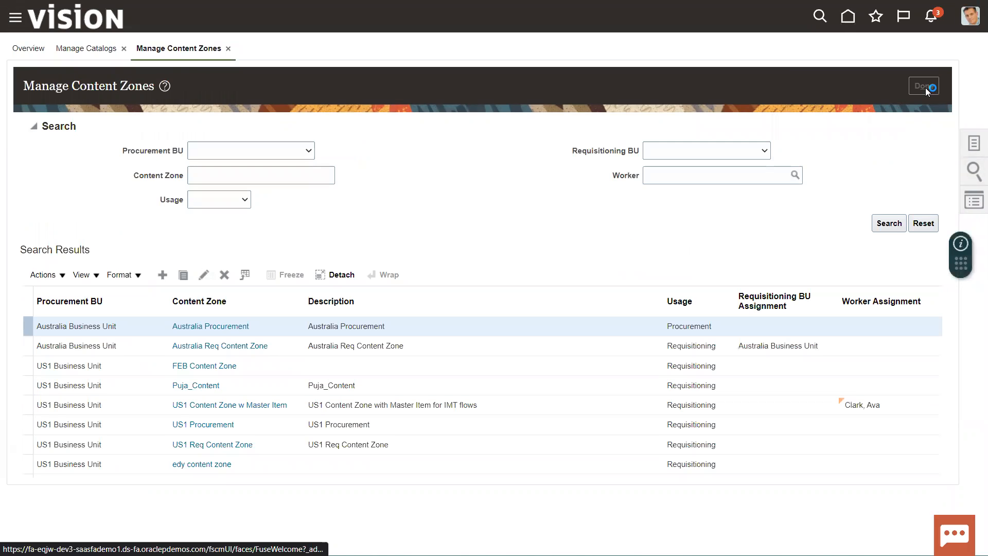
pyautogui.click(922, 86)
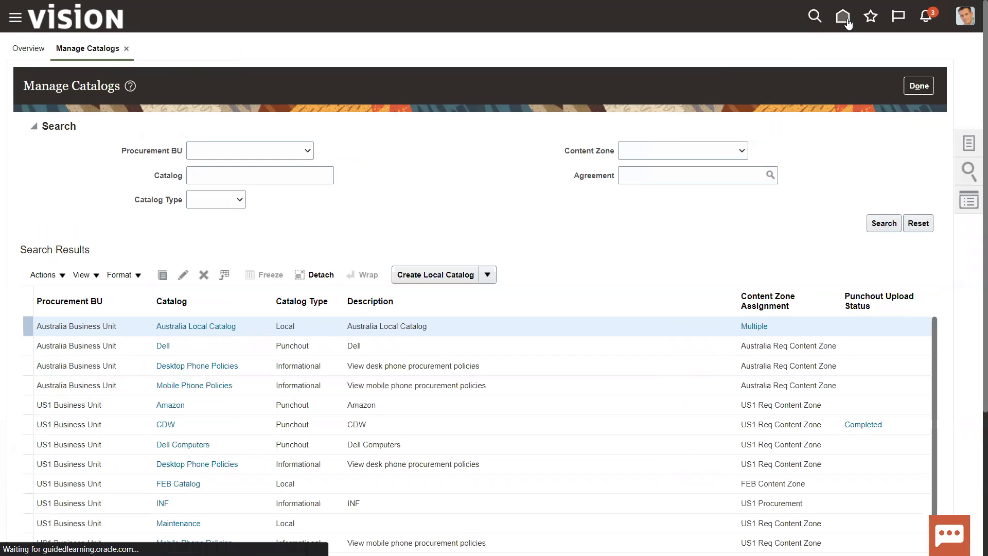
# From Home, go to Shop and search the catalog for 'amazon'
pyautogui.click(842, 17)
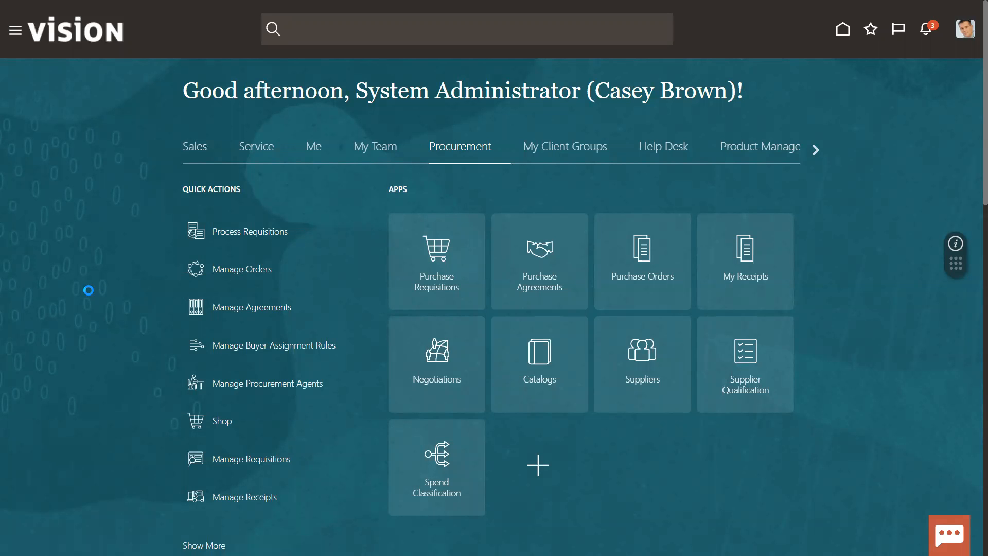
pyautogui.moveTo(301, 346)
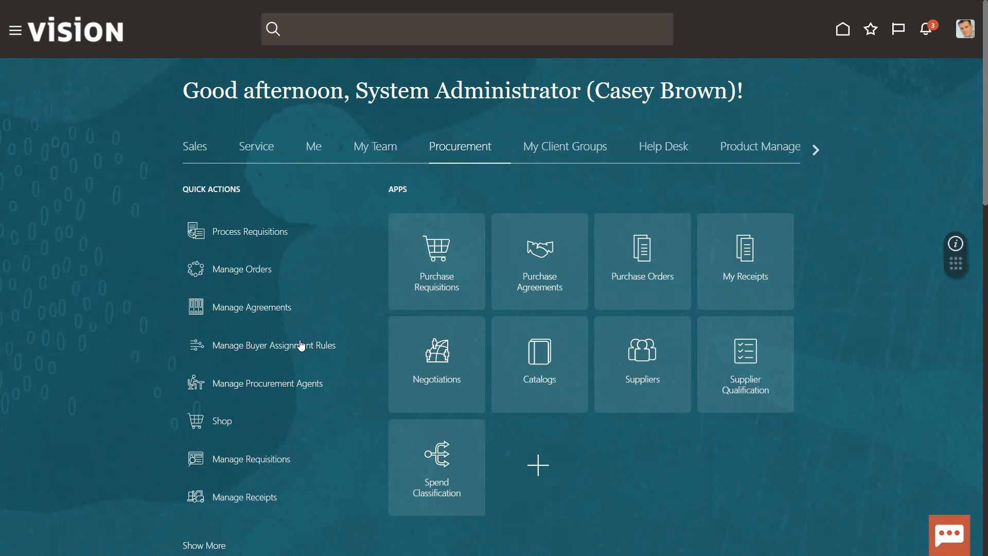
pyautogui.click(435, 260)
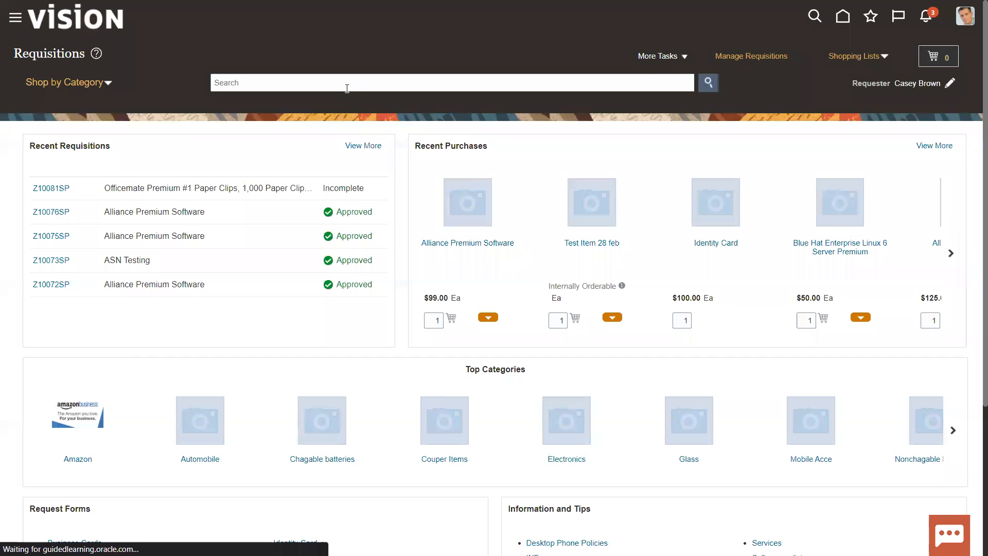
pyautogui.write('ama')
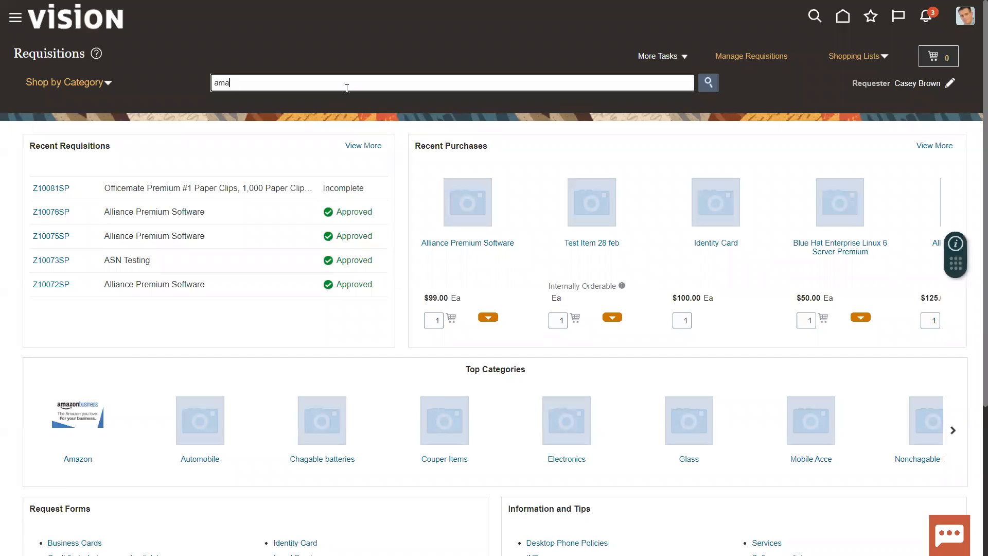
pyautogui.write('zon')
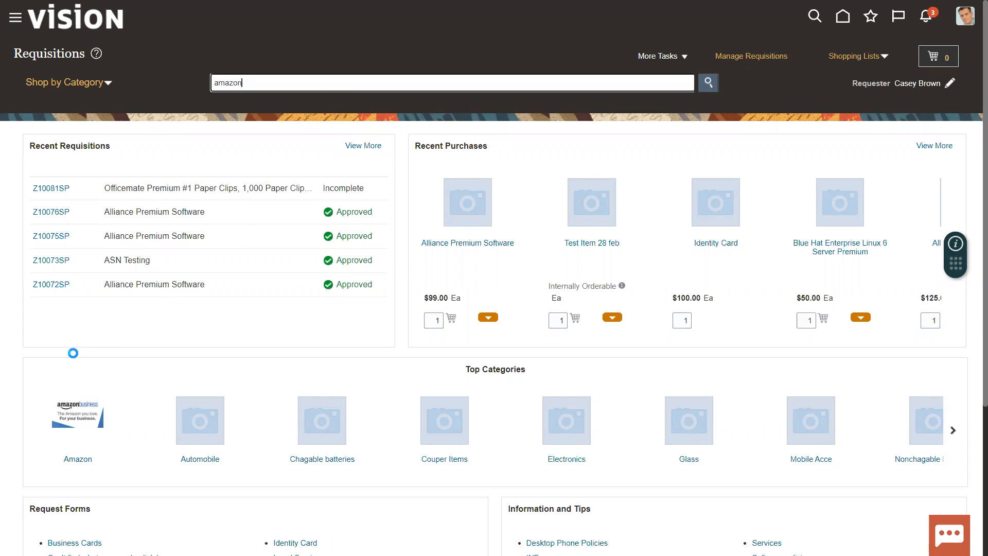
pyautogui.click(707, 82)
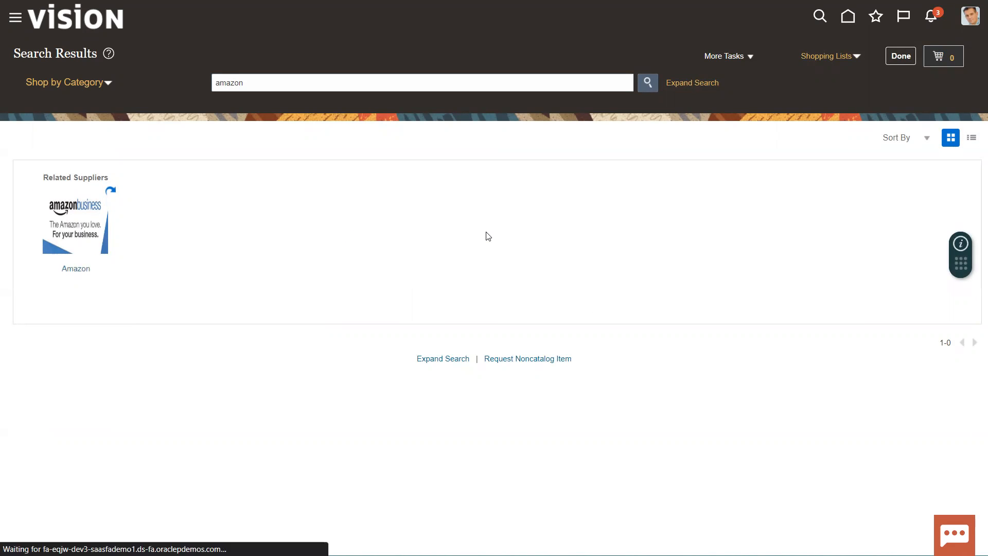
pyautogui.moveTo(374, 226)
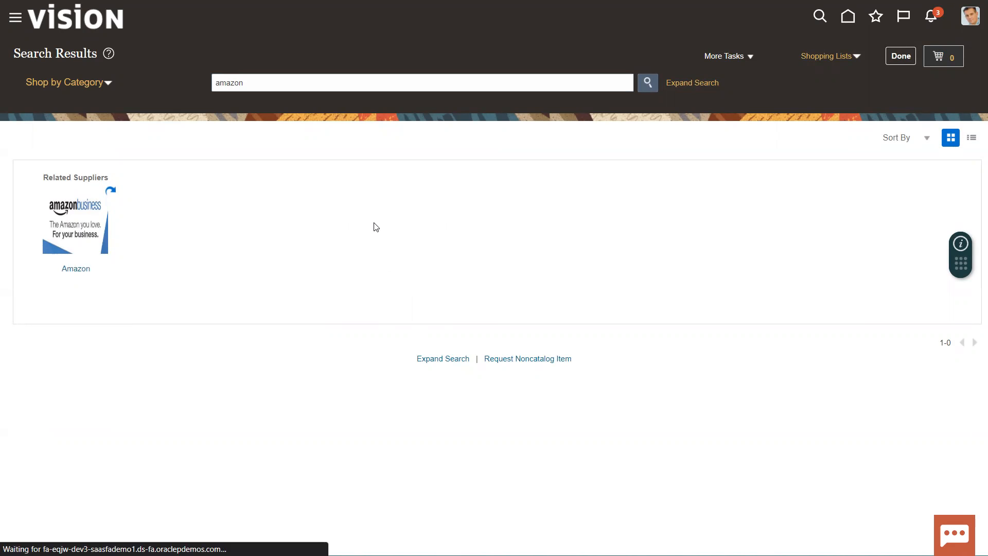
pyautogui.moveTo(379, 227)
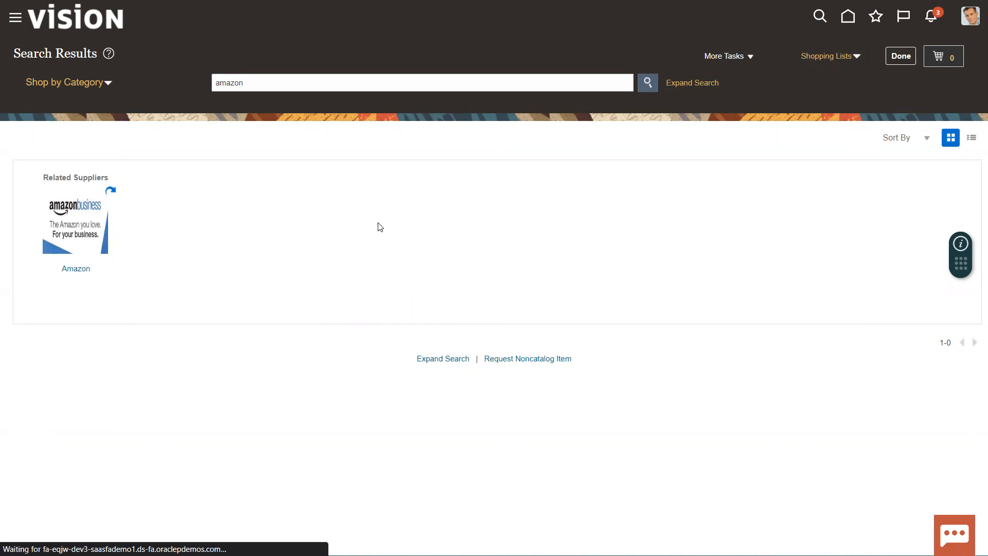
# Enter the Amazon punchout store and locate the Amazon Basics Twin Pocket File Folders product
pyautogui.click(75, 221)
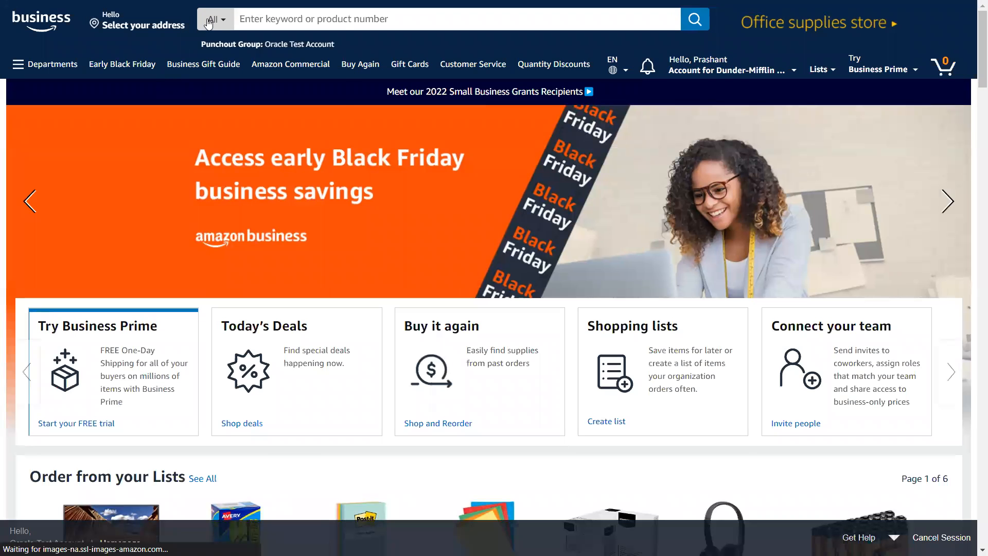
pyautogui.click(214, 18)
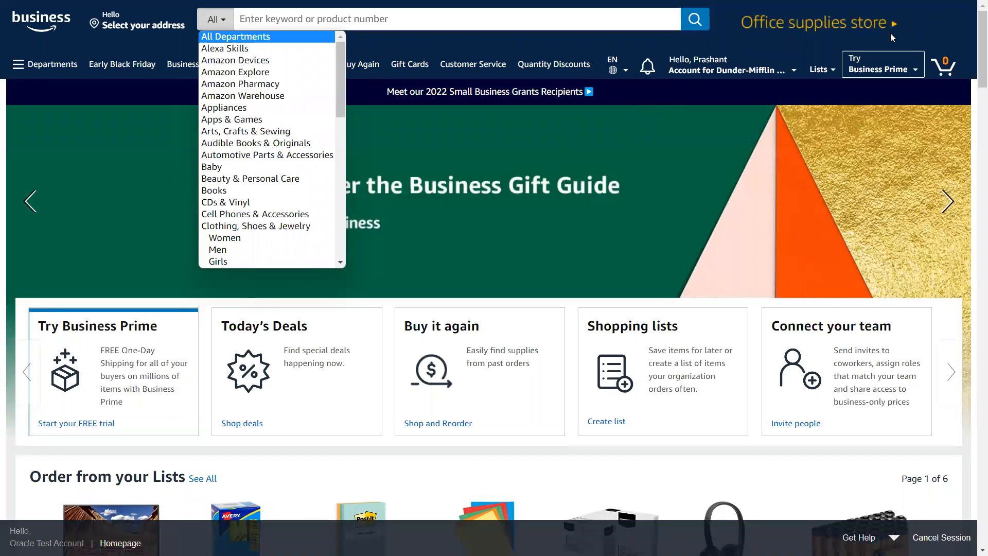
pyautogui.moveTo(840, 7)
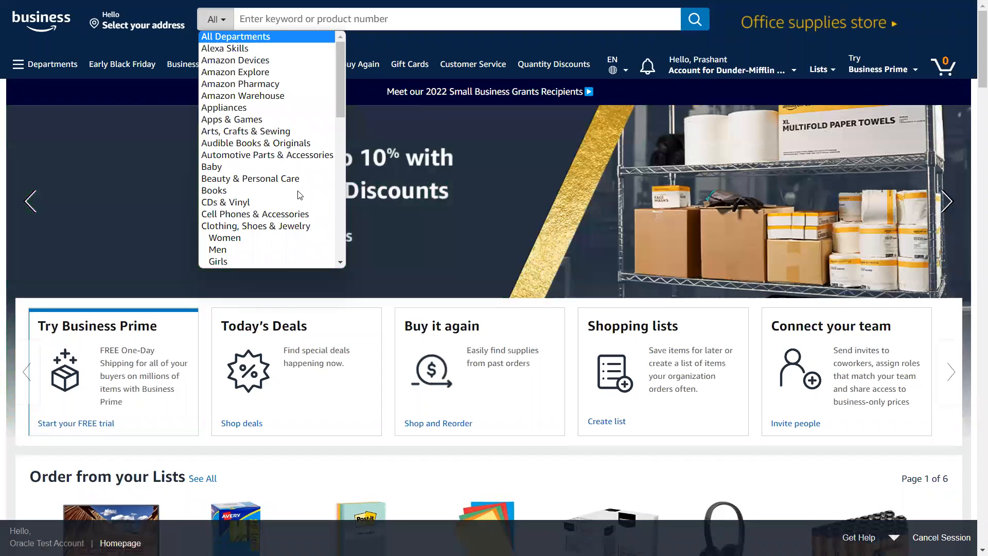
pyautogui.moveTo(266, 154)
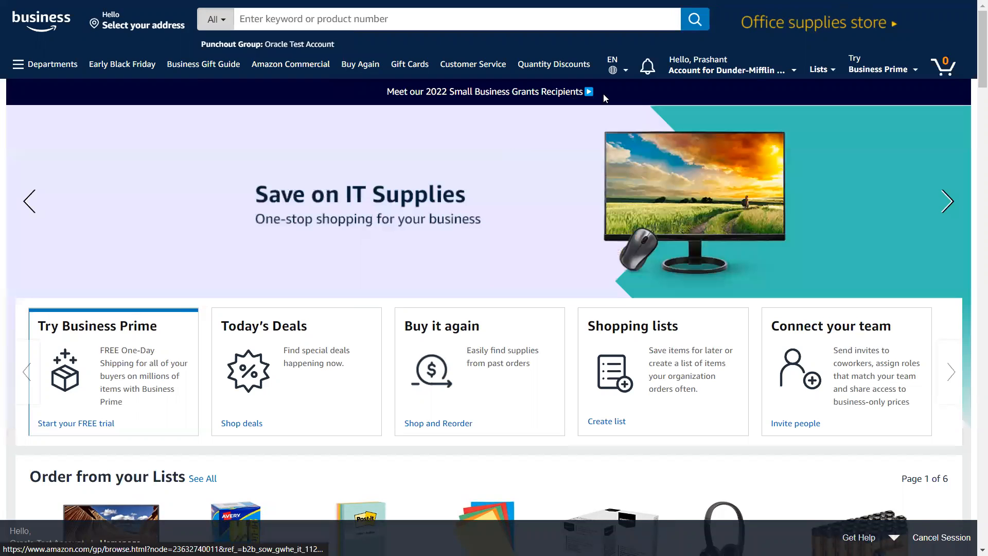
pyautogui.moveTo(527, 266)
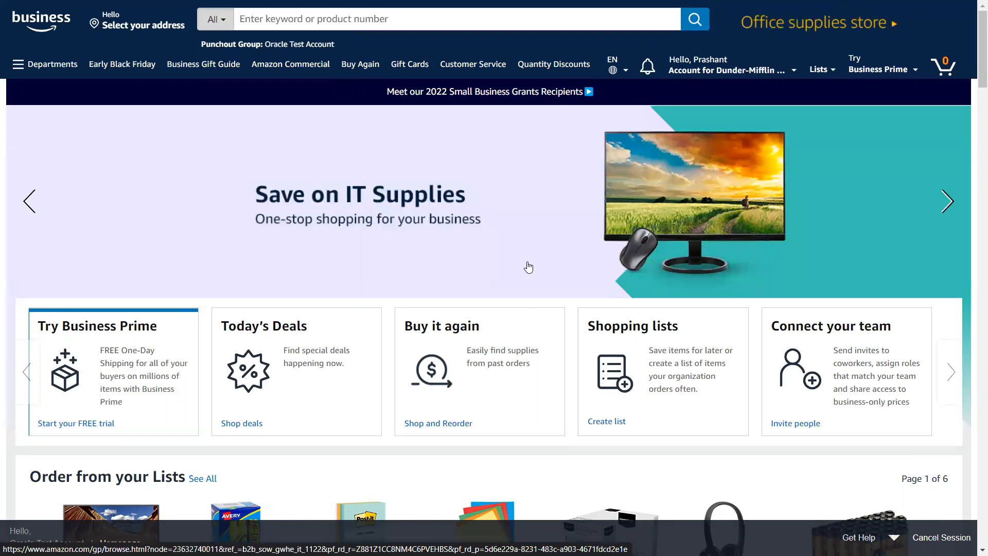
pyautogui.scroll(-3)
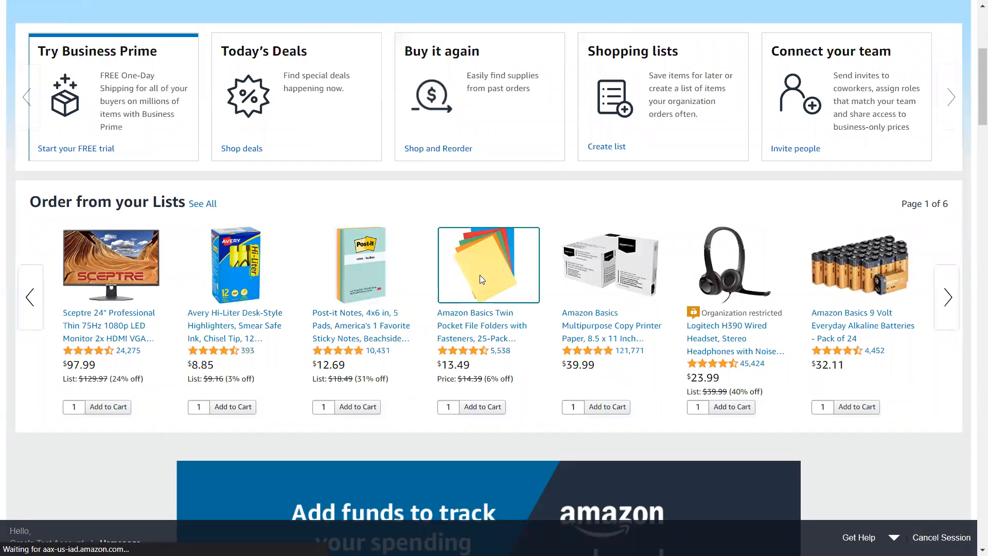
pyautogui.click(488, 263)
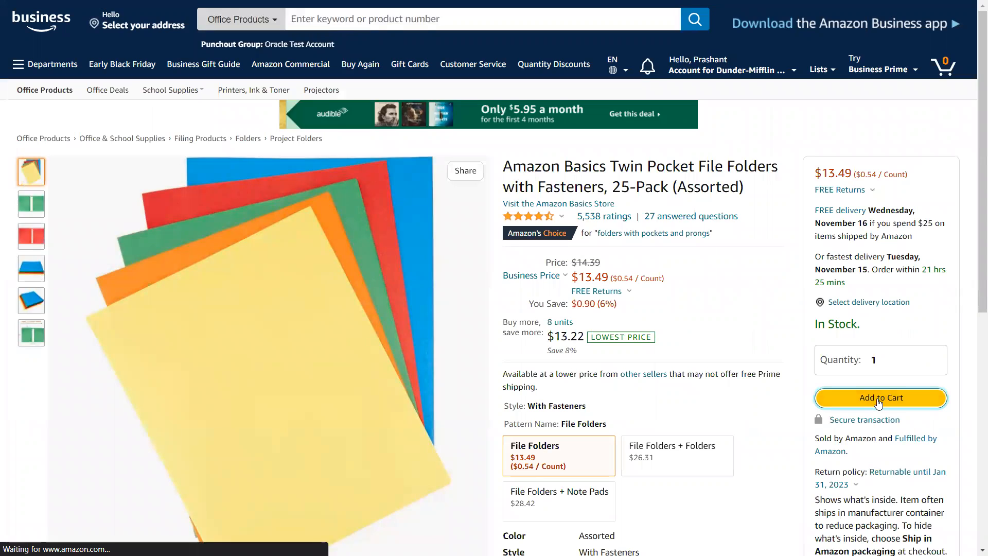
# Add the file folders to the cart and submit the items for approval
pyautogui.click(879, 397)
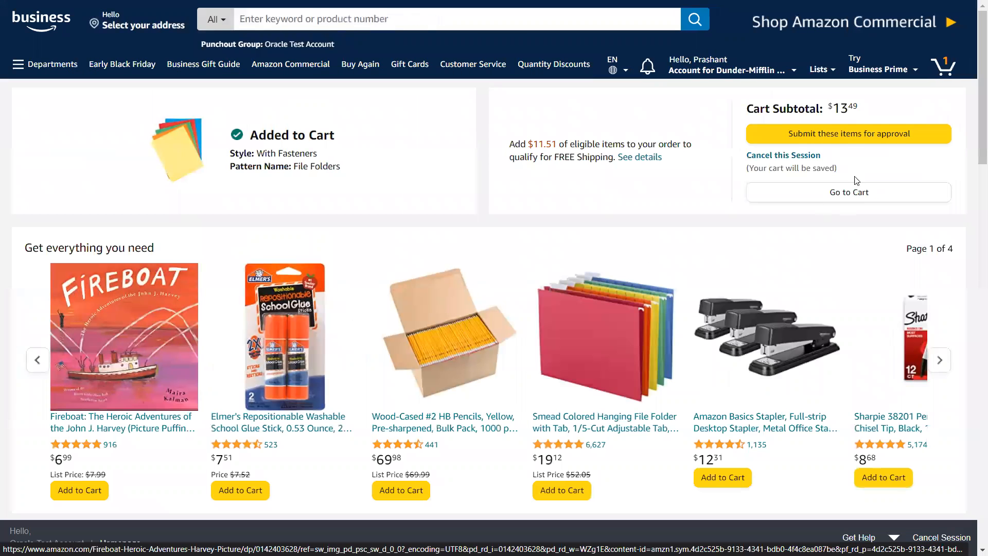
pyautogui.click(847, 133)
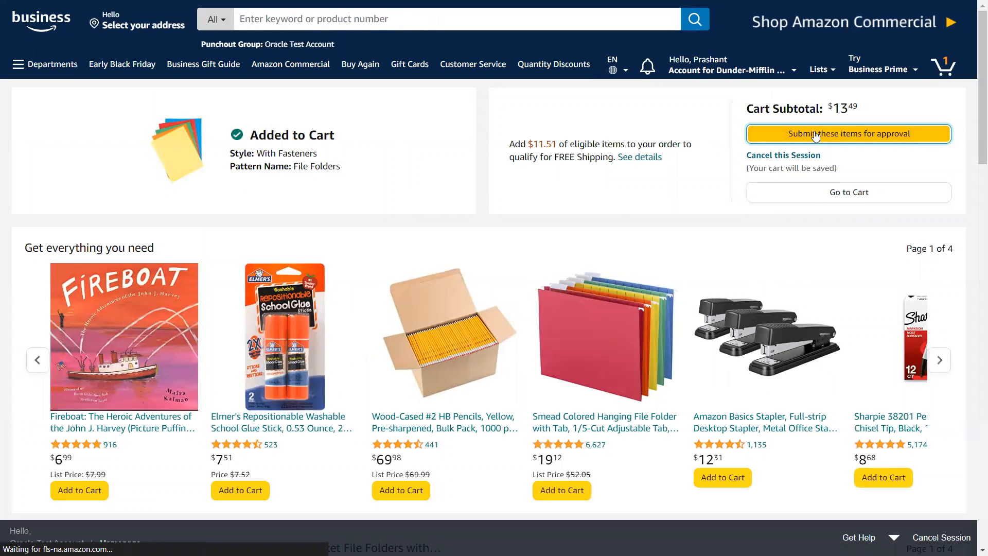
pyautogui.click(846, 133)
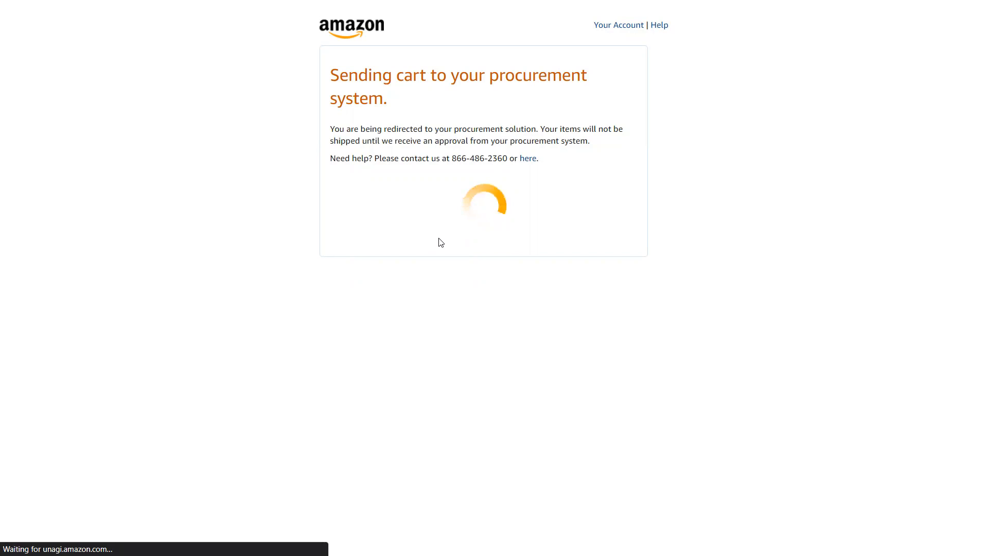
pyautogui.moveTo(577, 56)
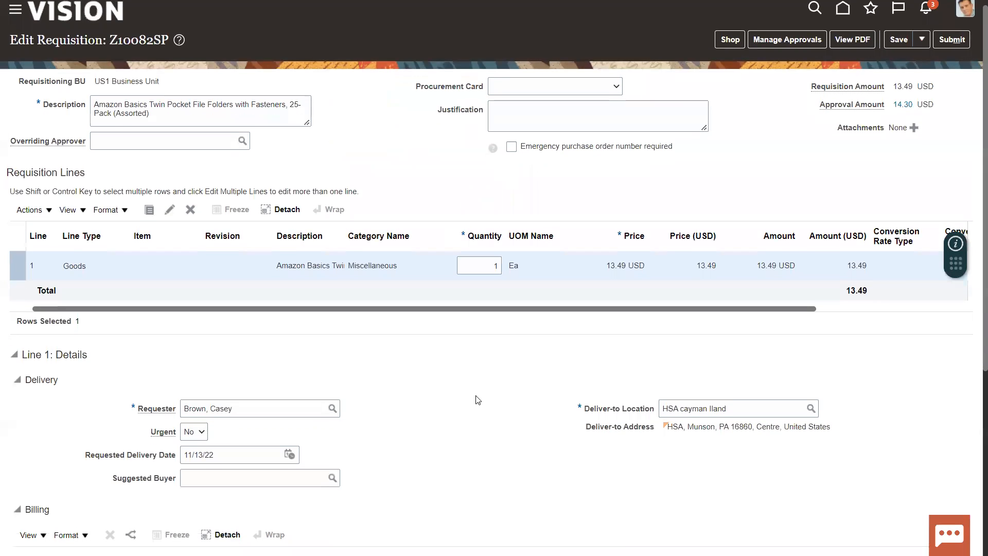
# Scroll through requisition Z10082SP to review the 13.49 USD Amazon file folders line and its details
pyautogui.scroll(-3)
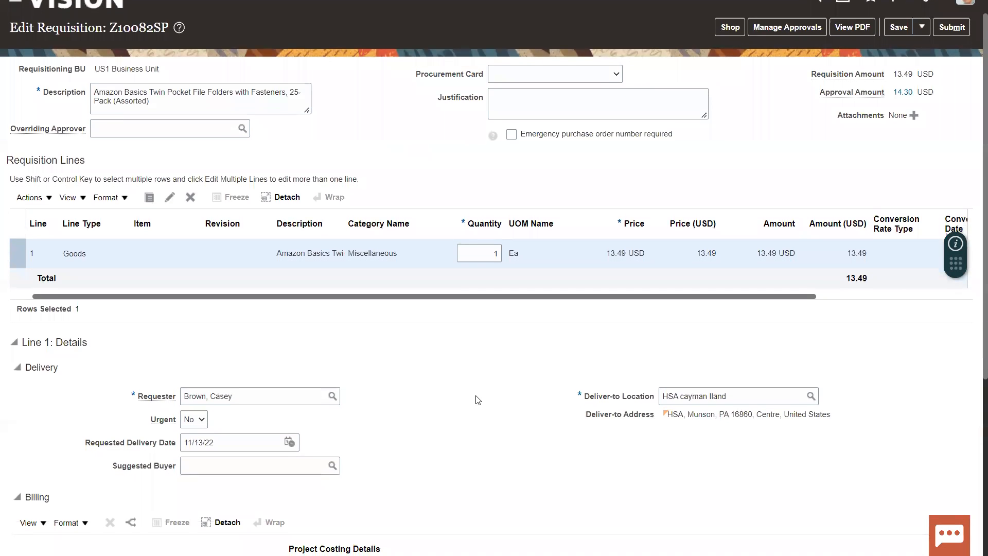
pyautogui.scroll(-3)
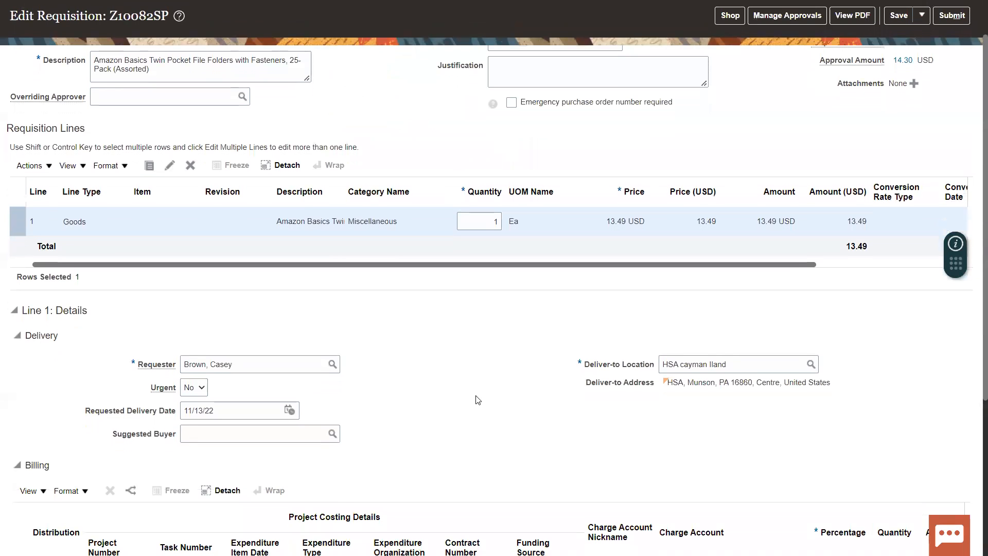
pyautogui.scroll(3)
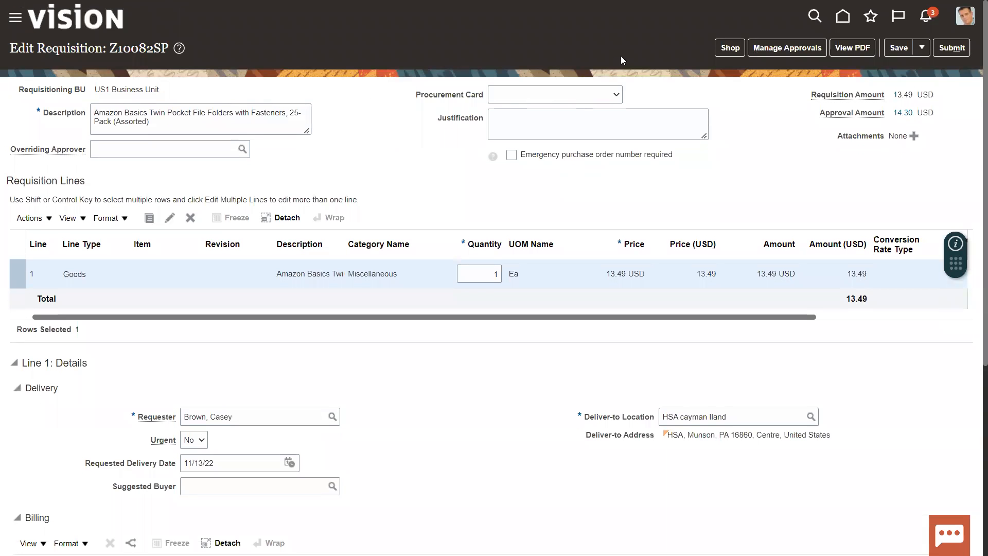